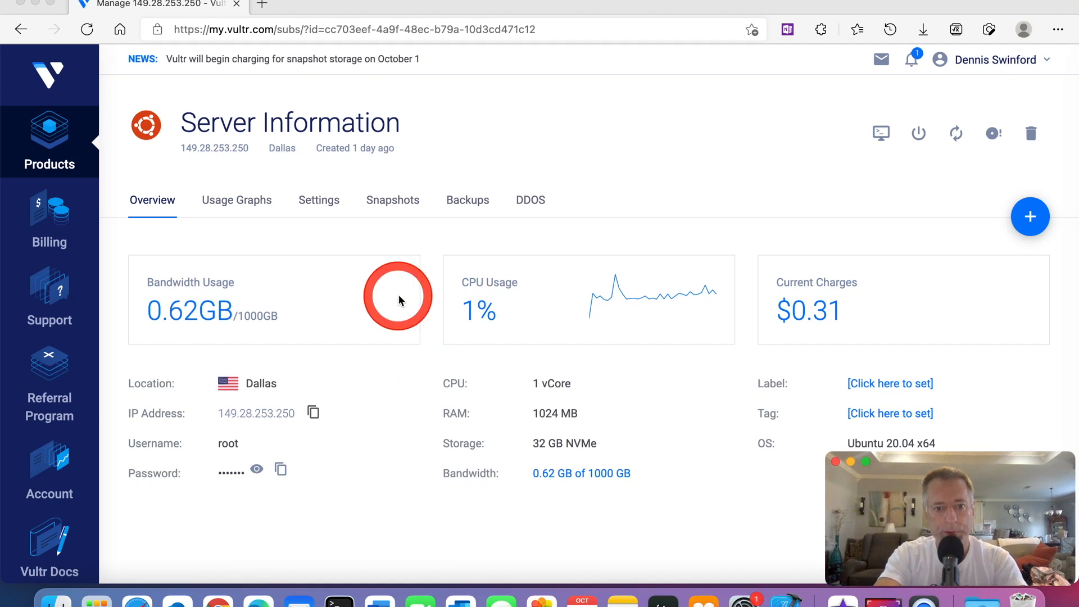
mouse_move(411, 232)
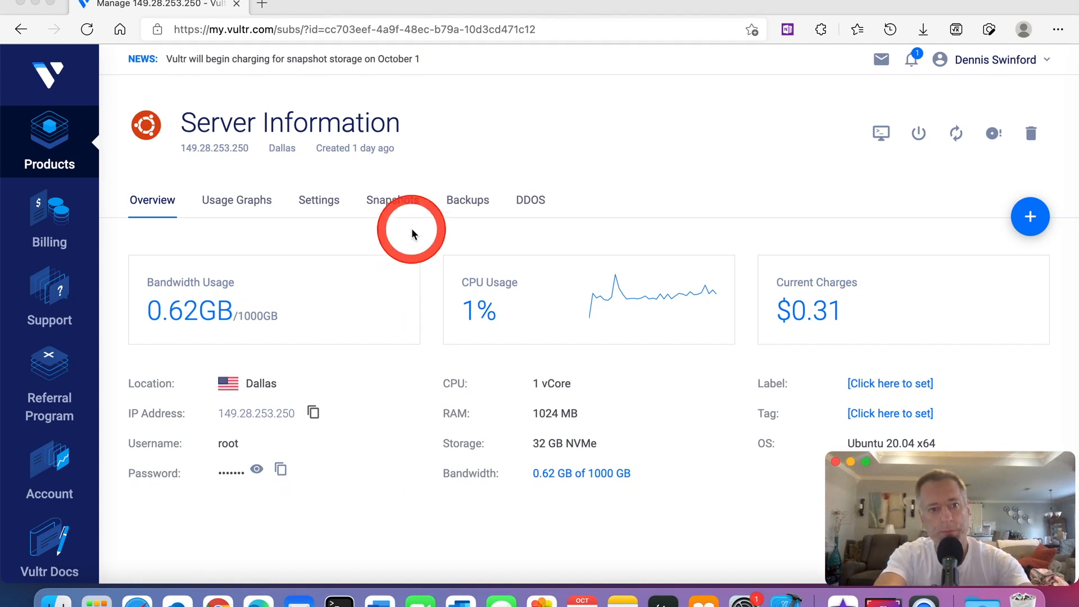
mouse_move(454, 151)
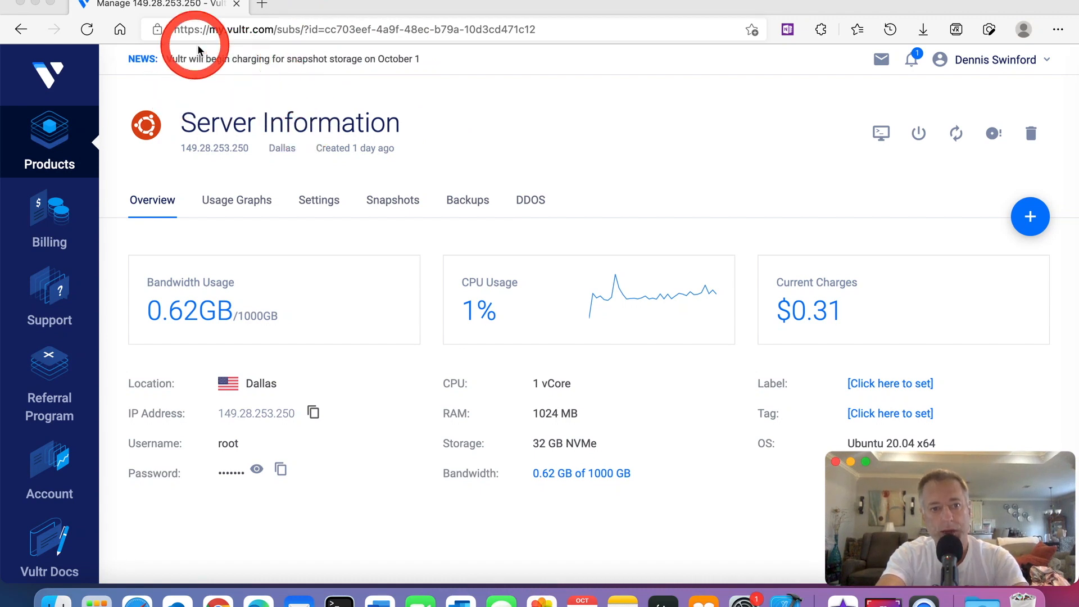
mouse_move(165, 419)
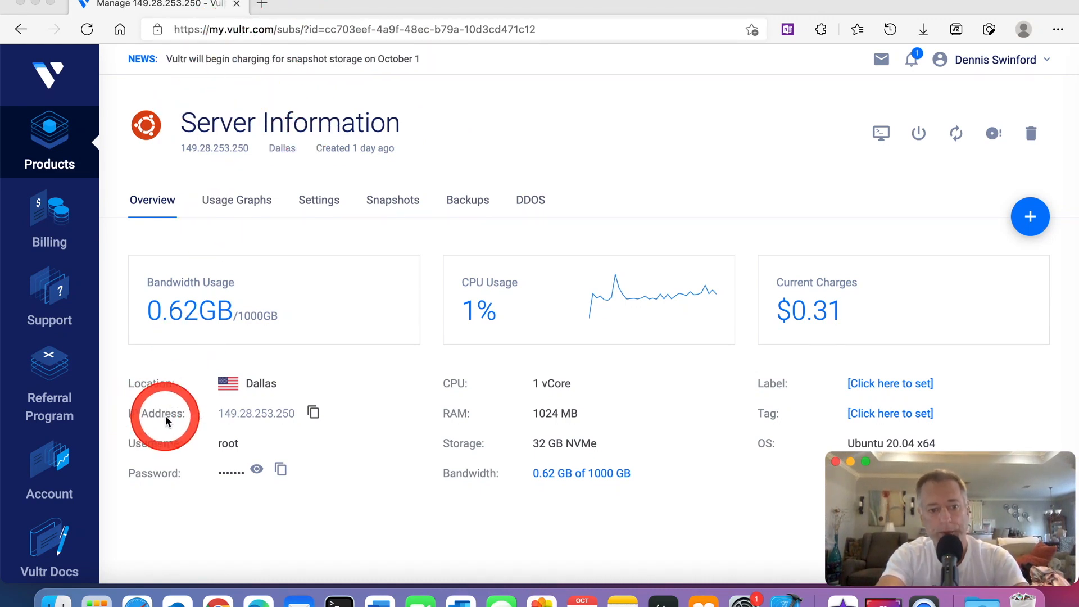
mouse_move(160, 473)
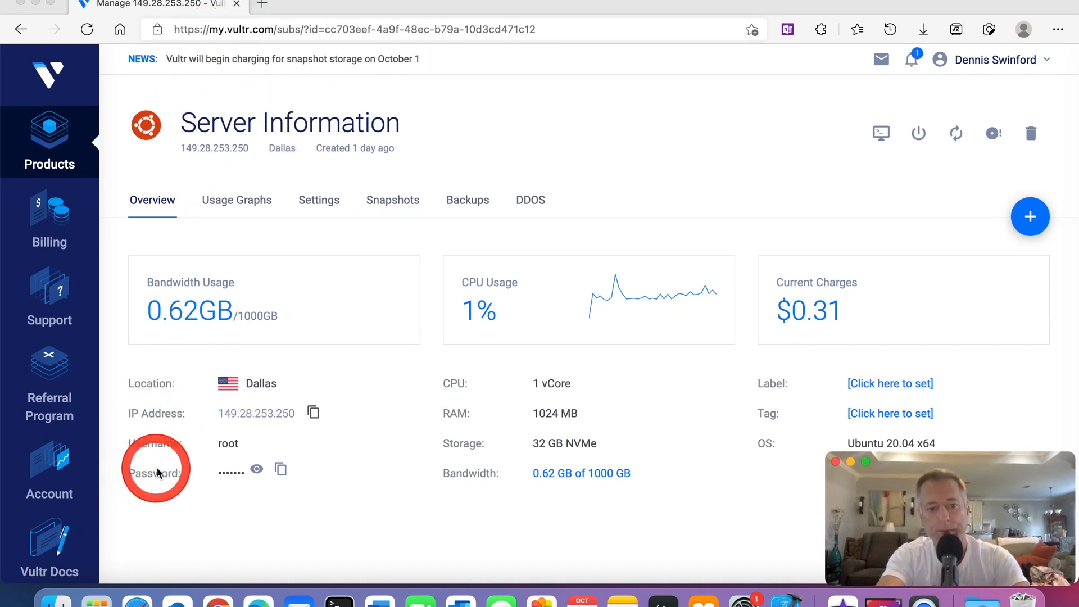
mouse_move(294, 95)
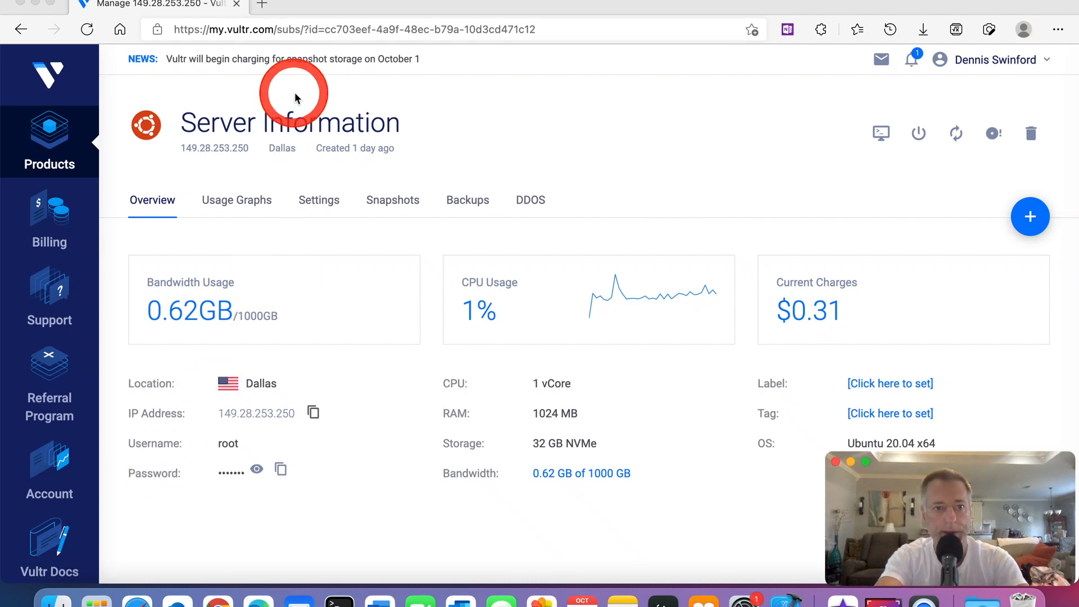
Step: Open a new Edge tab and enter the CyberPanel address kotcyn.xyz:8090
left_click(262, 6)
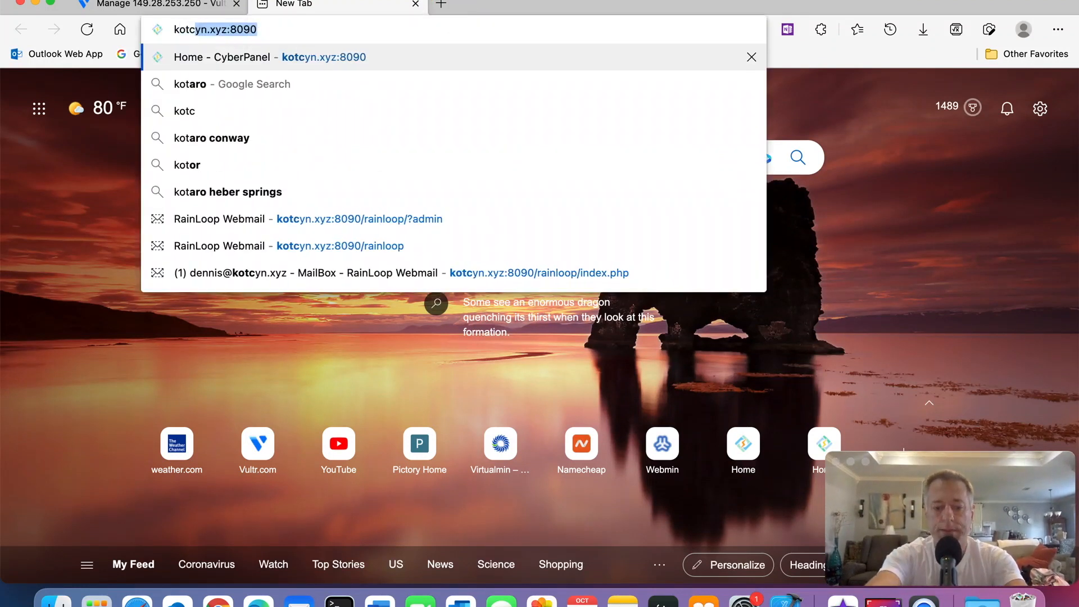
type("h")
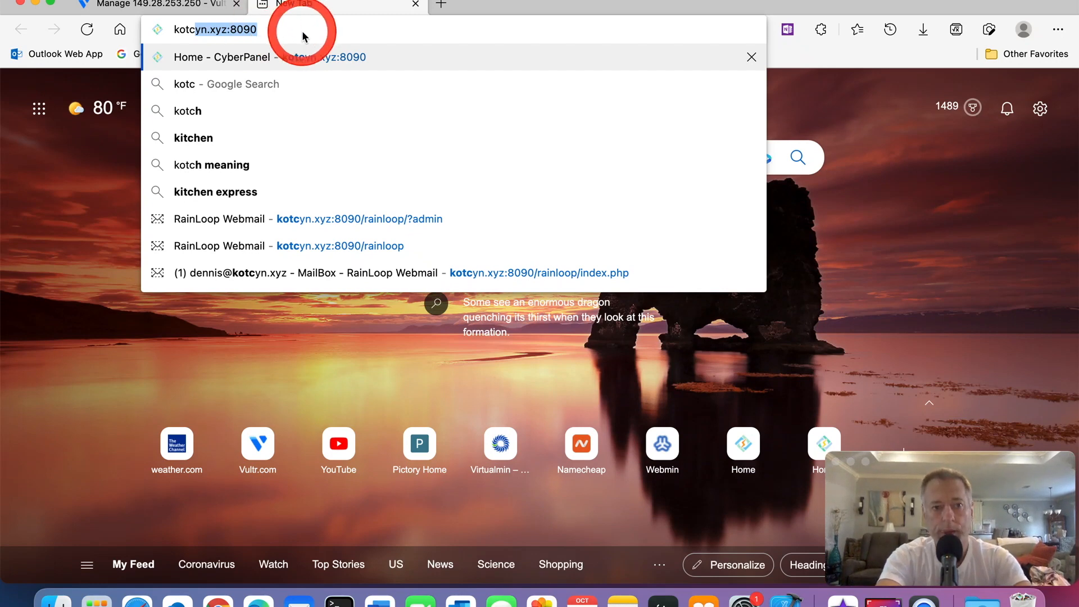
Step: Load the CyberPanel dashboard, open List Email Accounts and pick the kotcyn.xyz domain
left_click(275, 57)
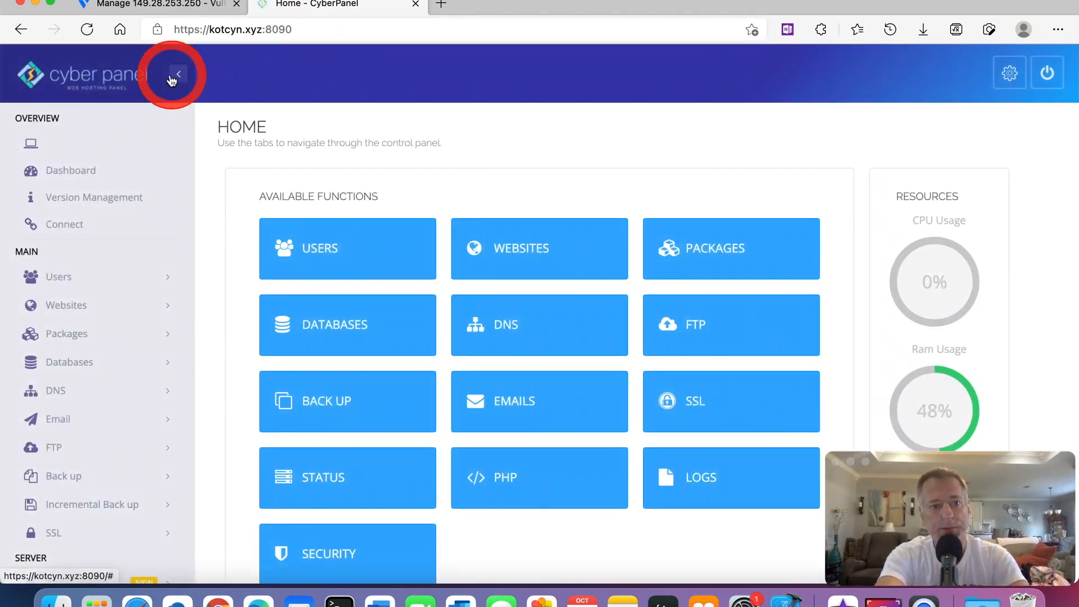
left_click(177, 74)
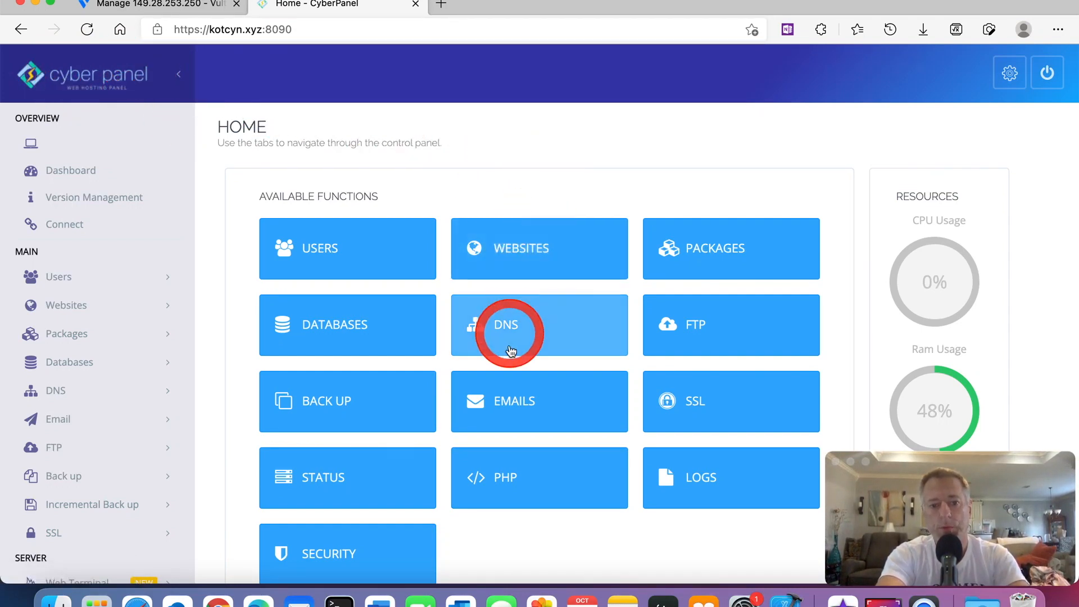
left_click(539, 401)
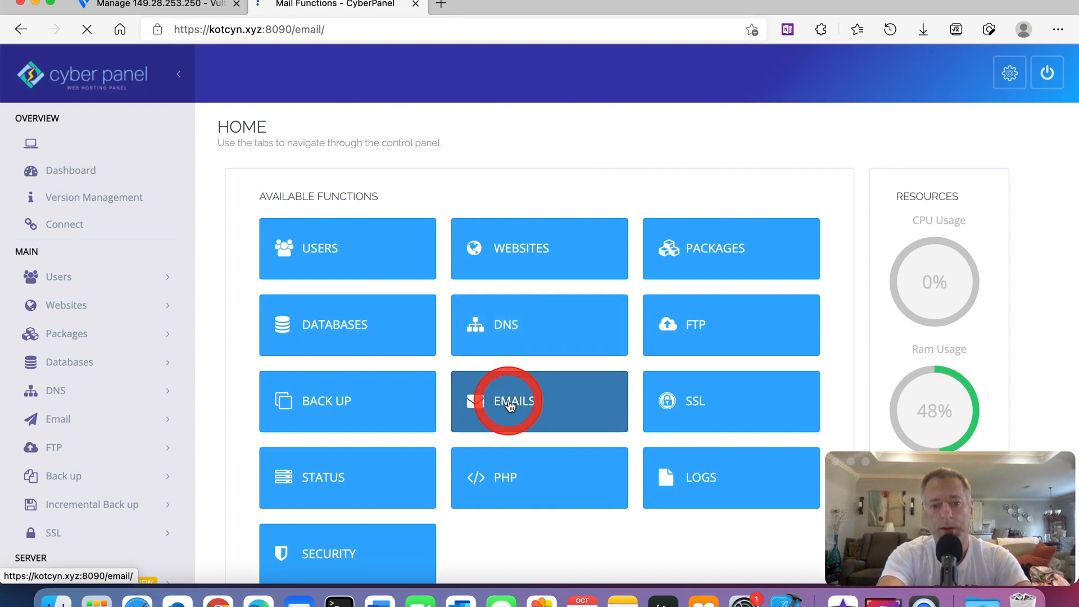
left_click(539, 402)
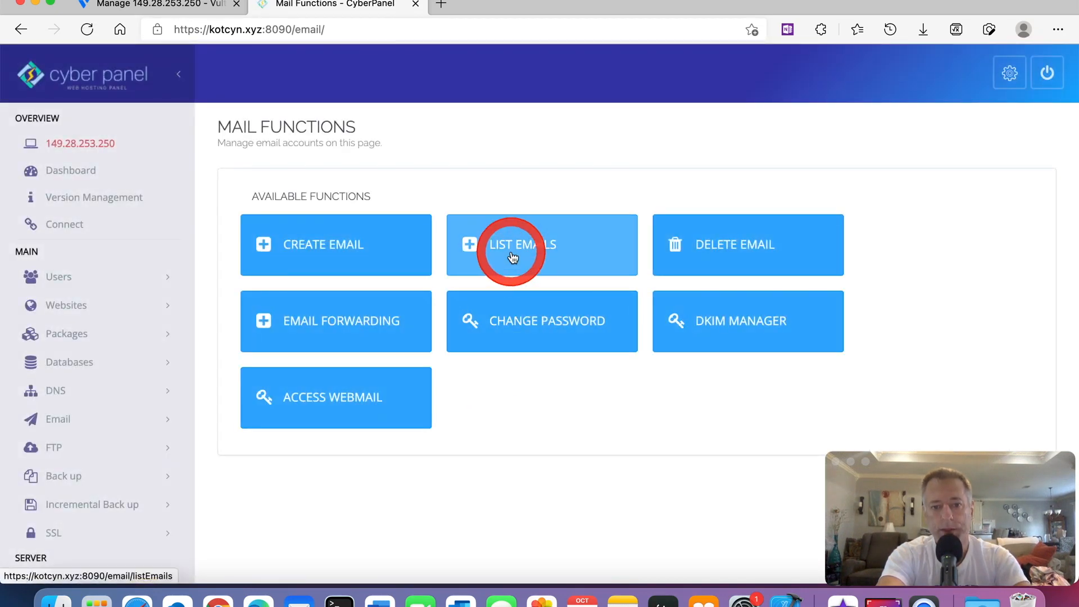
left_click(542, 245)
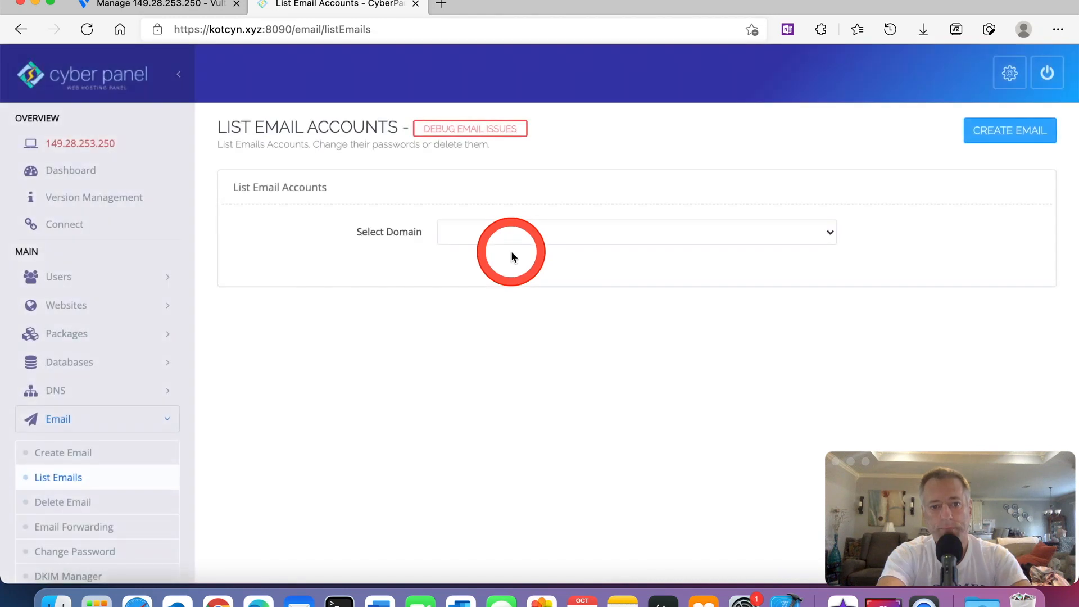
mouse_move(417, 231)
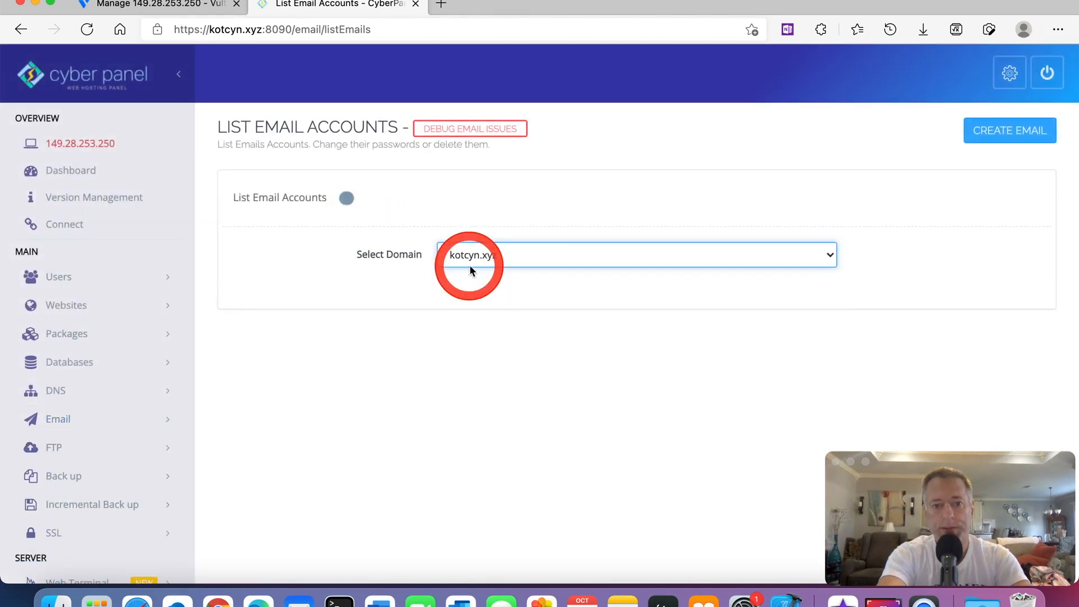
left_click(634, 255)
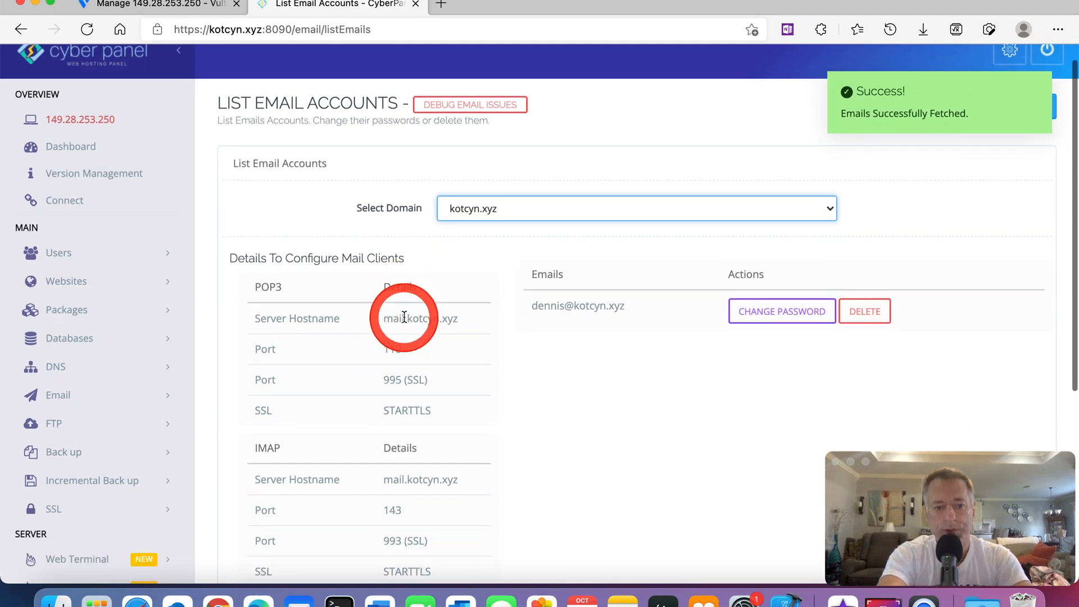
scroll("down", 3)
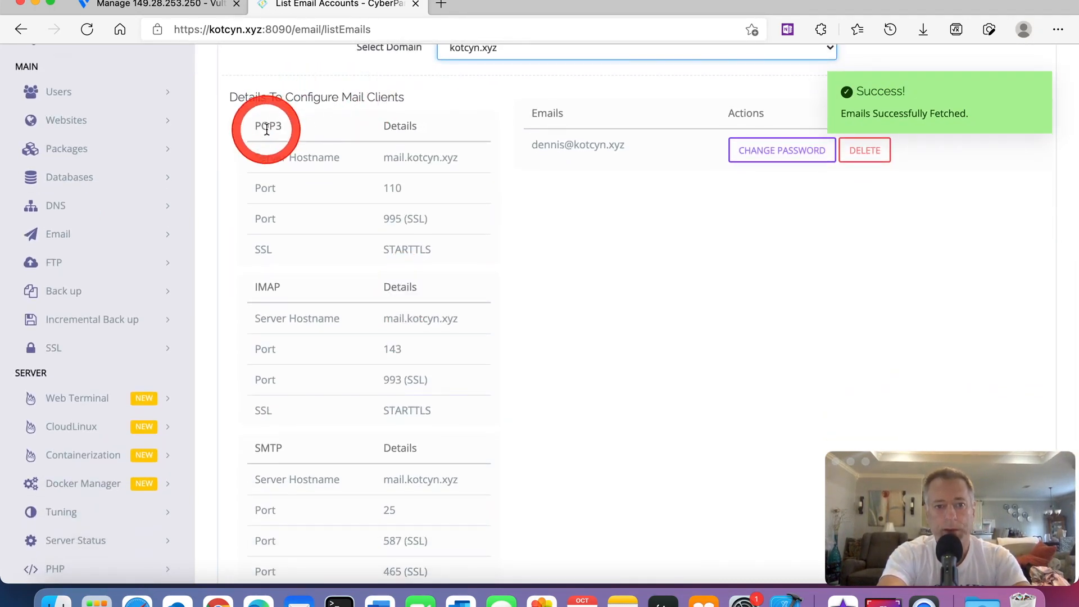
mouse_move(267, 287)
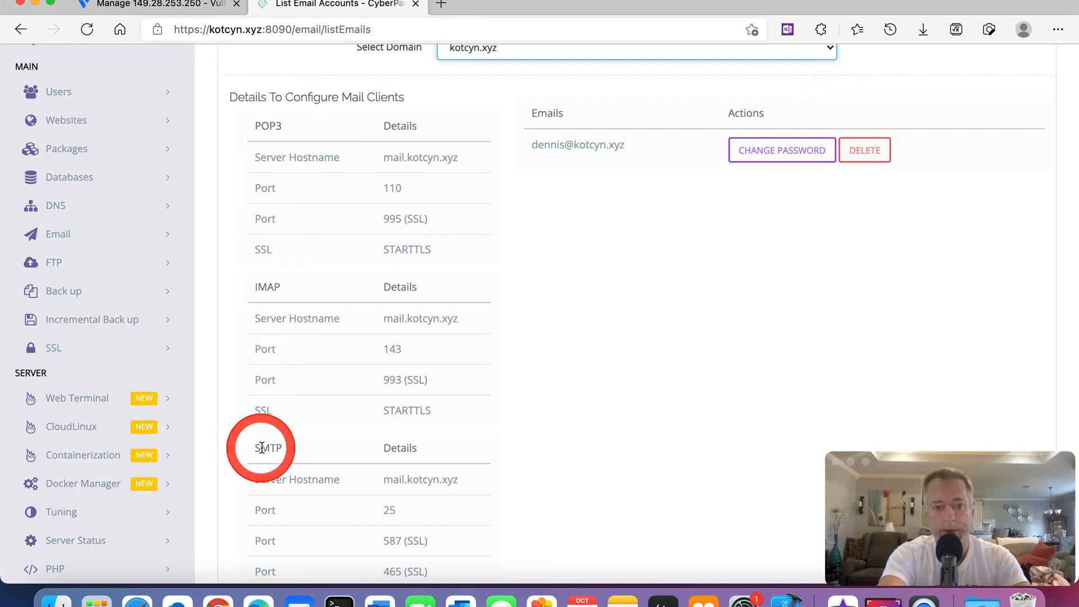
scroll("down", 3)
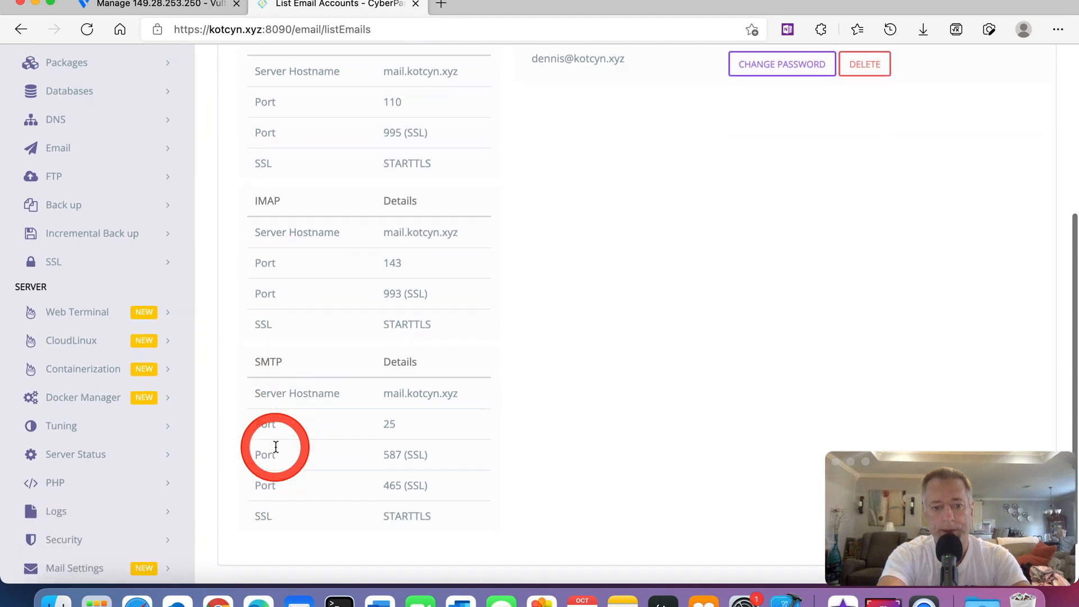
scroll("up", 3)
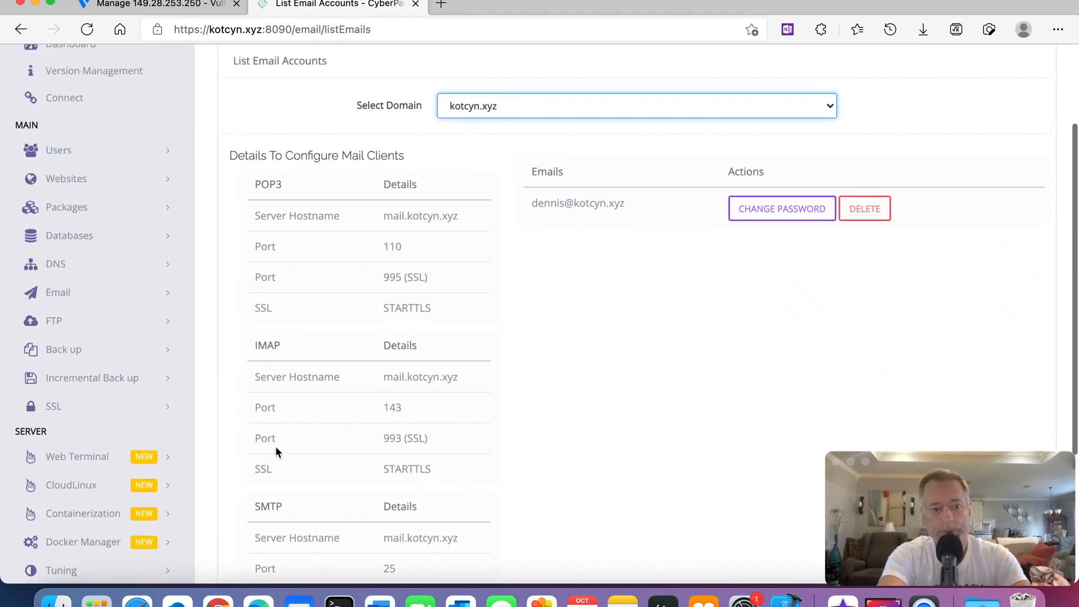
scroll("up", 3)
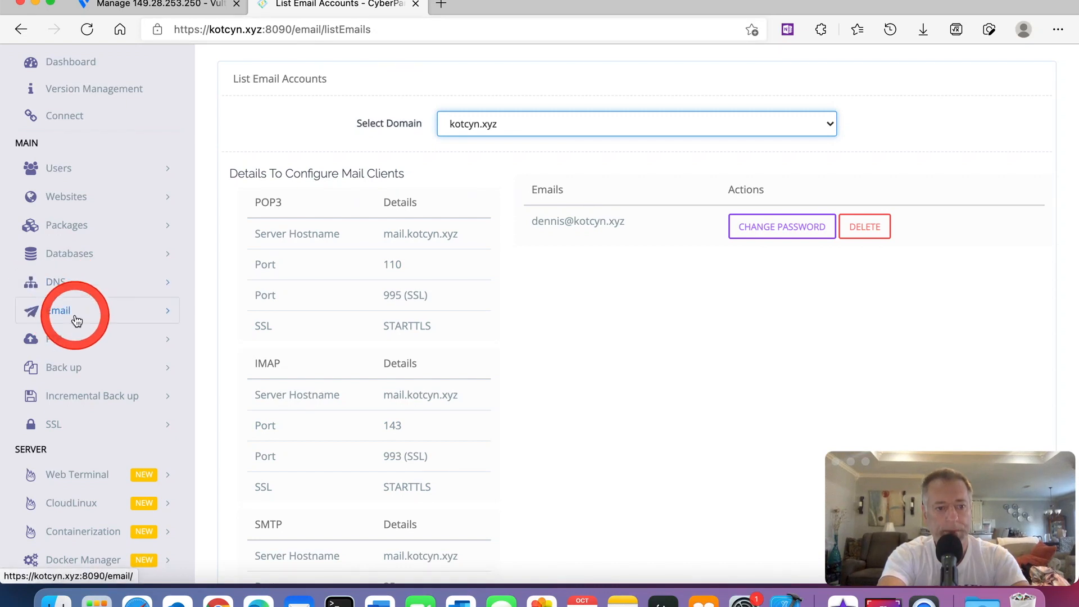
Step: Expand Email in CyberPanel's sidebar and launch Access Webmail in a new tab
left_click(58, 310)
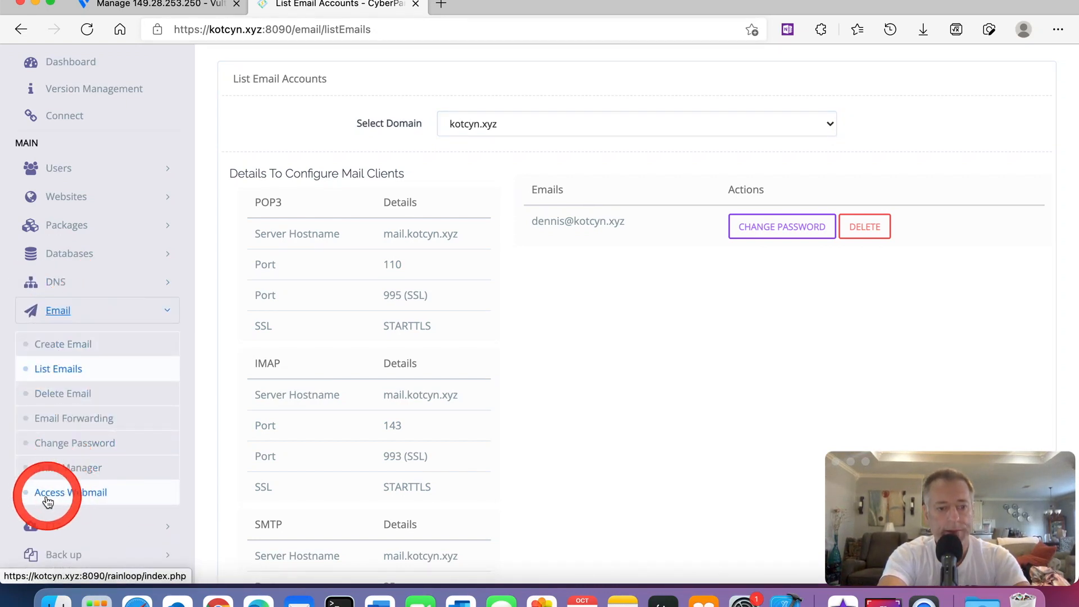
left_click(71, 492)
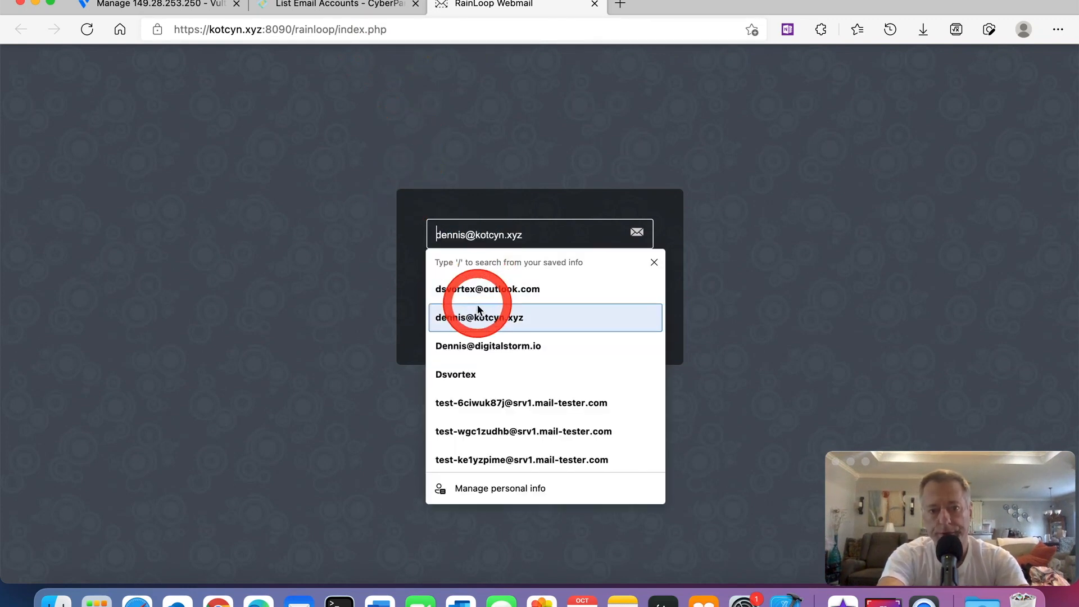
left_click(479, 317)
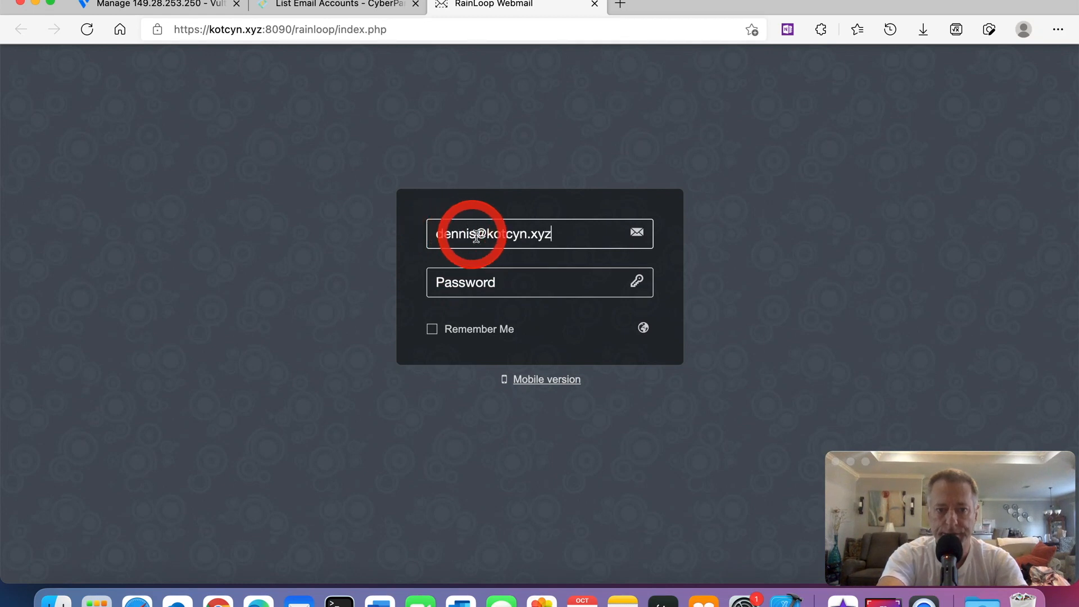
left_click(539, 282)
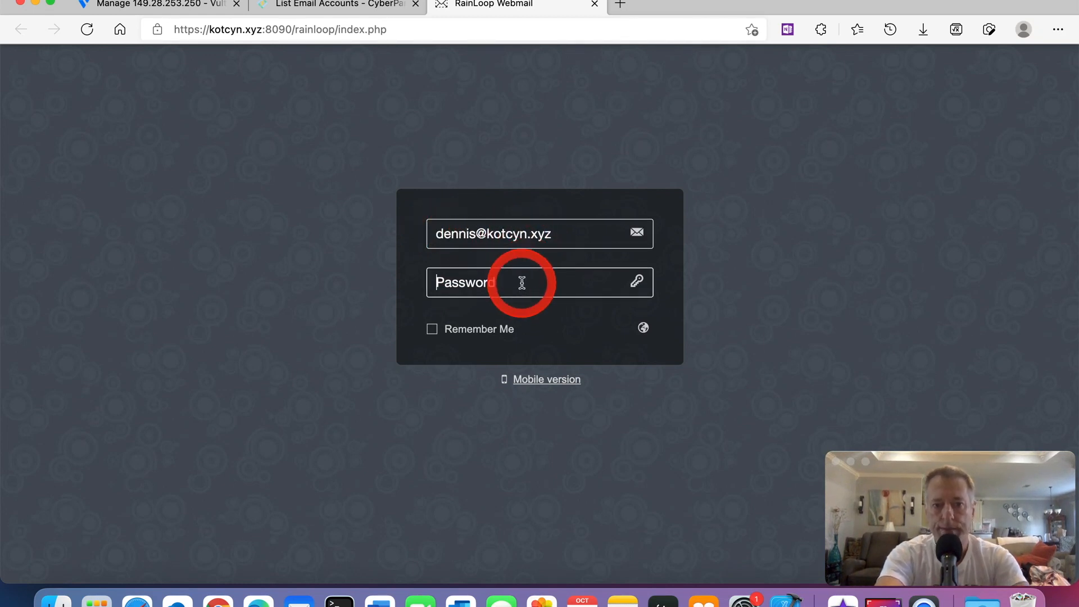
type("••")
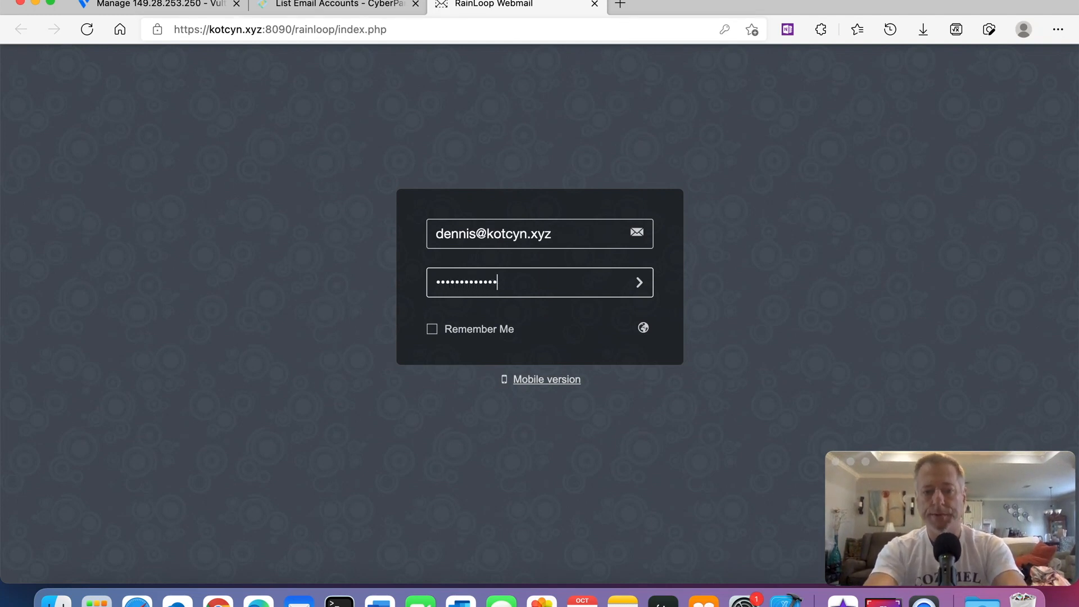
left_click(637, 282)
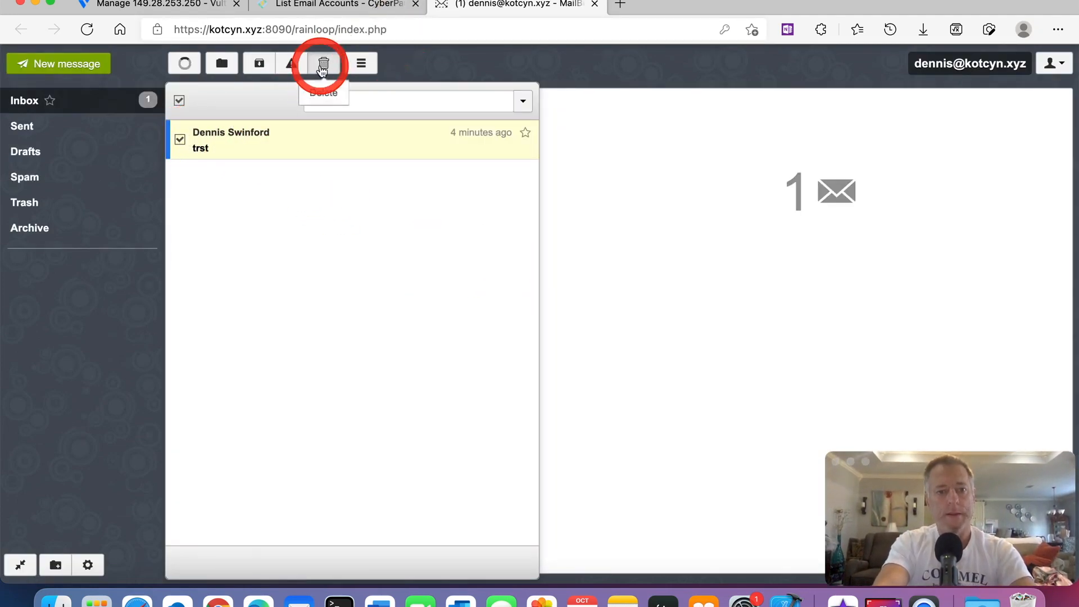
Step: Trash the checked trst message and return to the CyberPanel email accounts tab
left_click(322, 64)
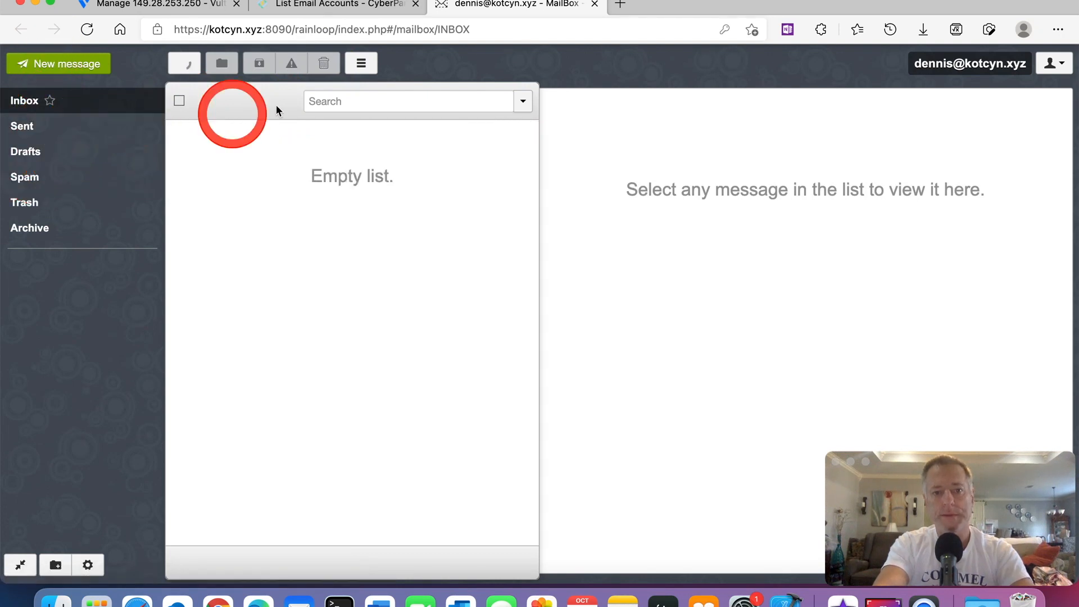
left_click(337, 6)
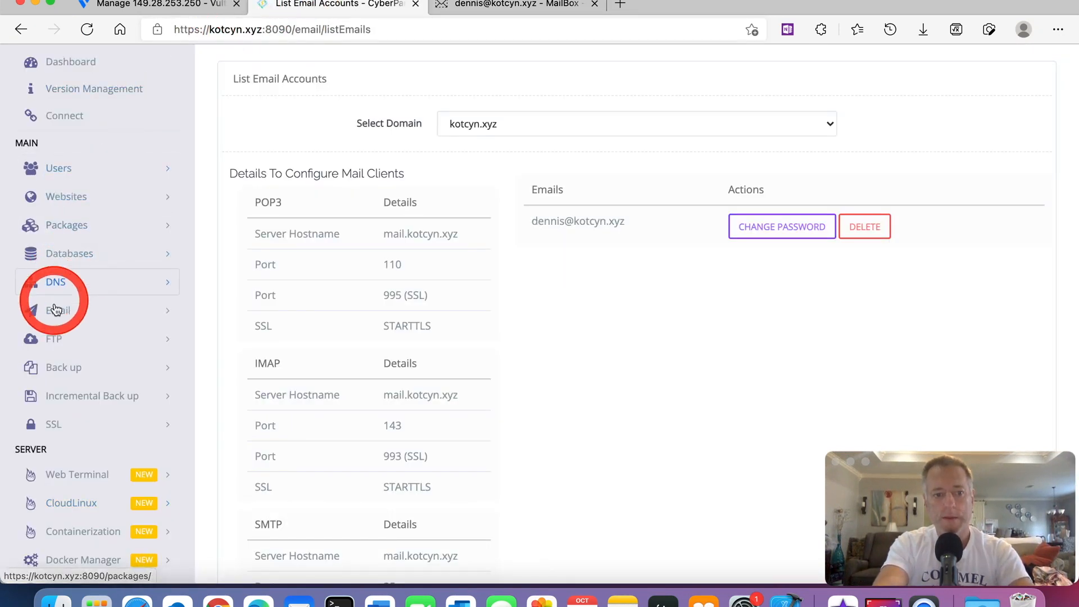
Step: Launch Access Webmail again from CyberPanel's Email menu for a fresh RainLoop login
left_click(57, 310)
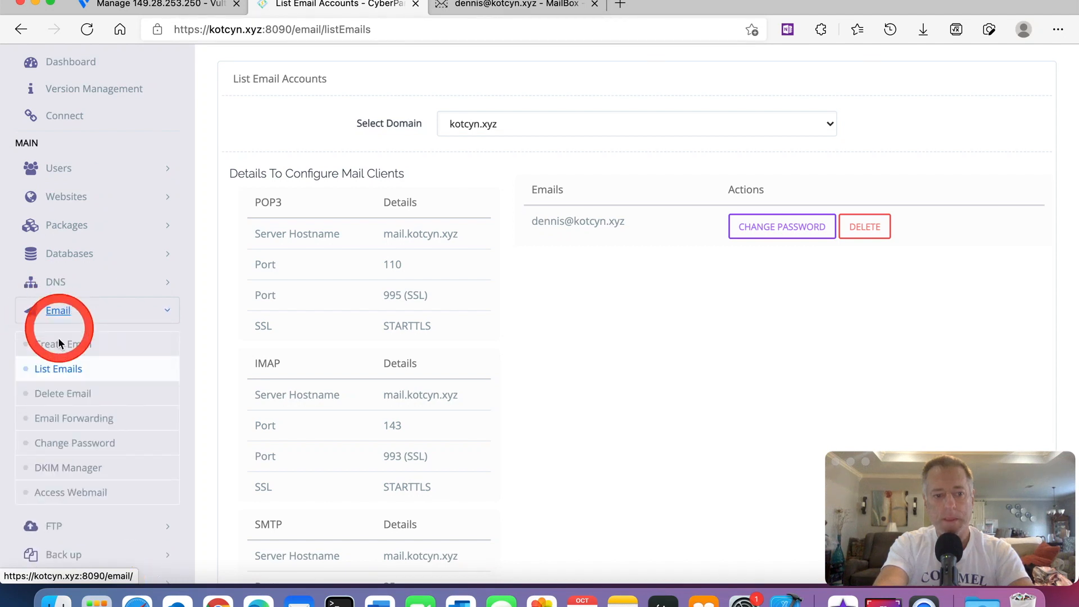
mouse_move(71, 493)
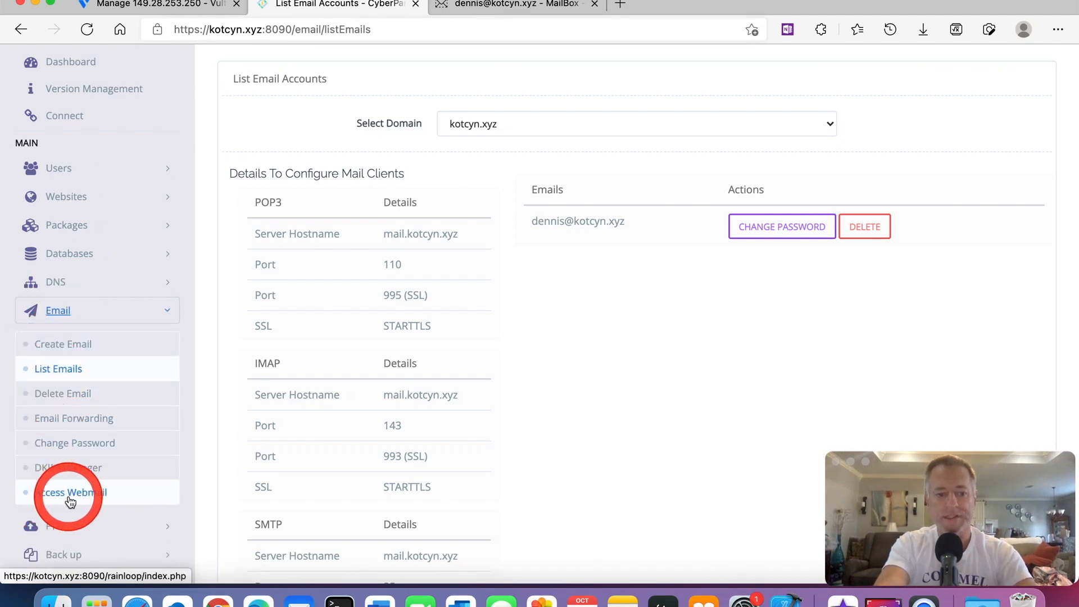
mouse_move(71, 492)
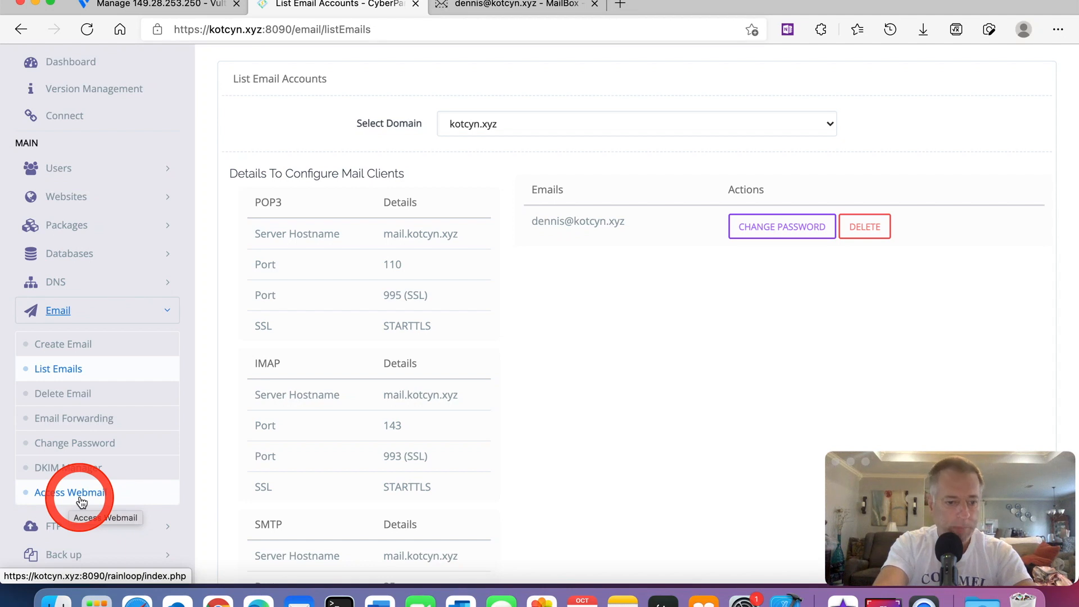
left_click(71, 492)
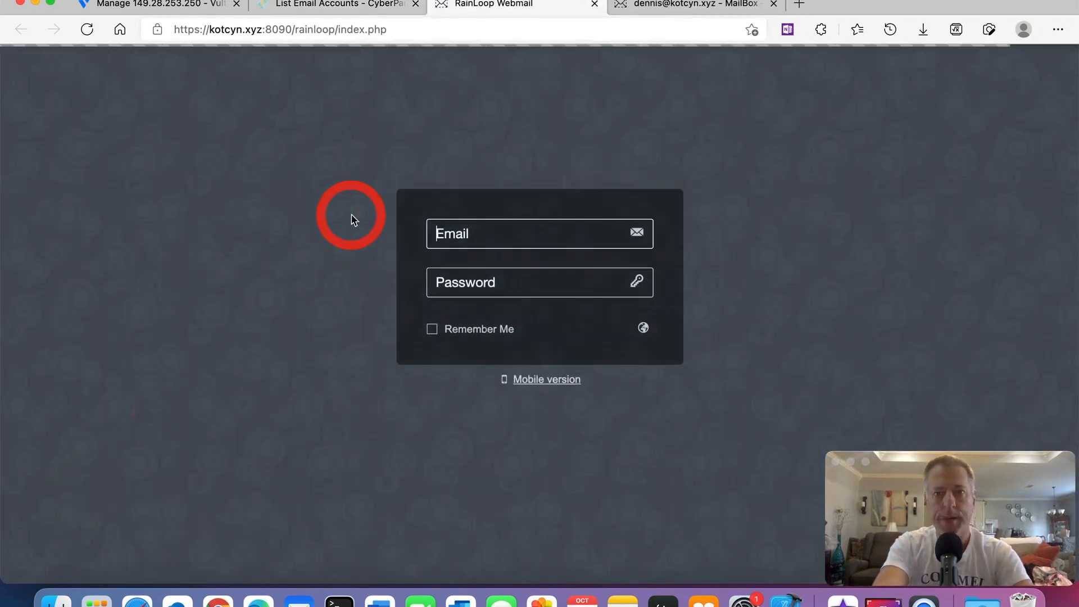
mouse_move(403, 56)
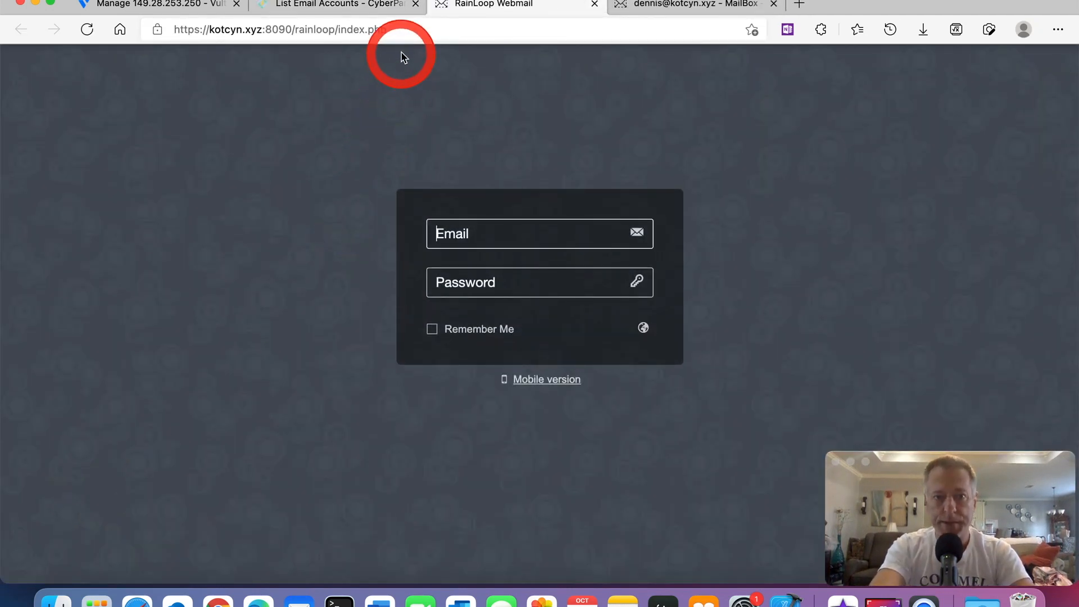
Step: Change the webmail URL from index.php to ?admin to load the RainLoop Admin Panel
left_click(309, 29)
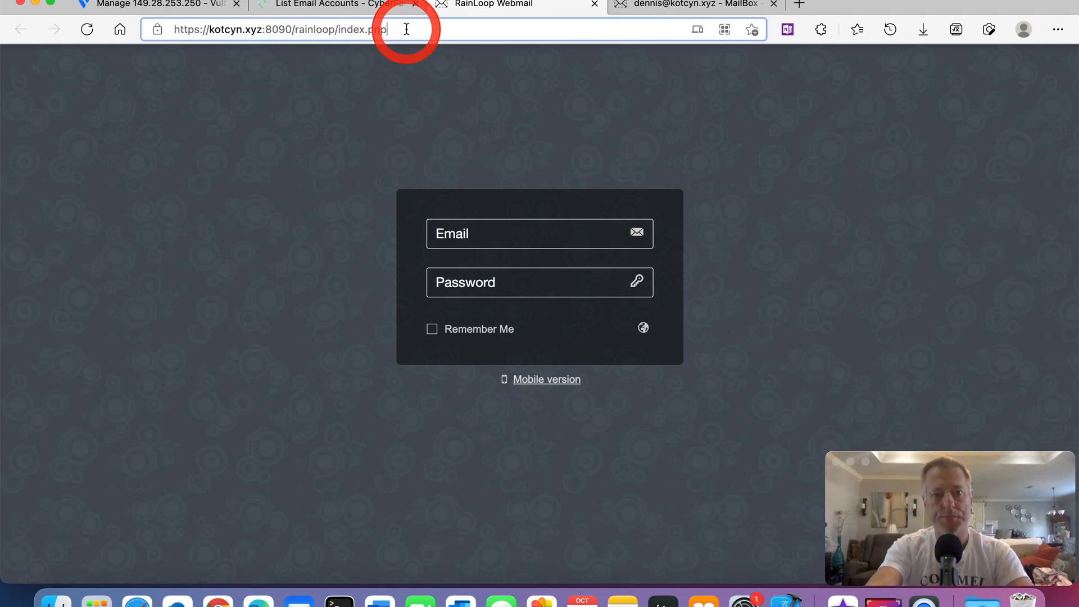
mouse_move(447, 33)
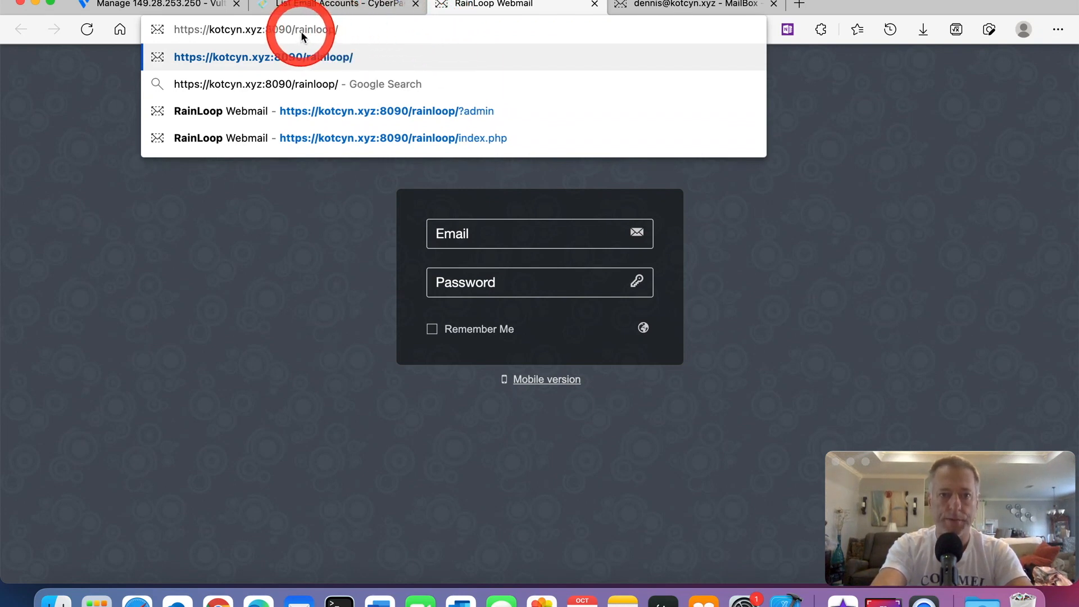
mouse_move(337, 38)
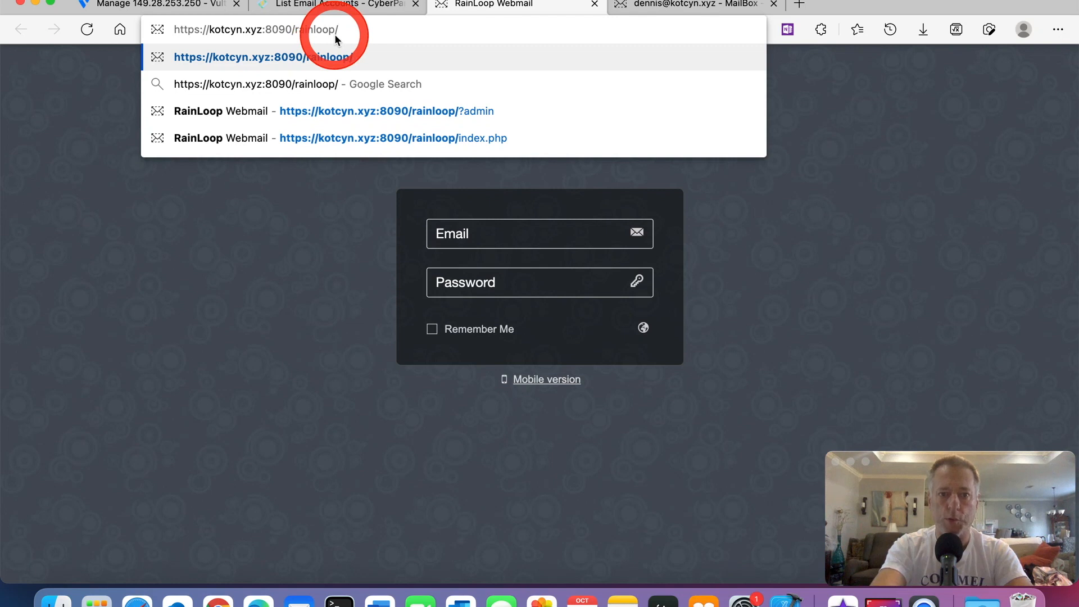
type("?admin")
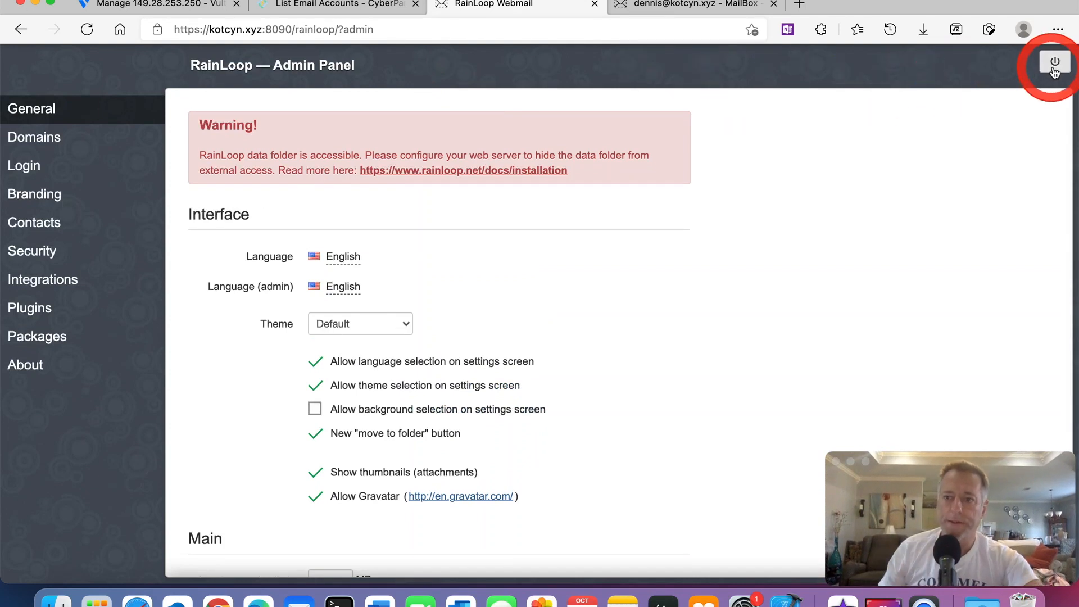
left_click(1054, 62)
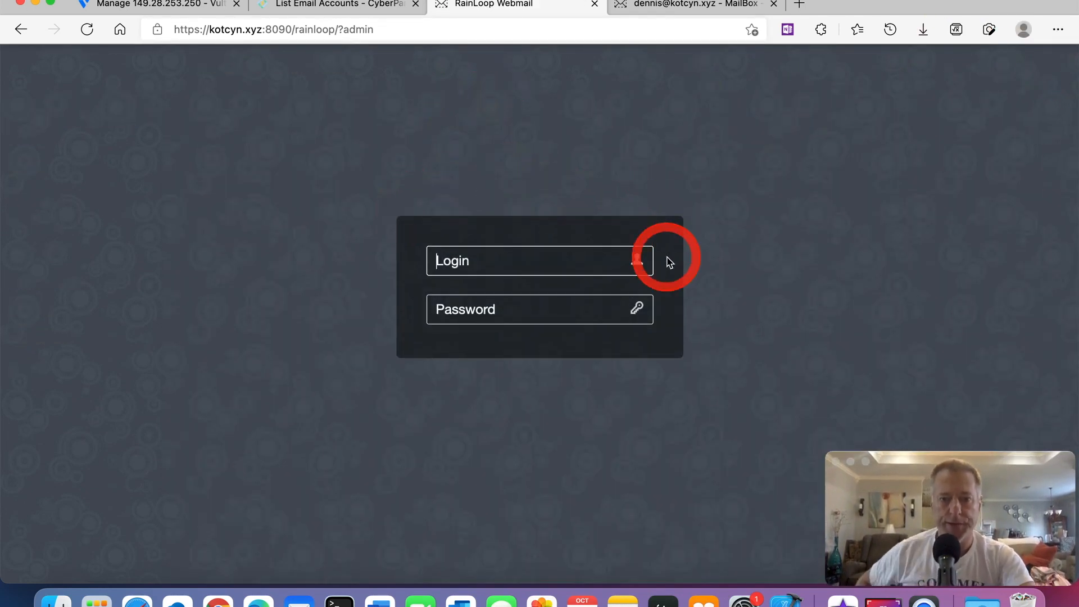
mouse_move(665, 222)
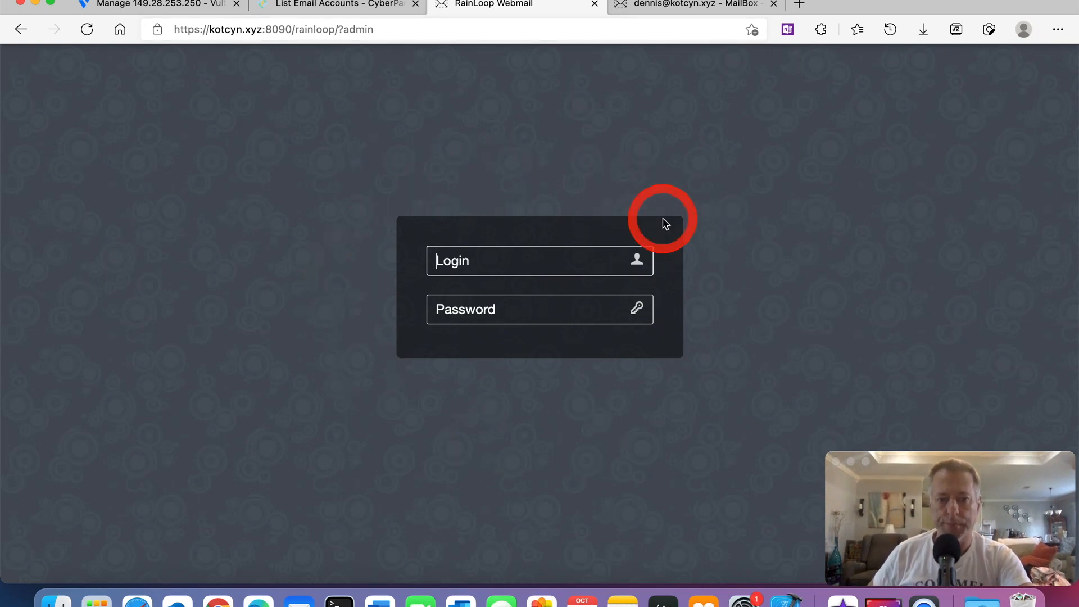
mouse_move(519, 292)
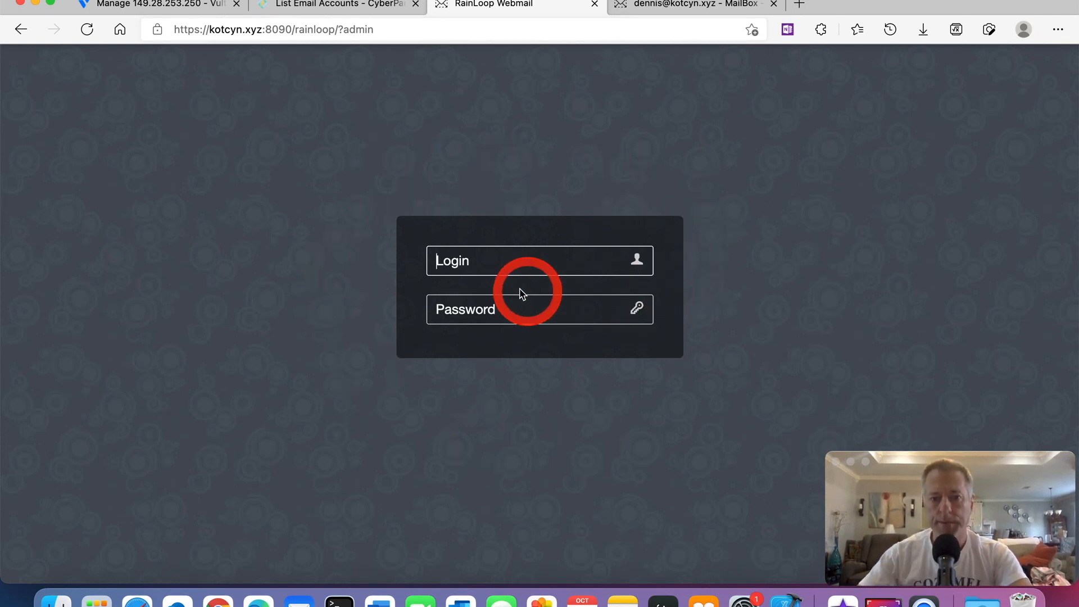
type("ad")
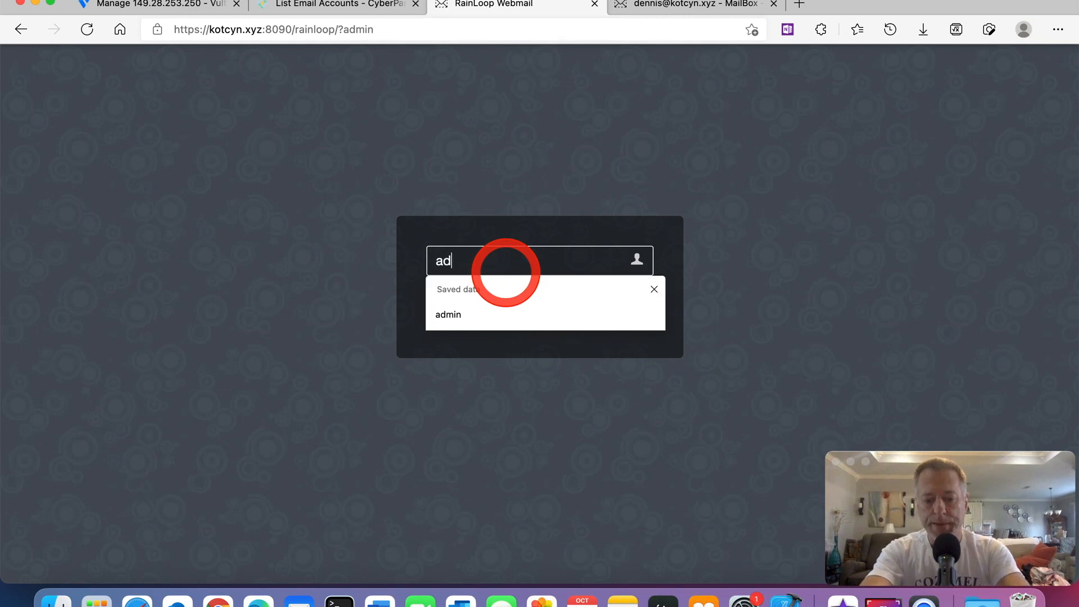
left_click(448, 315)
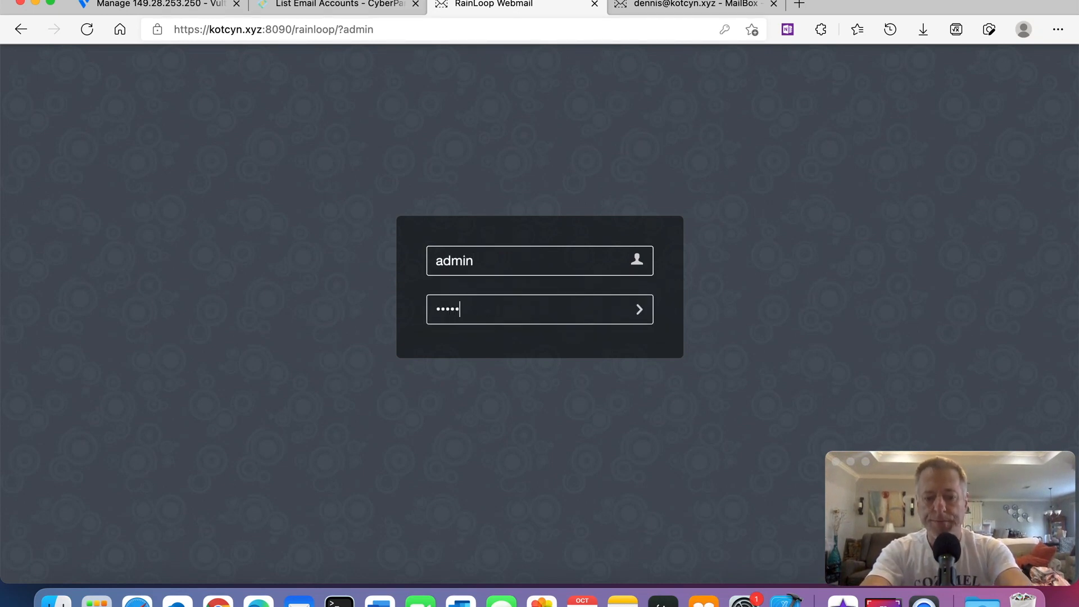
type("password")
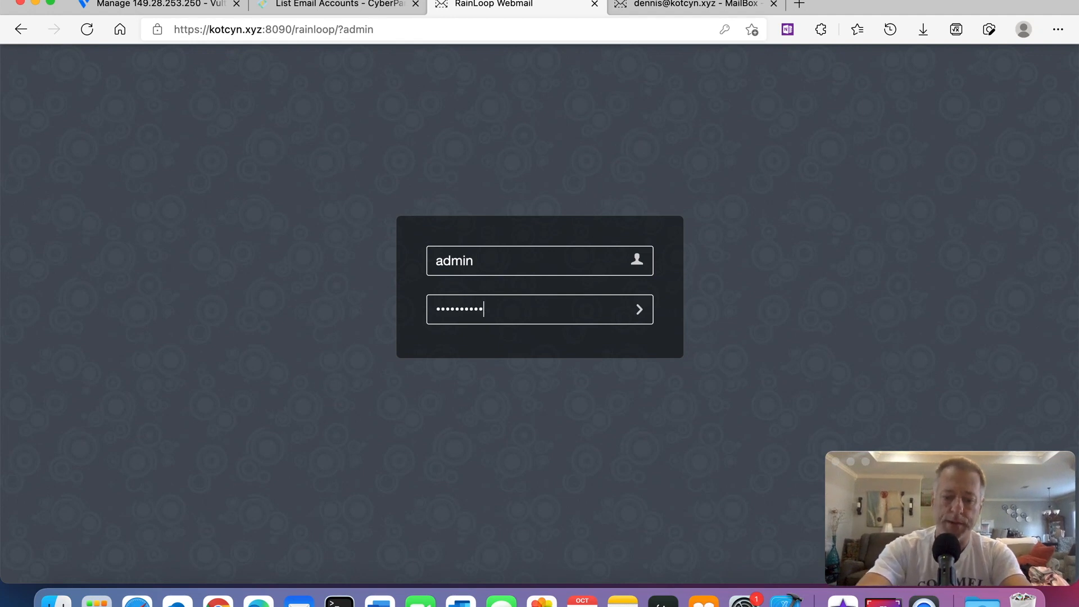
left_click(637, 309)
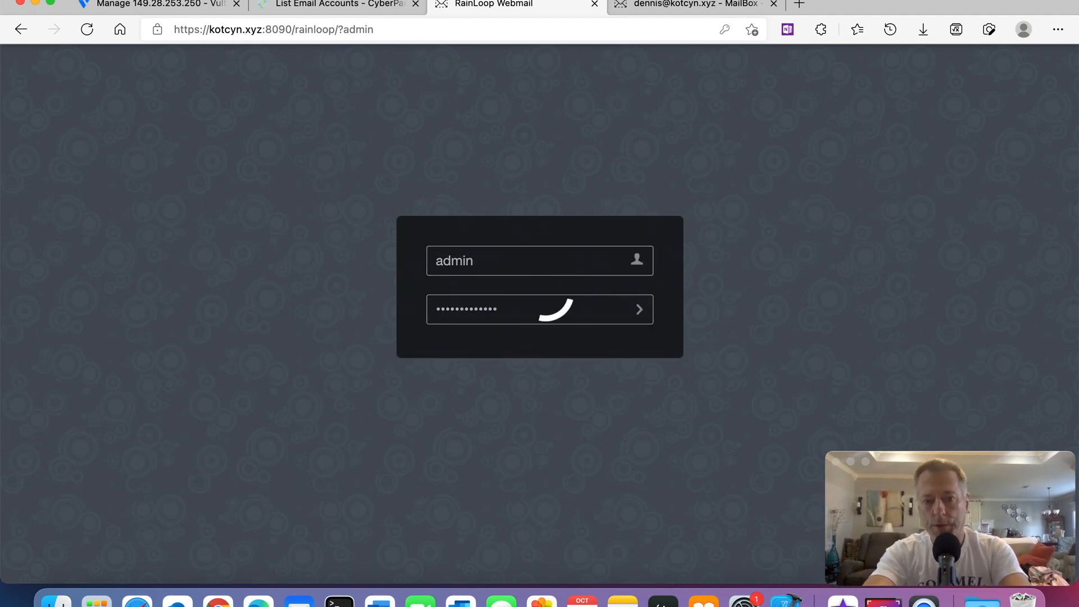
left_click(619, 309)
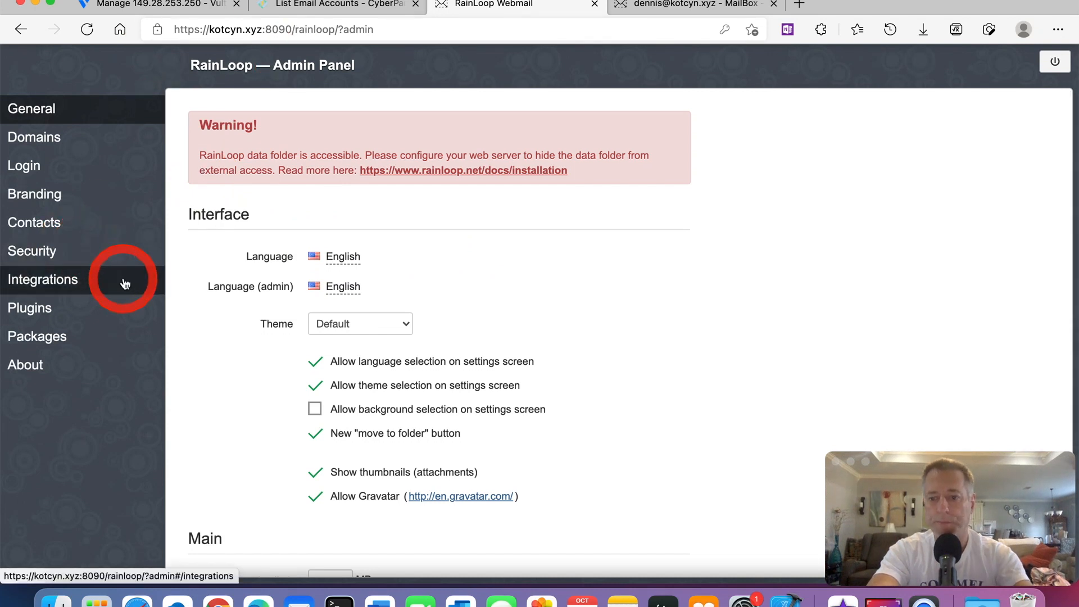
mouse_move(344, 308)
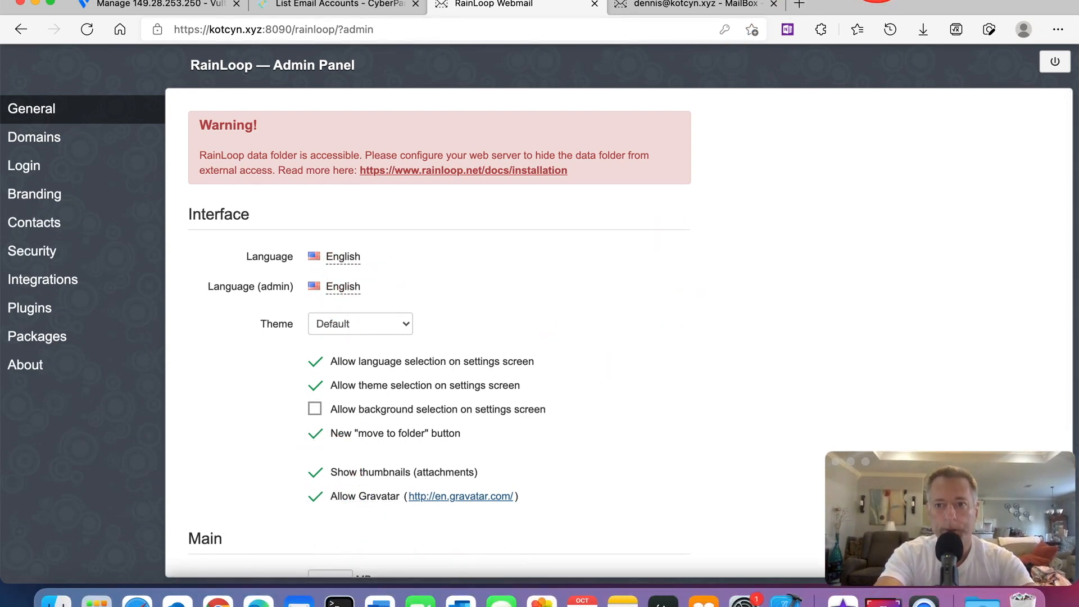
Step: Open Terminal via Spotlight and type ssh root@
type("t")
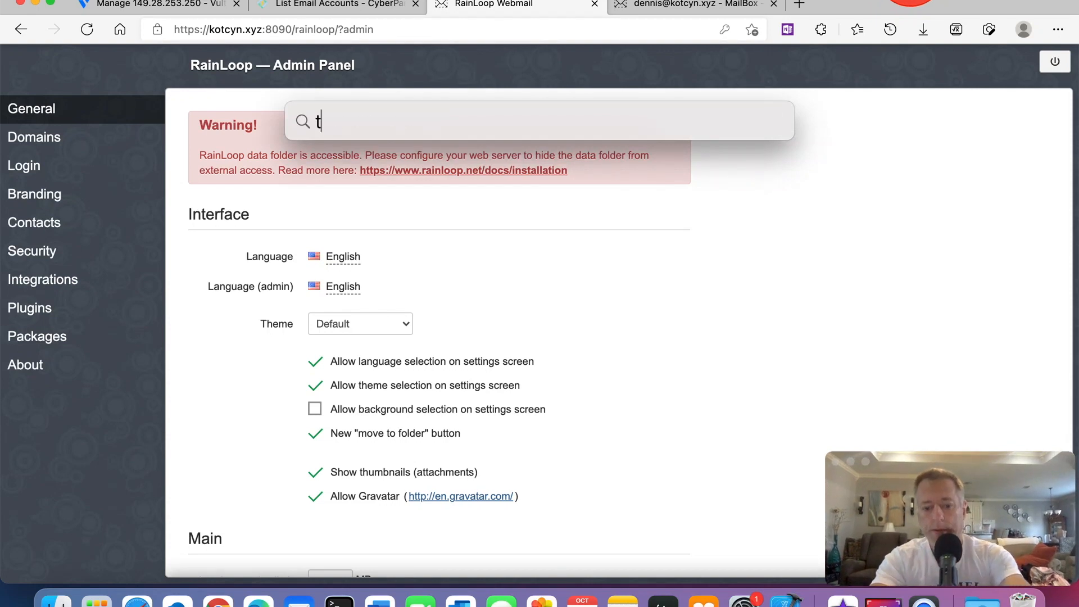
type("erminal")
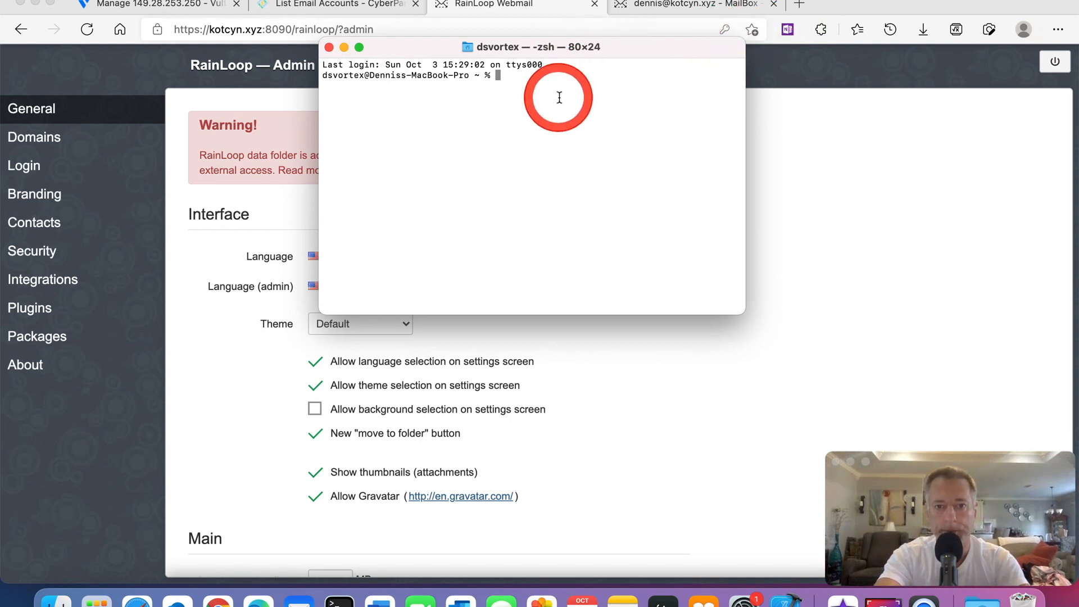
mouse_move(391, 108)
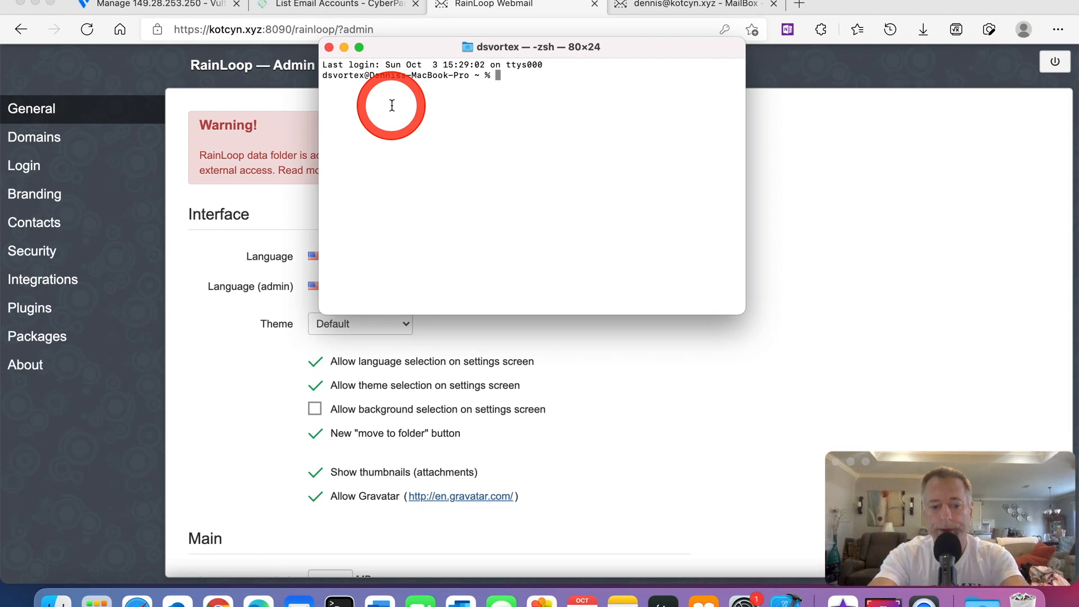
type("ssh")
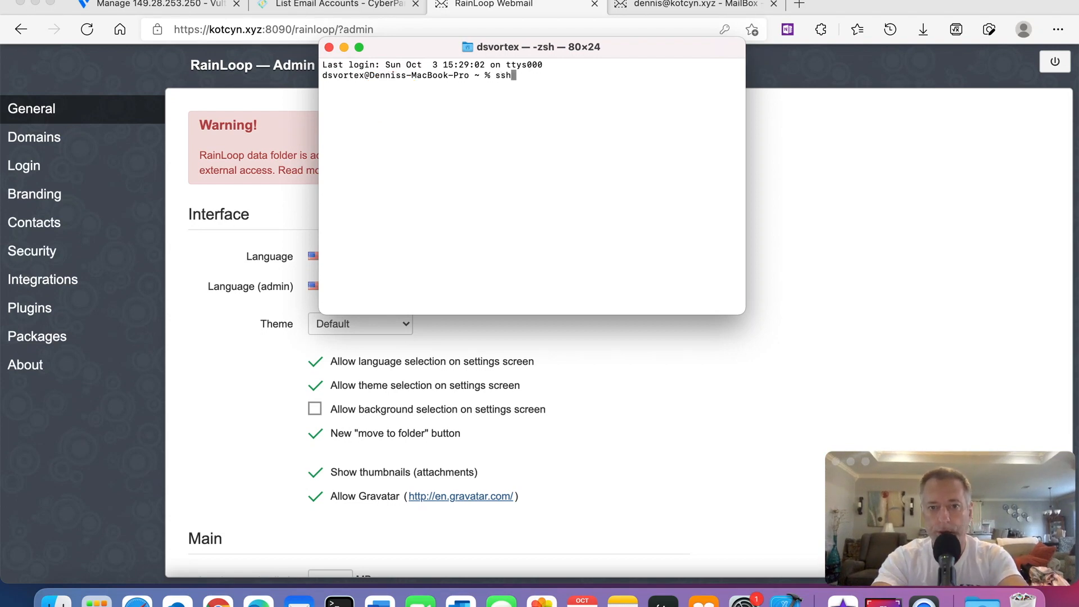
type("root@")
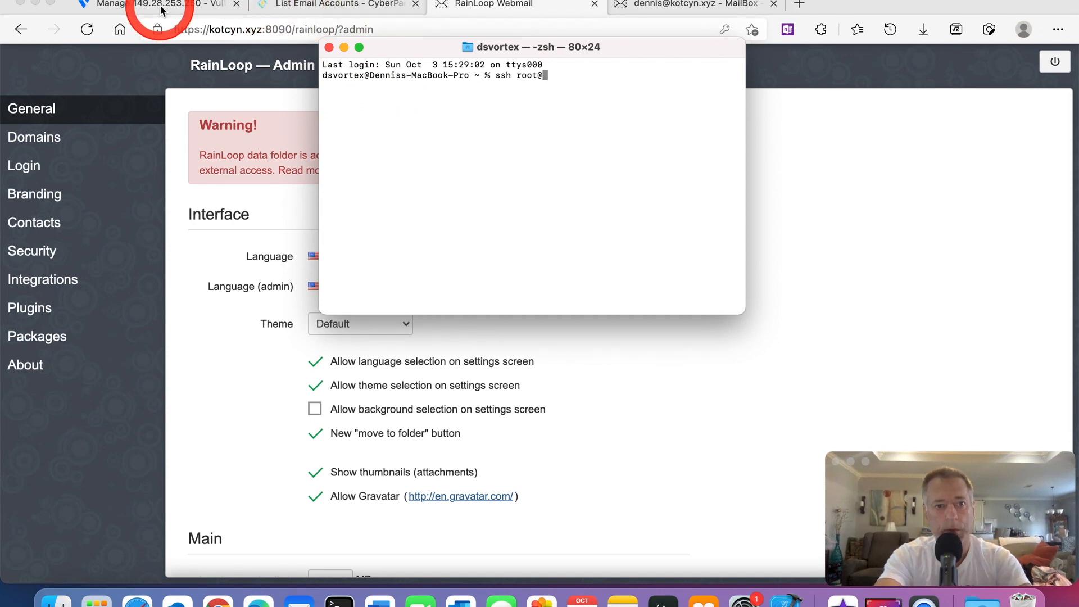
Step: Copy the server IP 149.28.253.250 from Vultr and paste it after root@
left_click(159, 6)
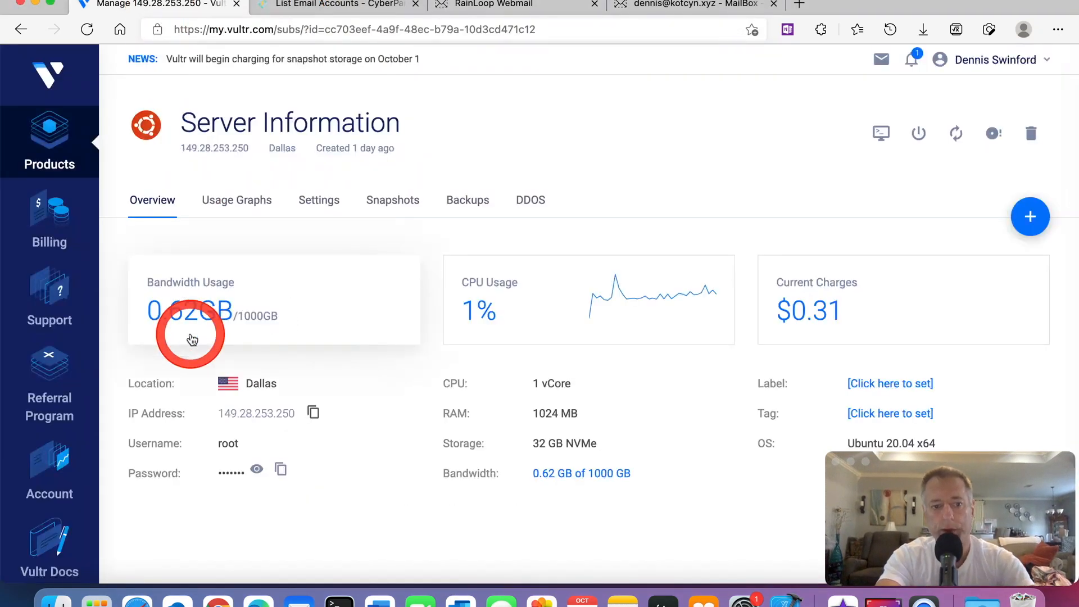
left_click(313, 413)
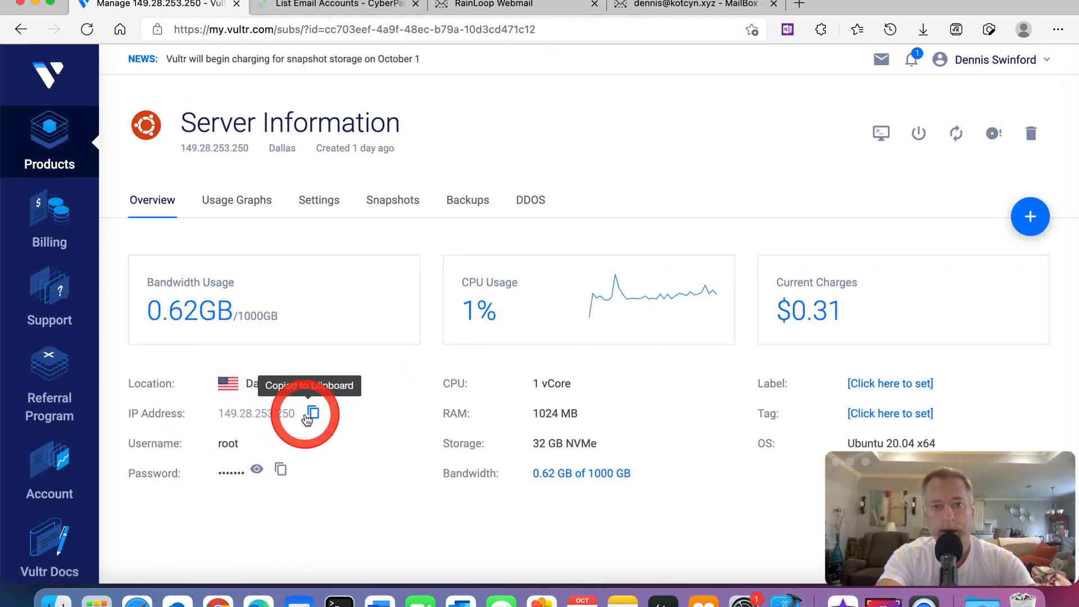
left_click(512, 5)
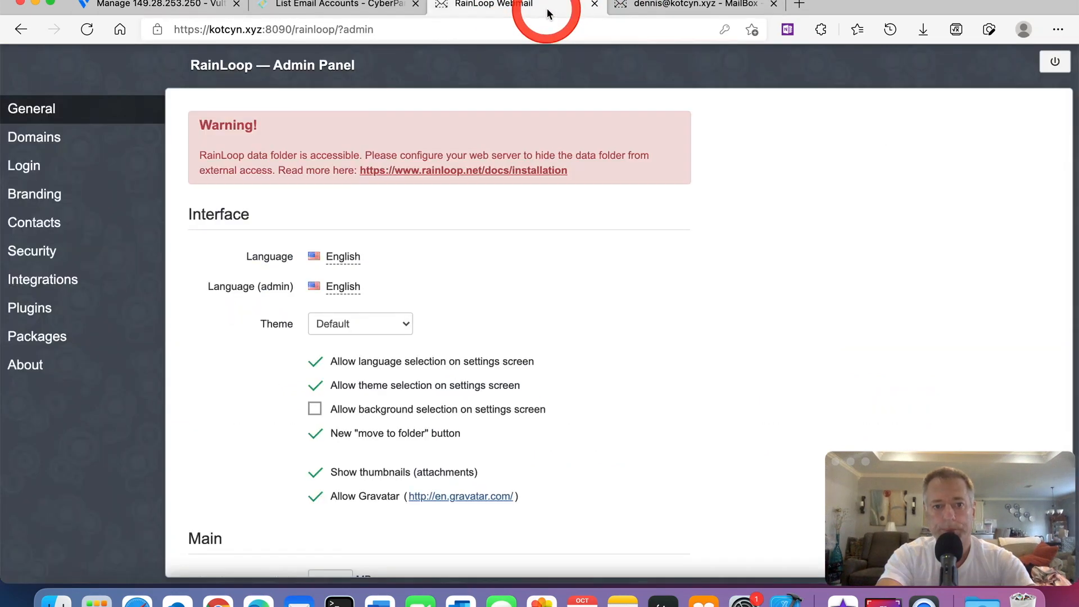
left_click(338, 601)
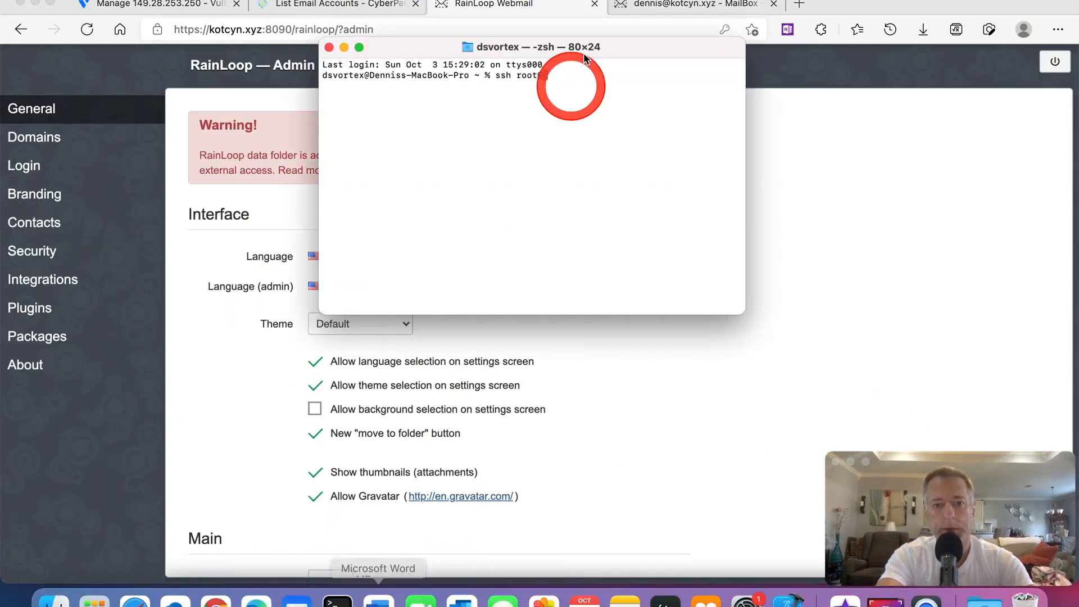
right_click(571, 86)
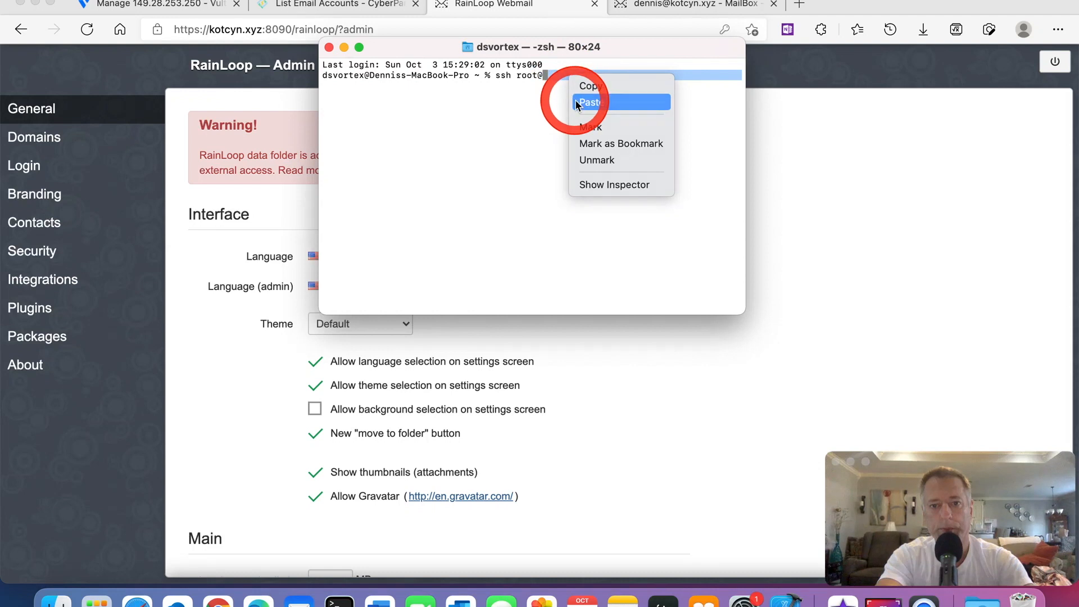
left_click(590, 101)
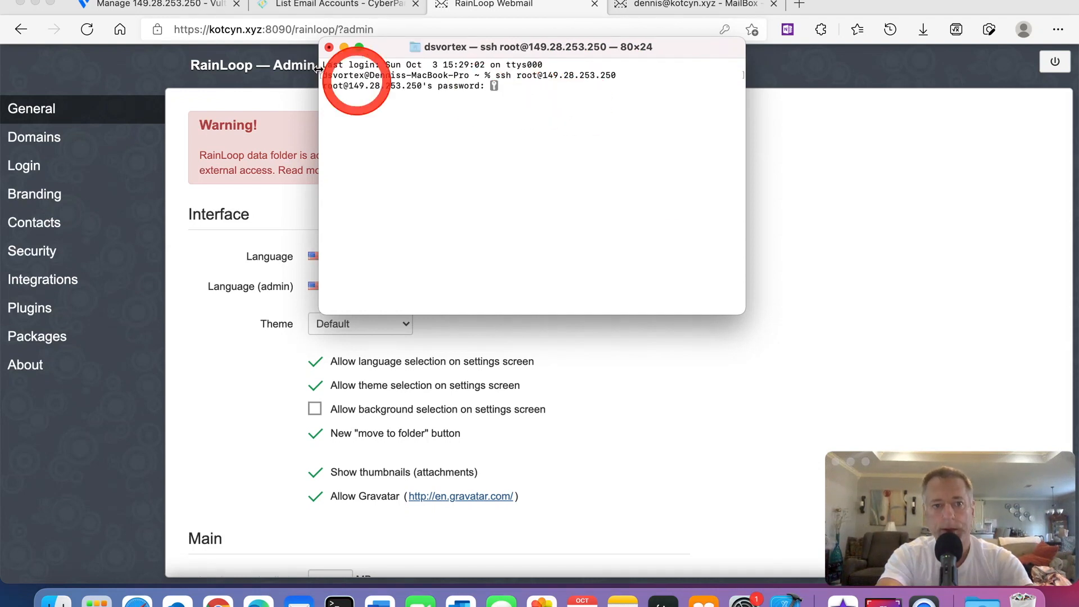
left_click(158, 6)
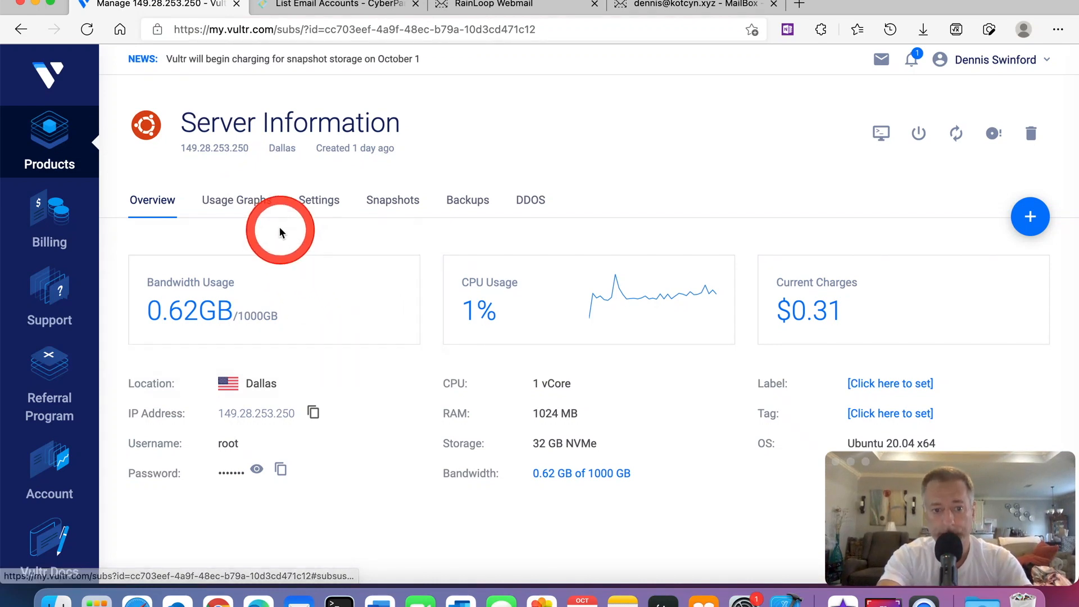
left_click(280, 469)
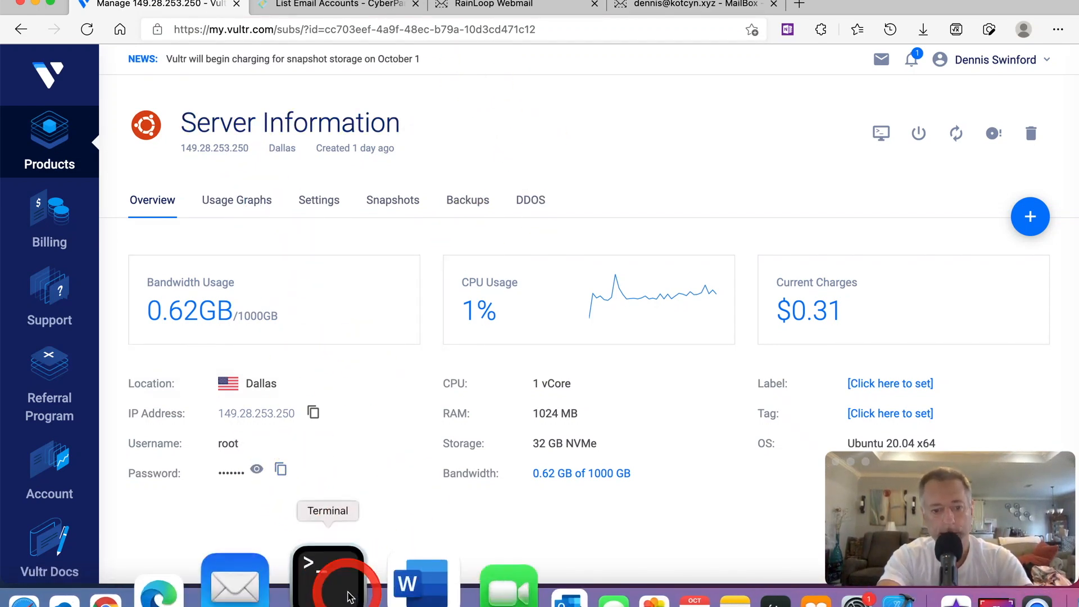
Step: Open /usr/local/CyberCP/public/rainloop.php in vim on the server
left_click(328, 578)
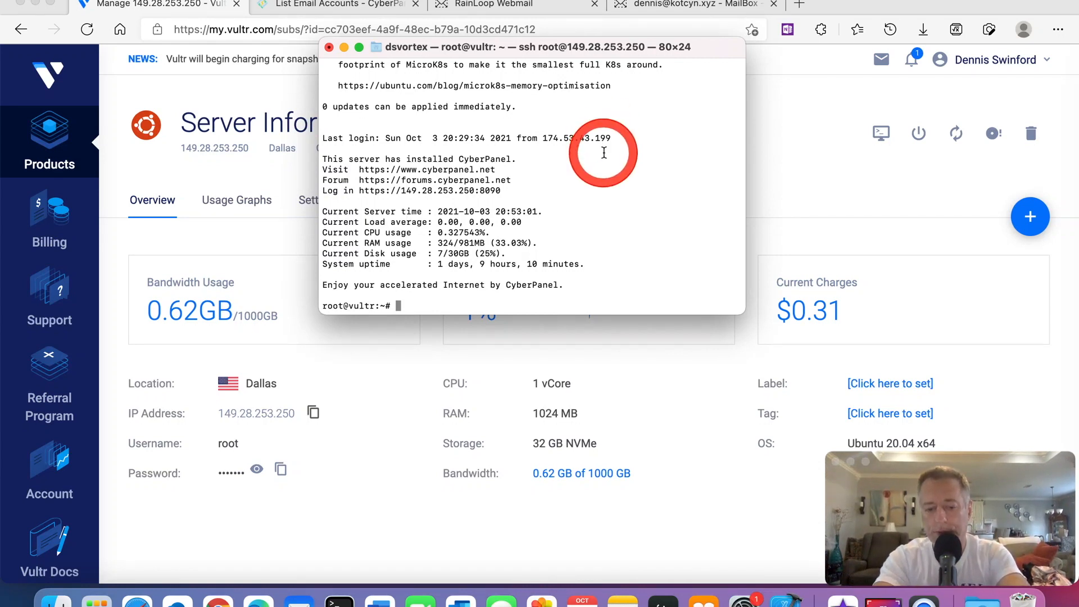
type("vim")
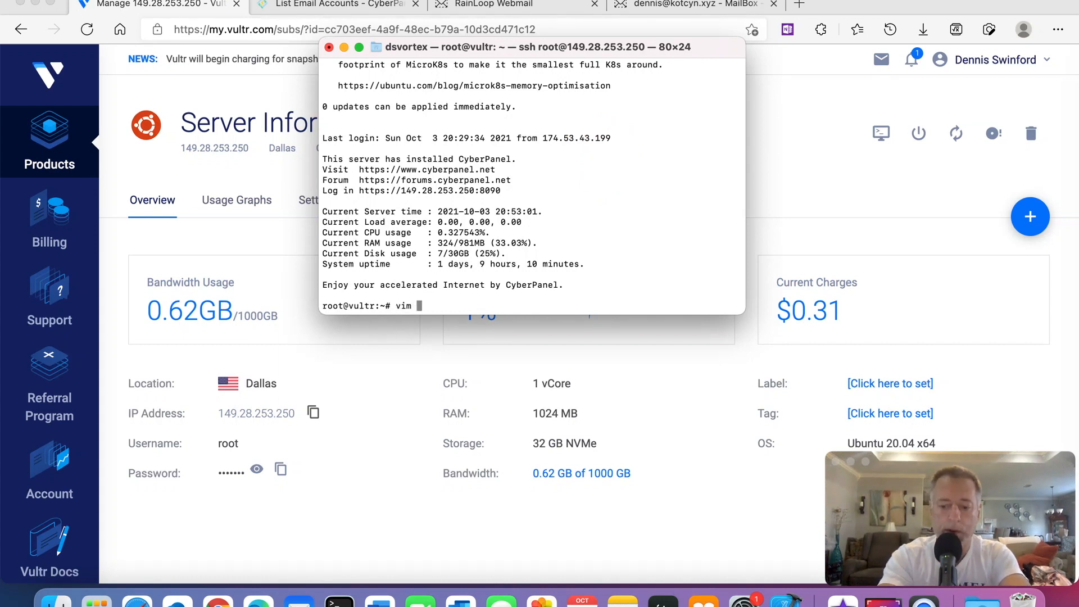
type("/")
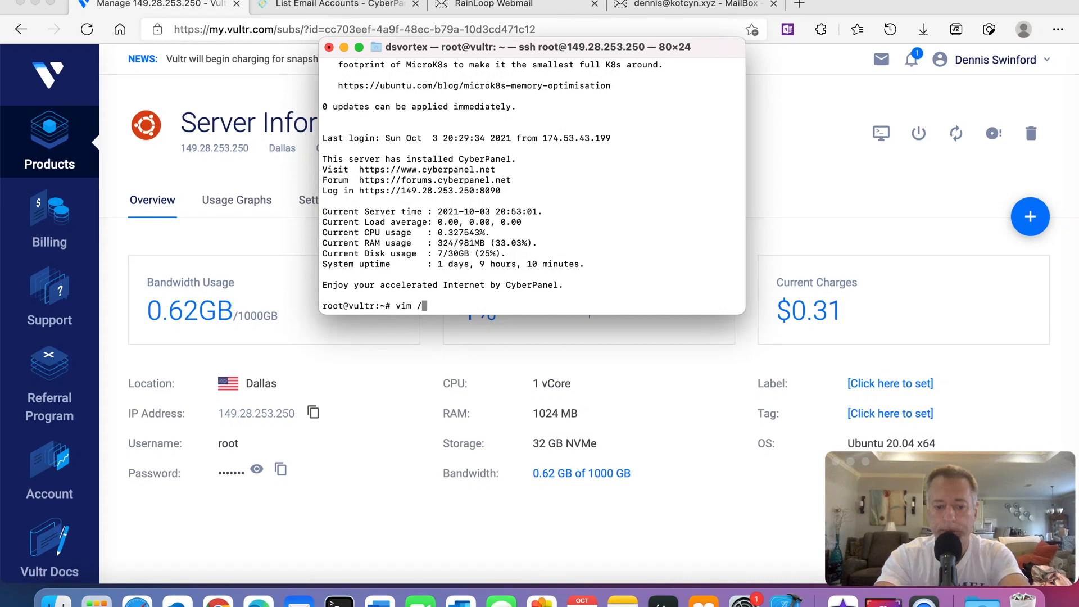
type("usr/")
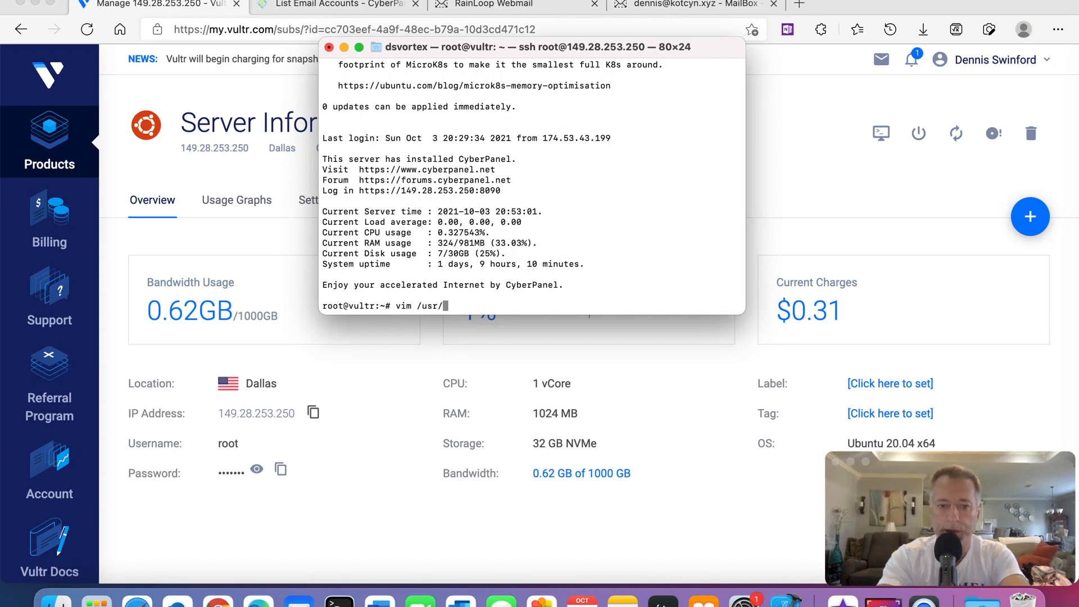
type("loc")
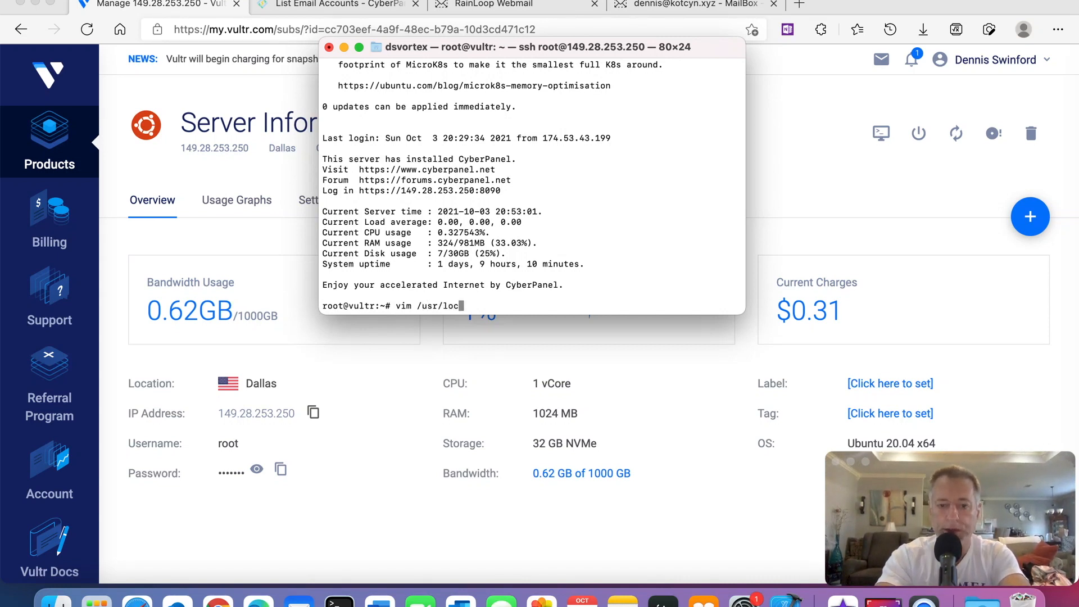
type("al")
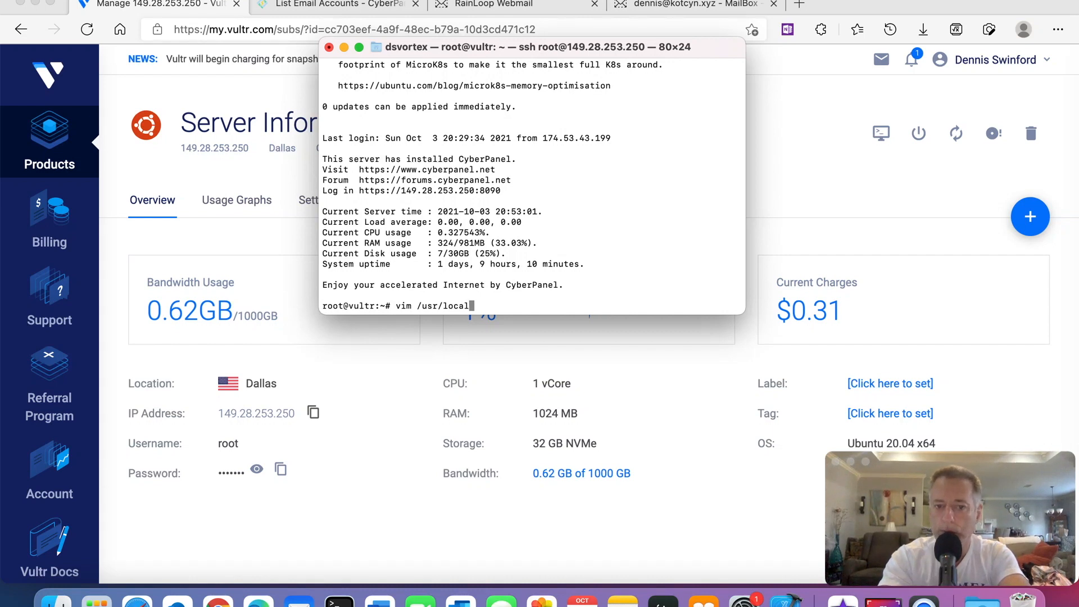
type("/Cyber")
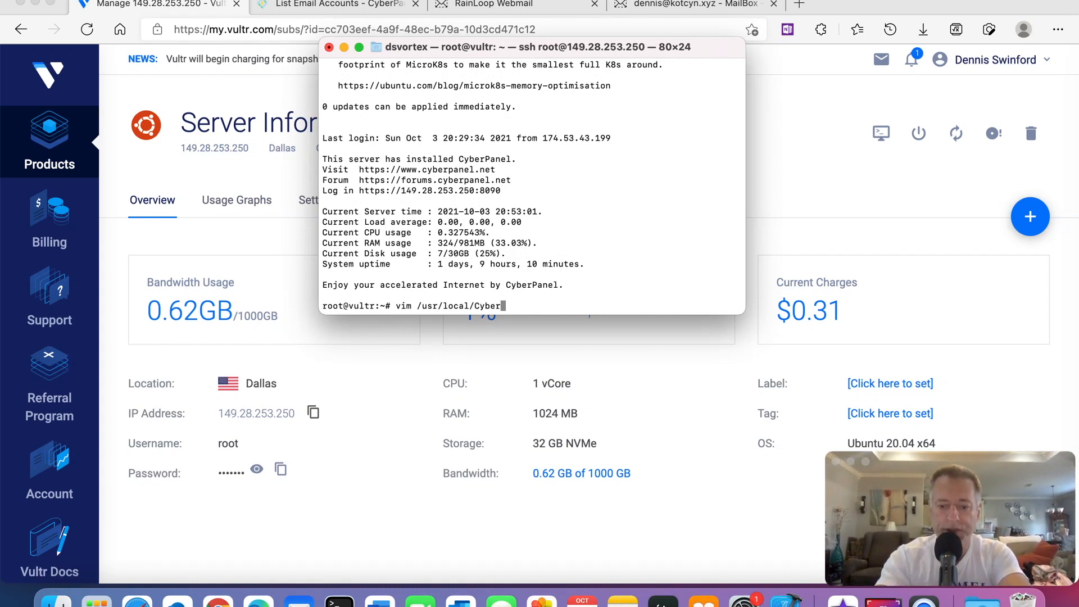
type("CP/")
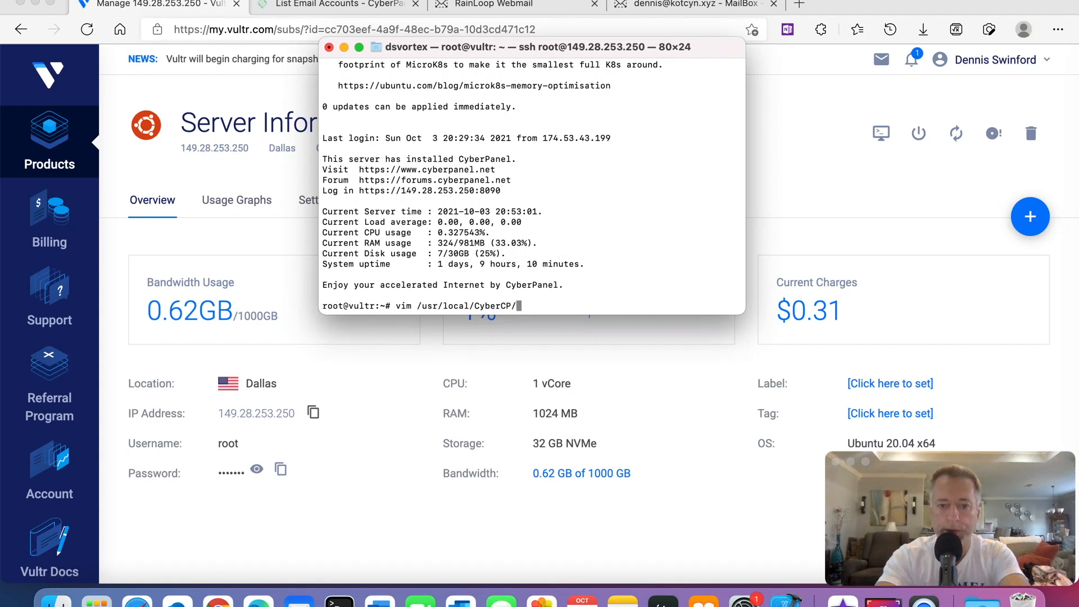
type("public")
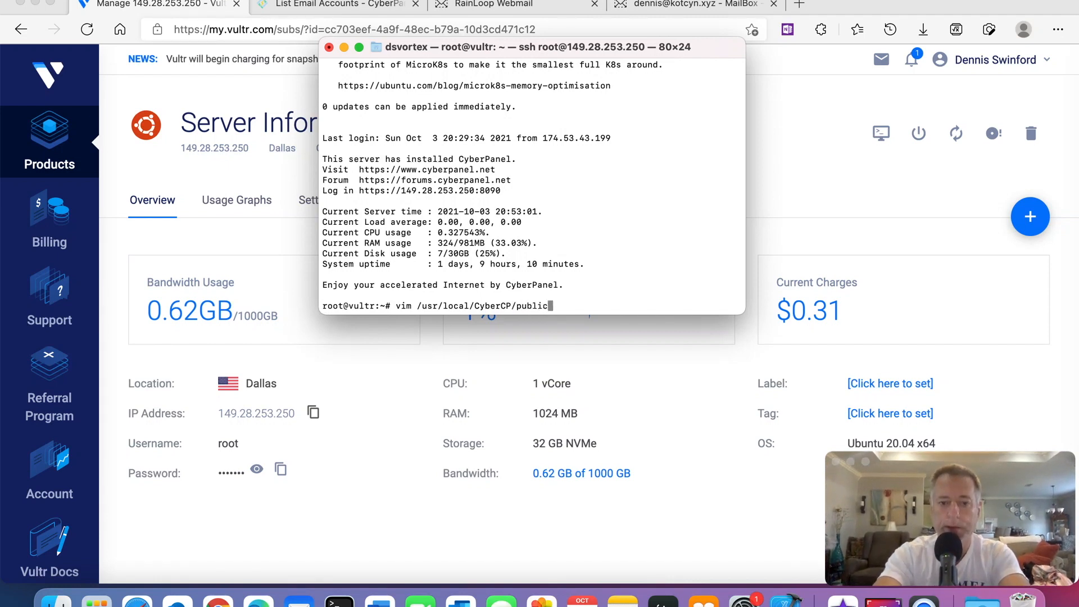
type("/")
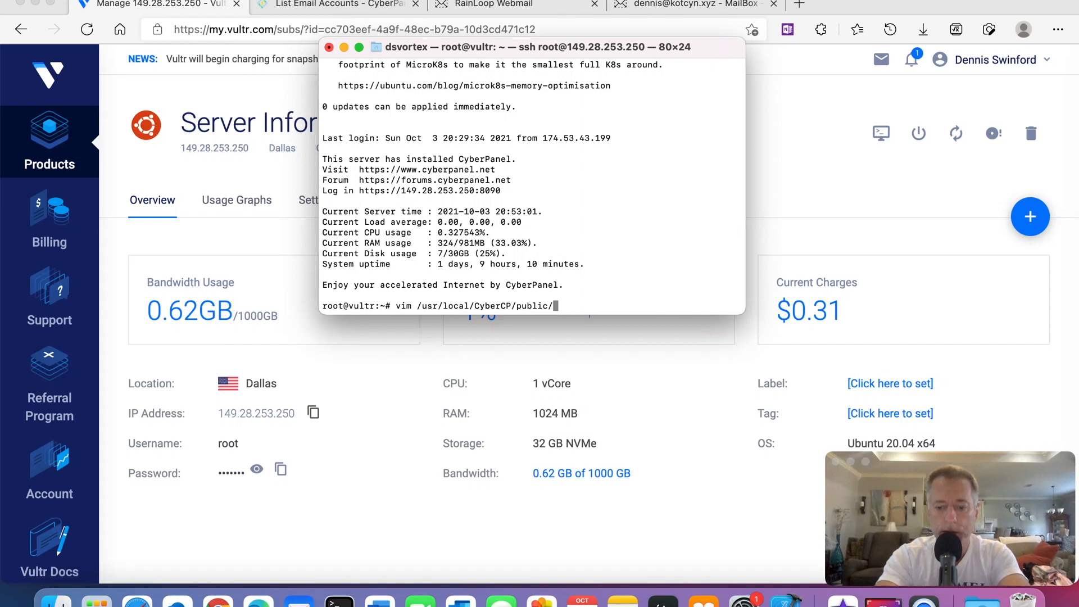
type("rainloop.php")
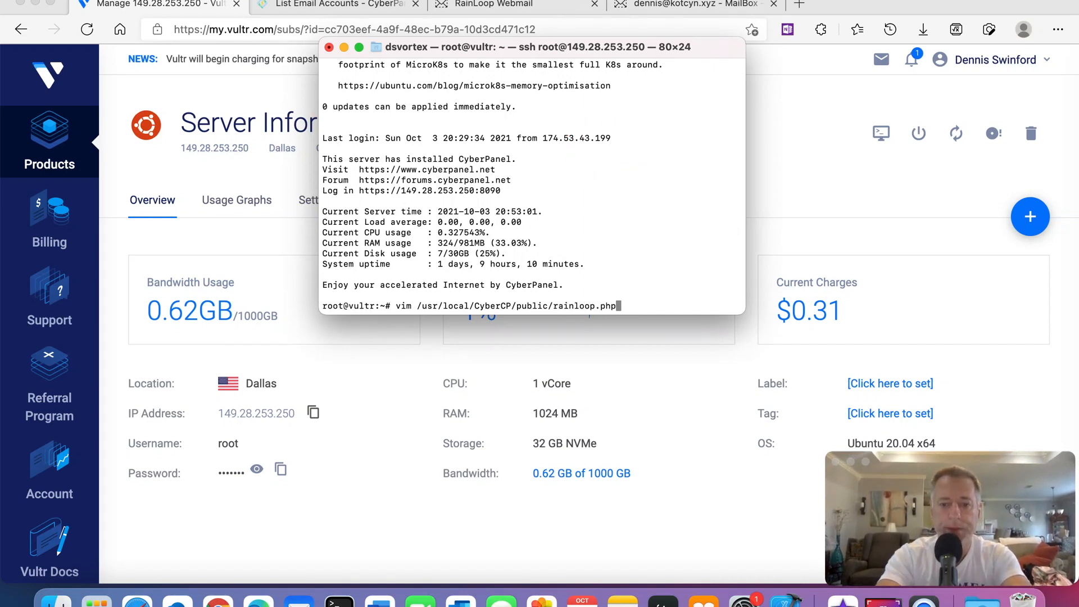
key("Return")
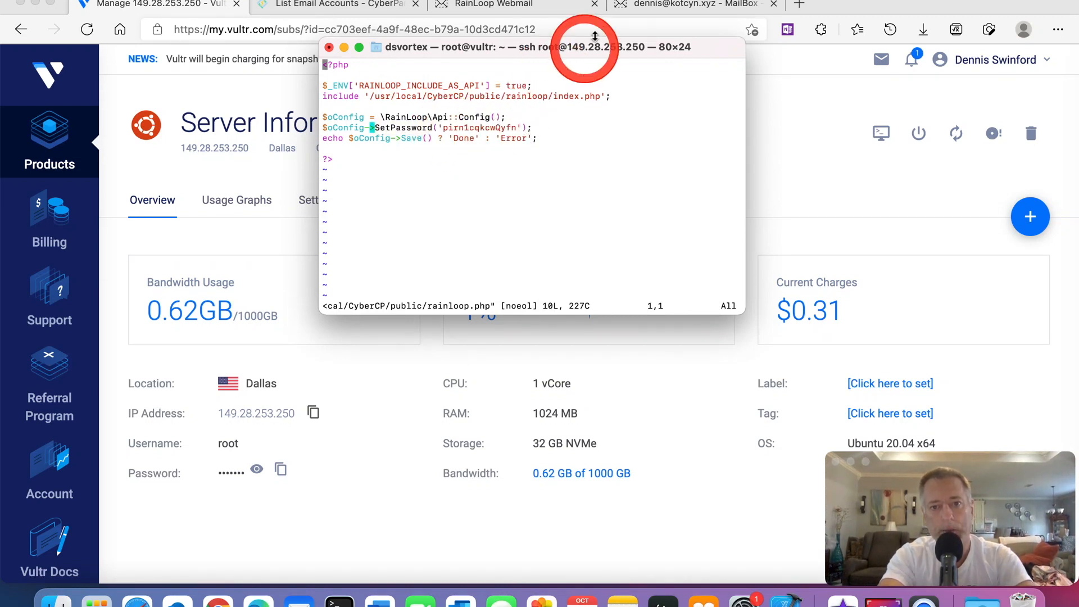
Step: Switch back to the RainLoop Admin Panel tab showing its General settings
left_click(514, 6)
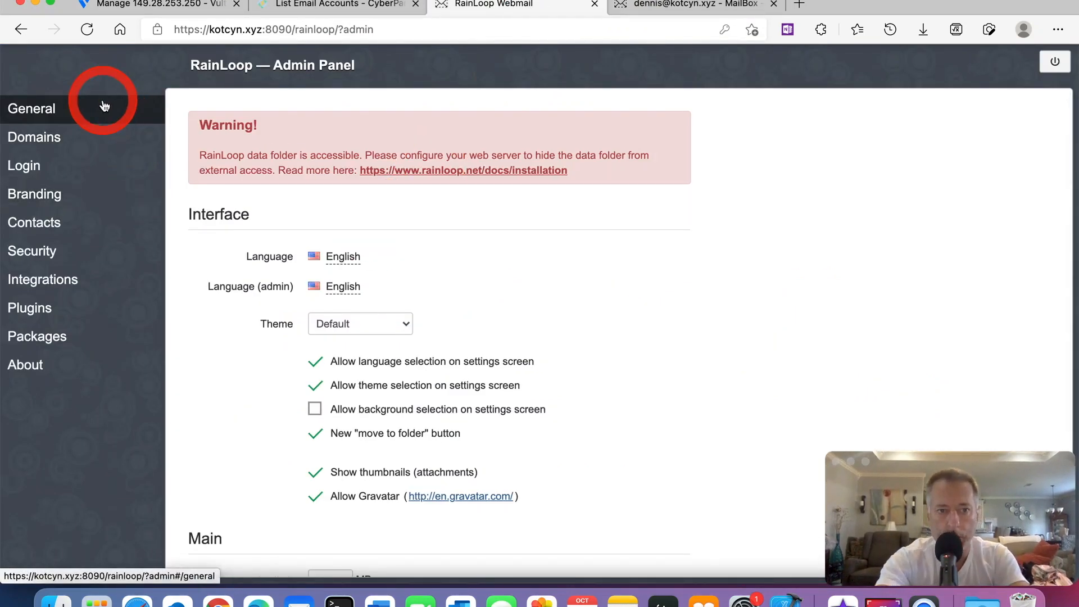
mouse_move(267, 48)
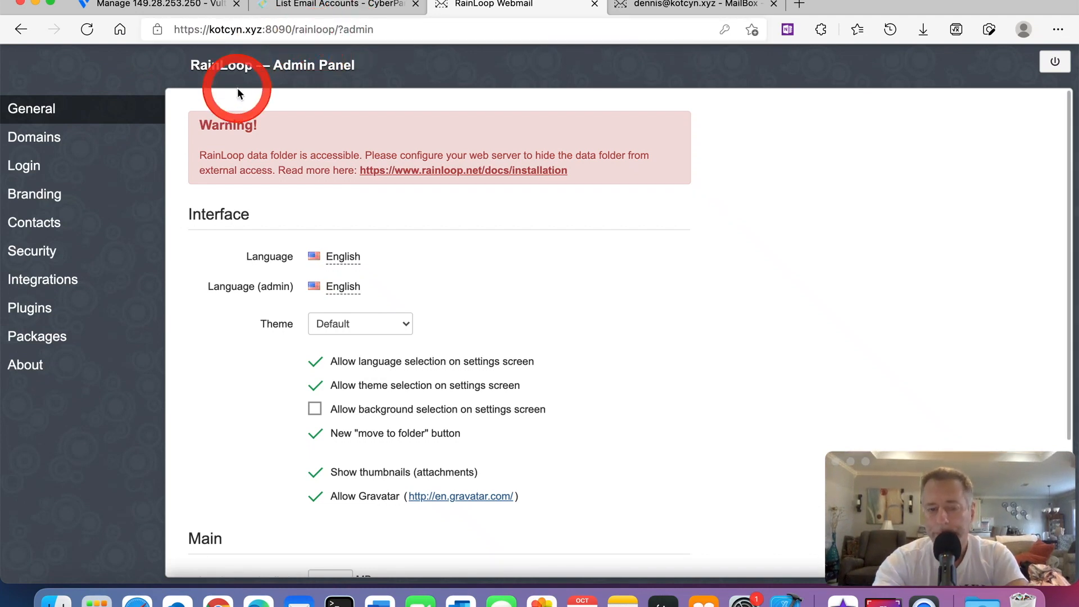
mouse_move(195, 76)
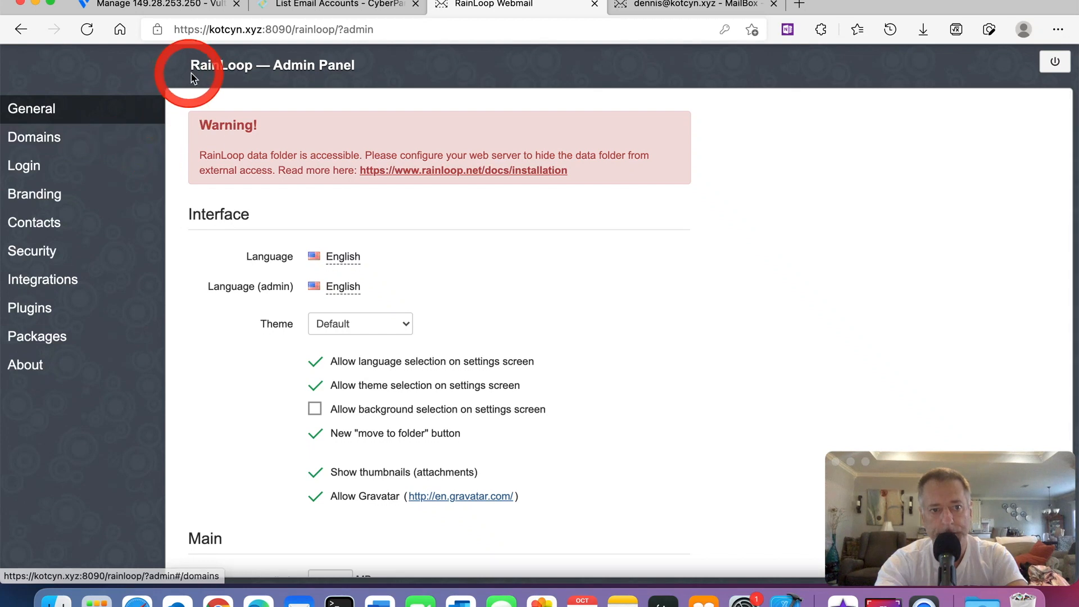
mouse_move(313, 68)
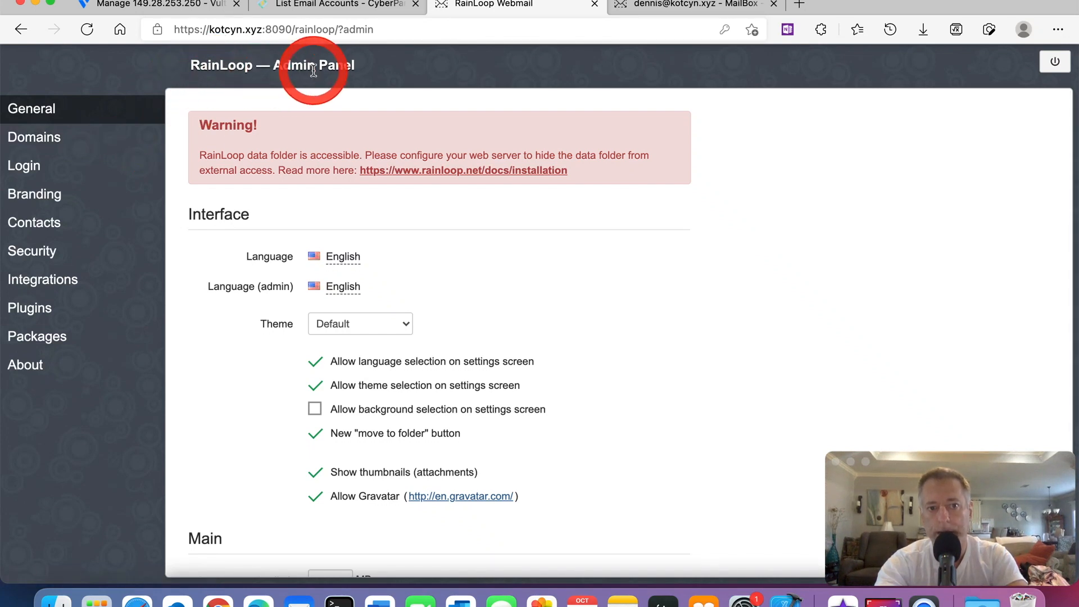
mouse_move(27, 165)
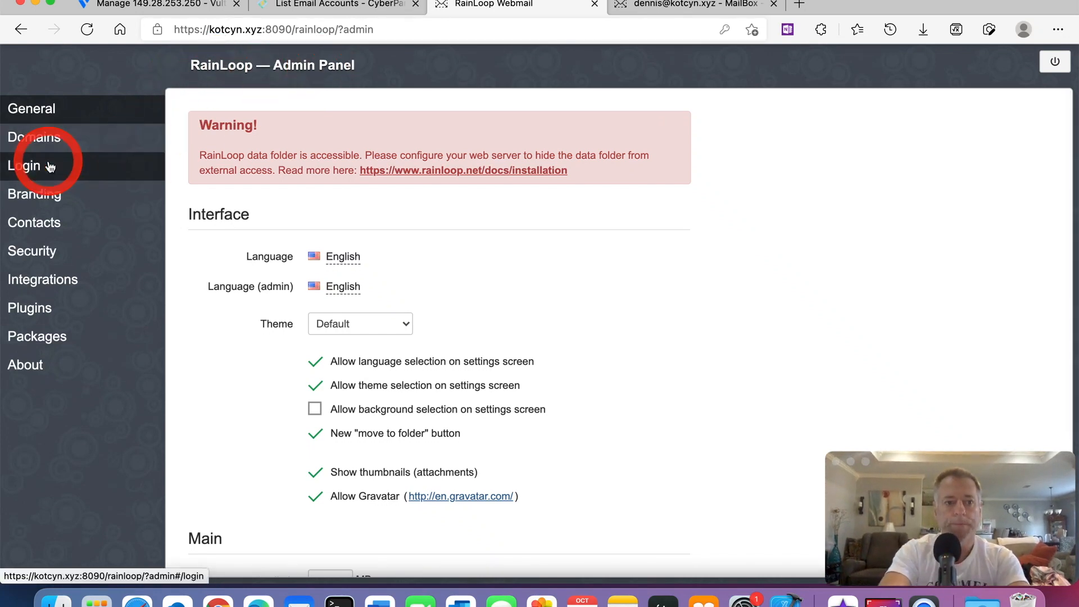
Step: Set gmail.com SMTP to port 587 with STARTTLS, test the connection, and update the domain
left_click(34, 137)
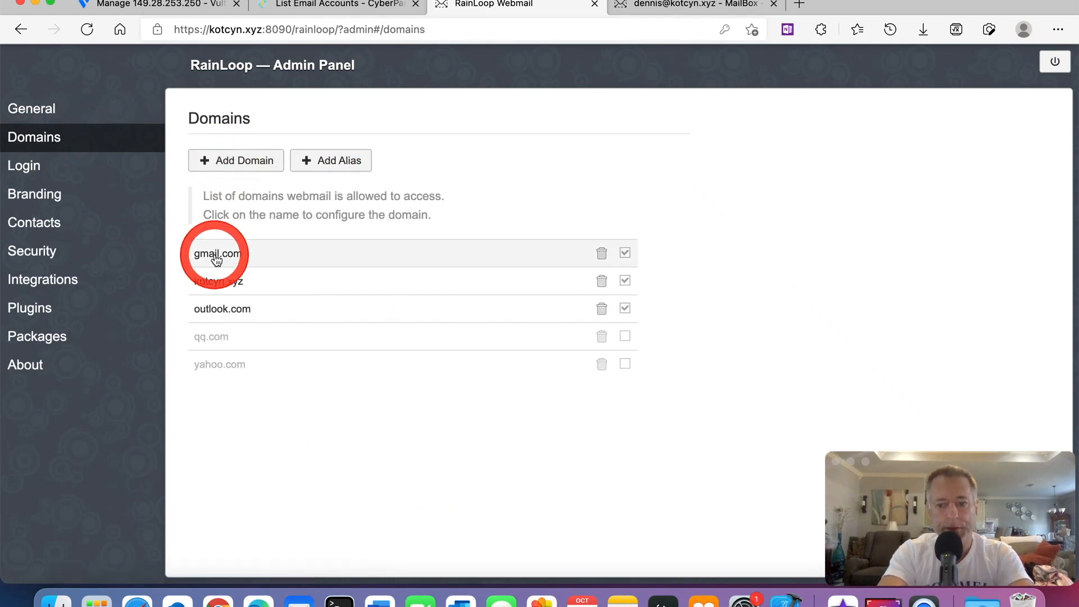
mouse_move(214, 305)
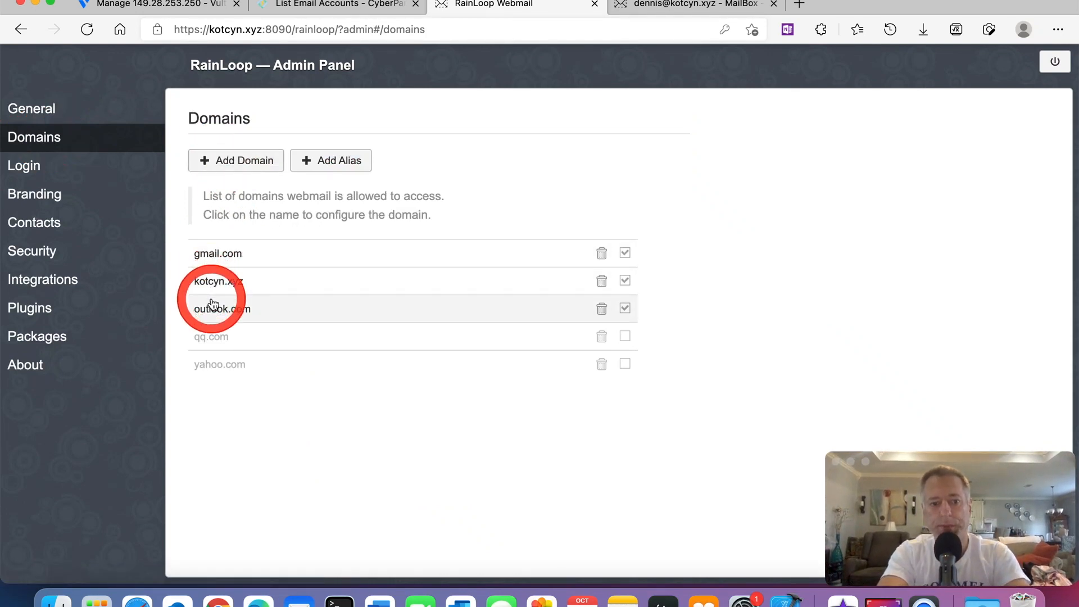
left_click(217, 254)
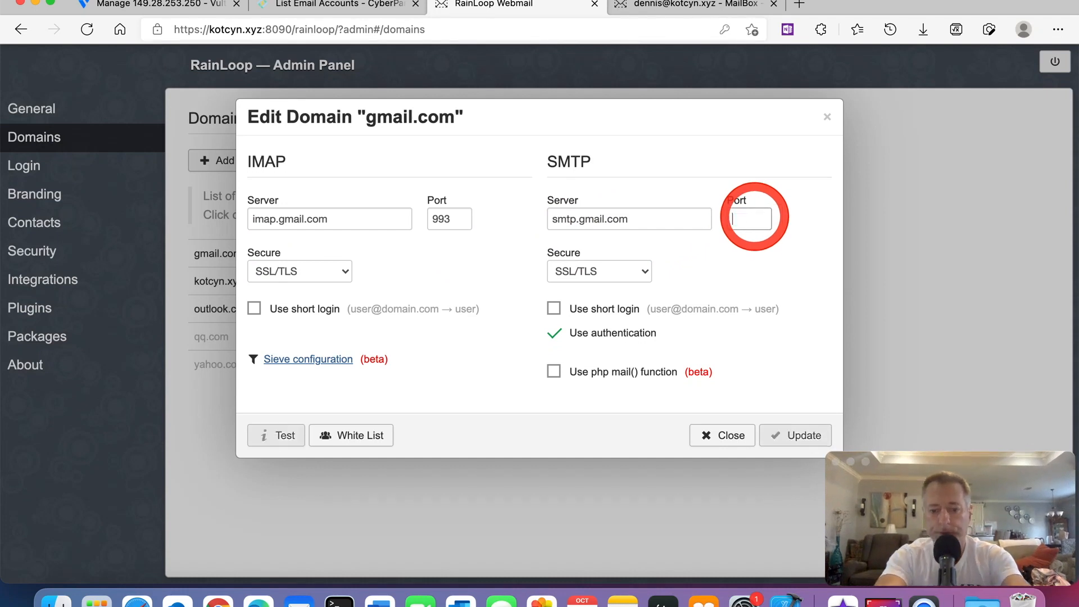
type("58")
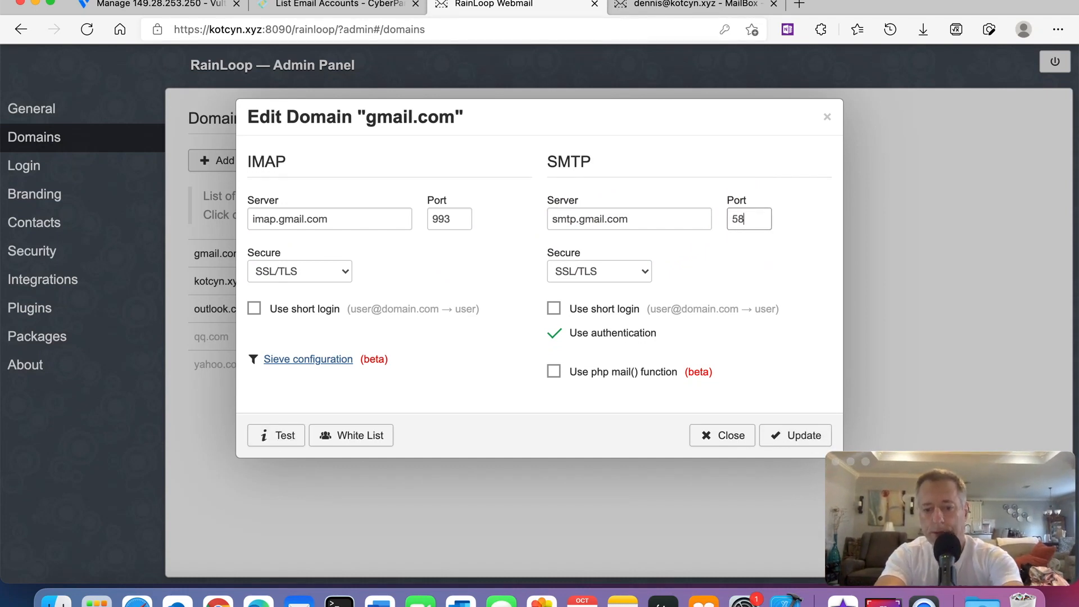
left_click(598, 270)
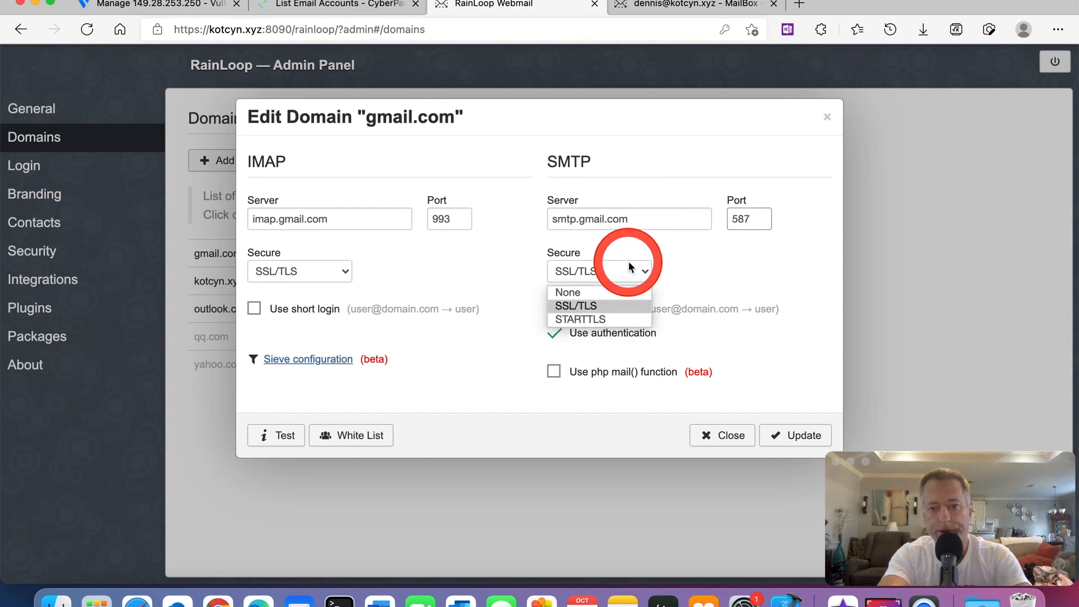
left_click(579, 319)
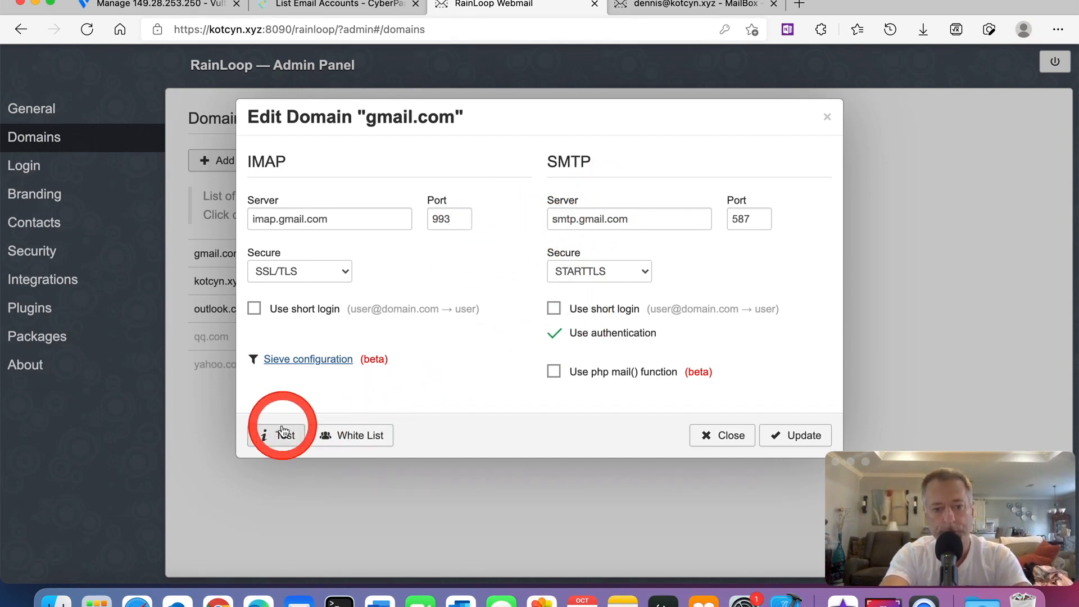
left_click(284, 434)
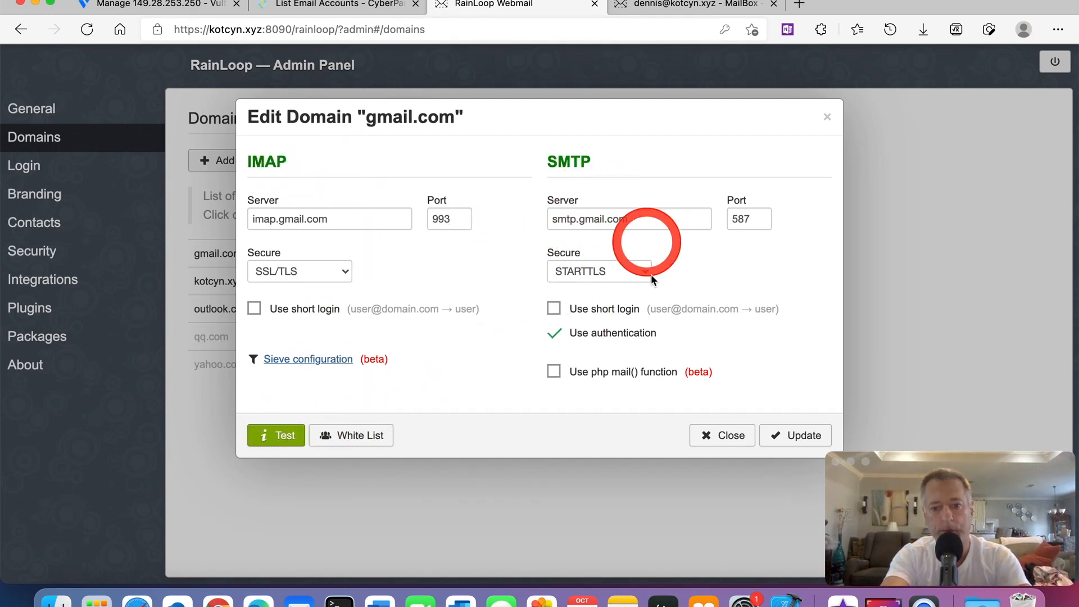
left_click(721, 435)
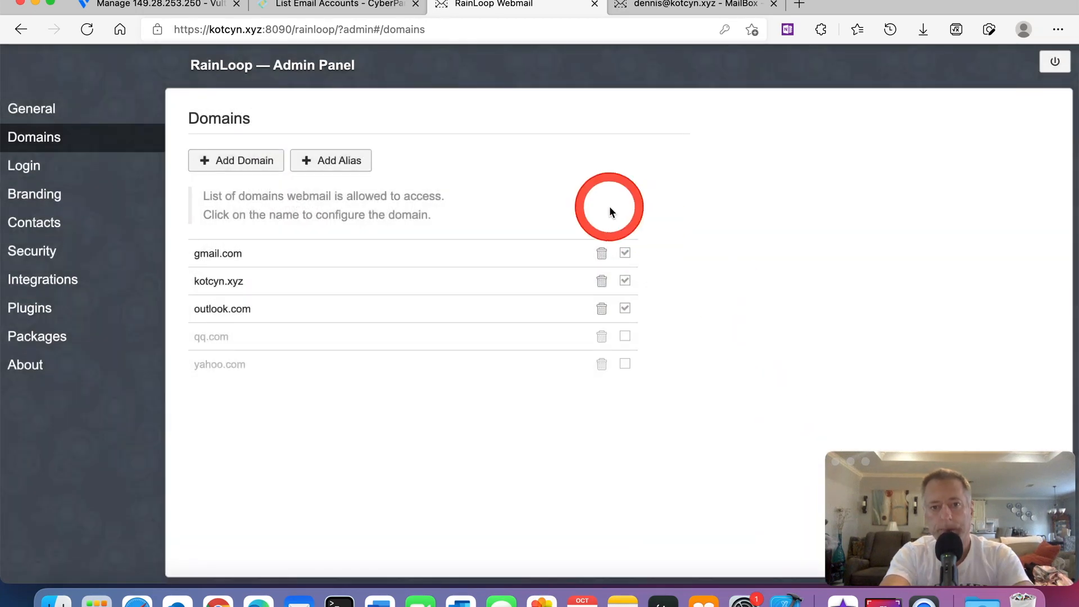
mouse_move(605, 107)
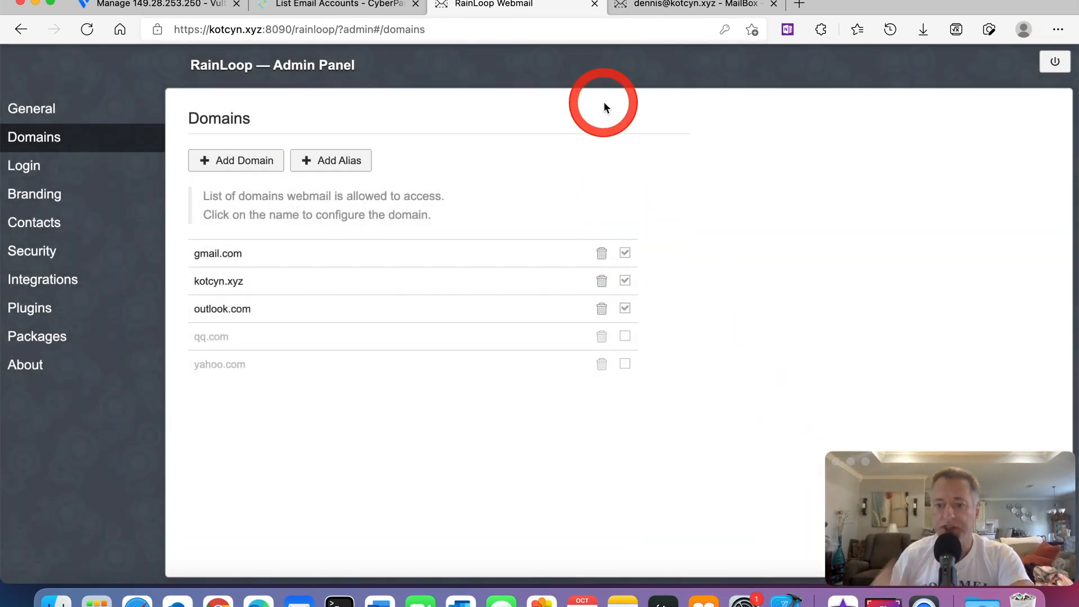
mouse_move(661, 117)
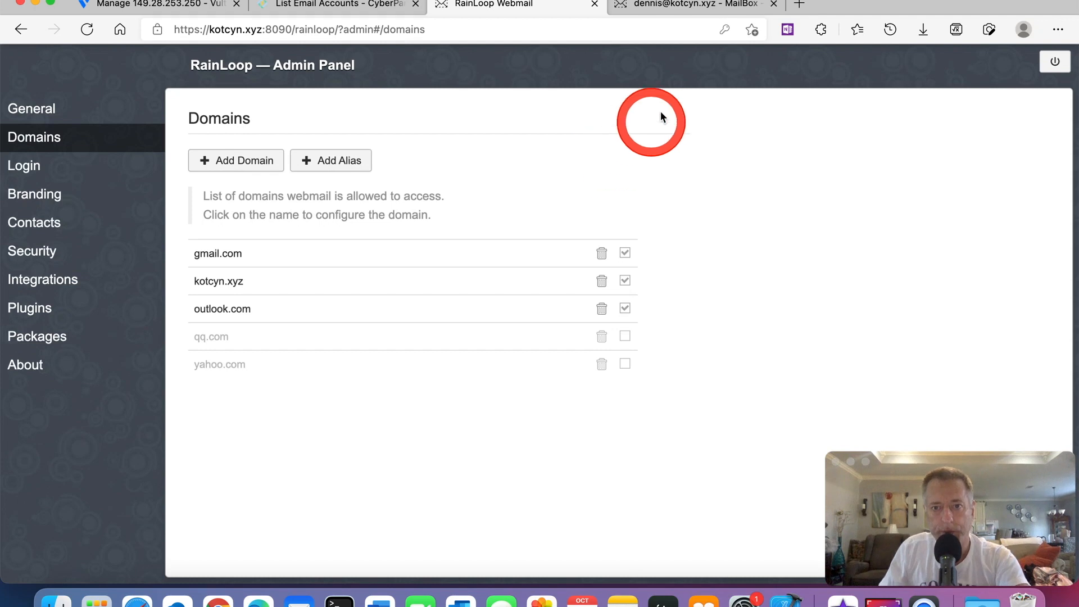
mouse_move(771, 41)
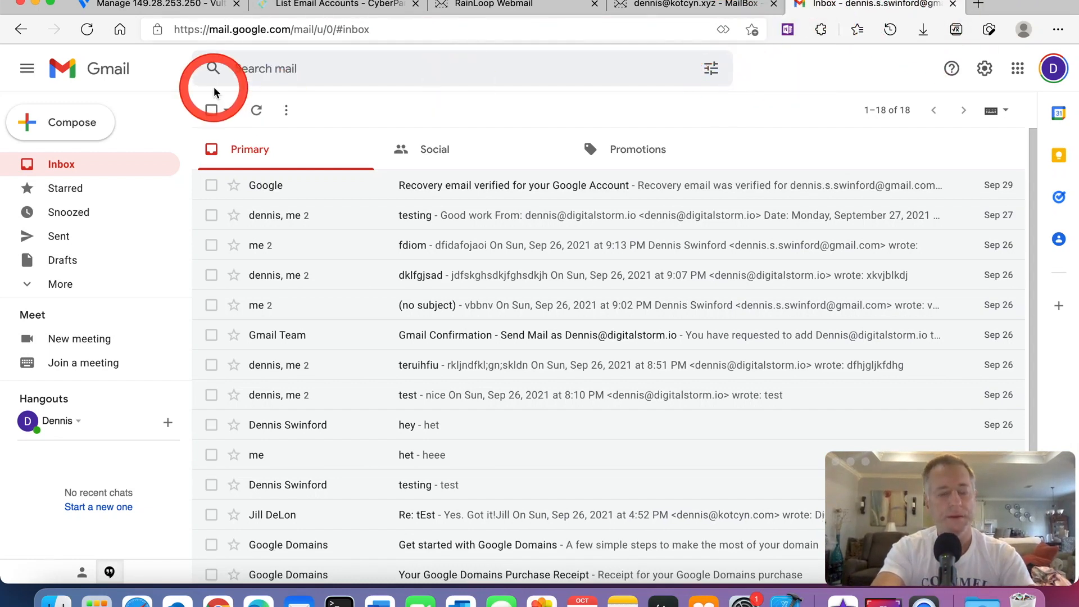
mouse_move(763, 146)
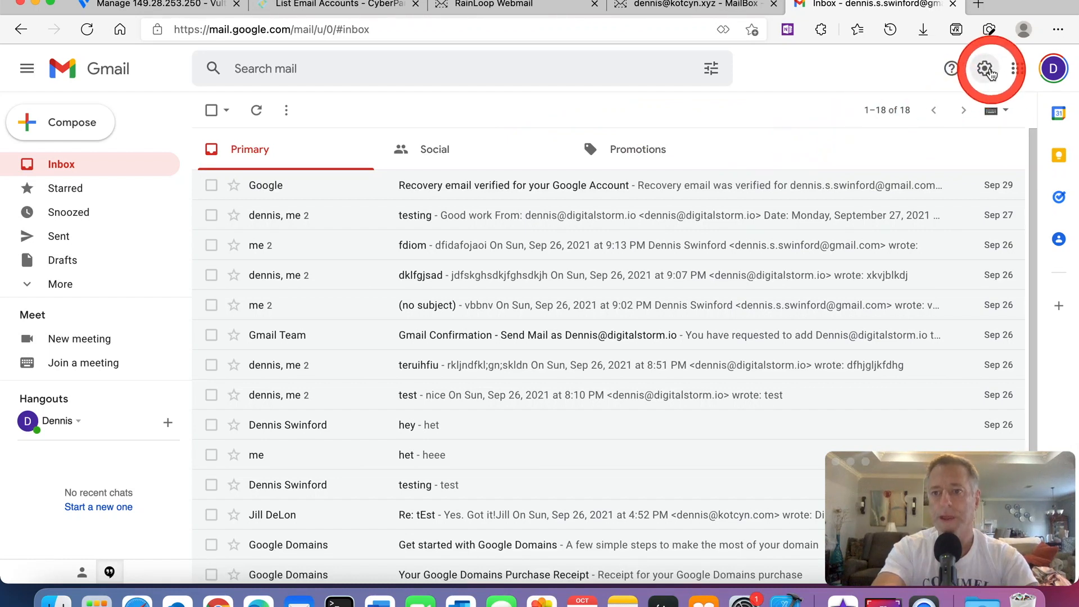
mouse_move(983, 68)
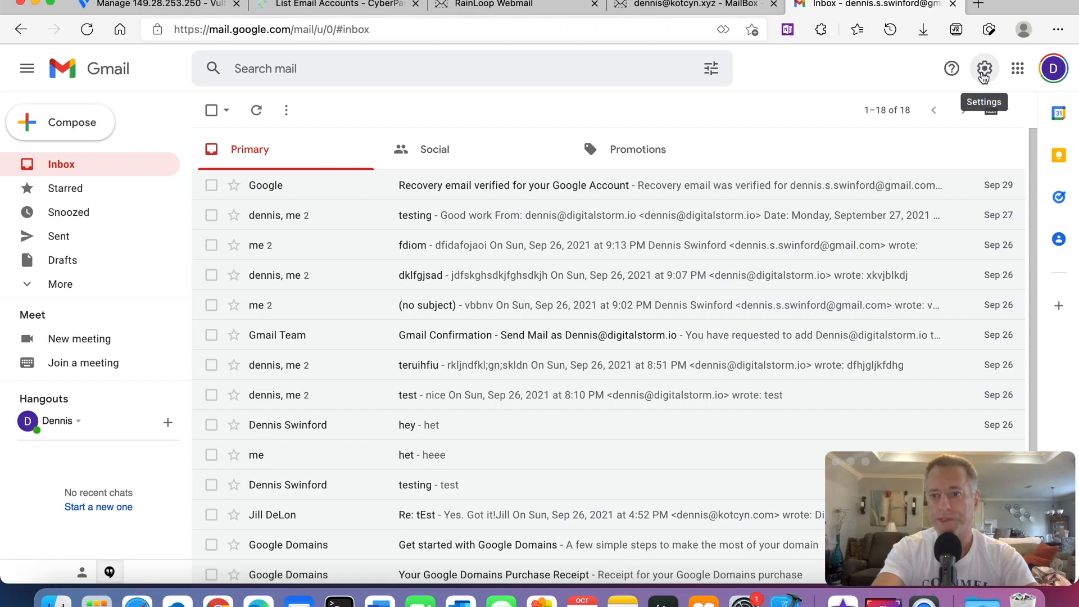
Step: Open Gmail's full settings on the Accounts and Import tab
left_click(984, 68)
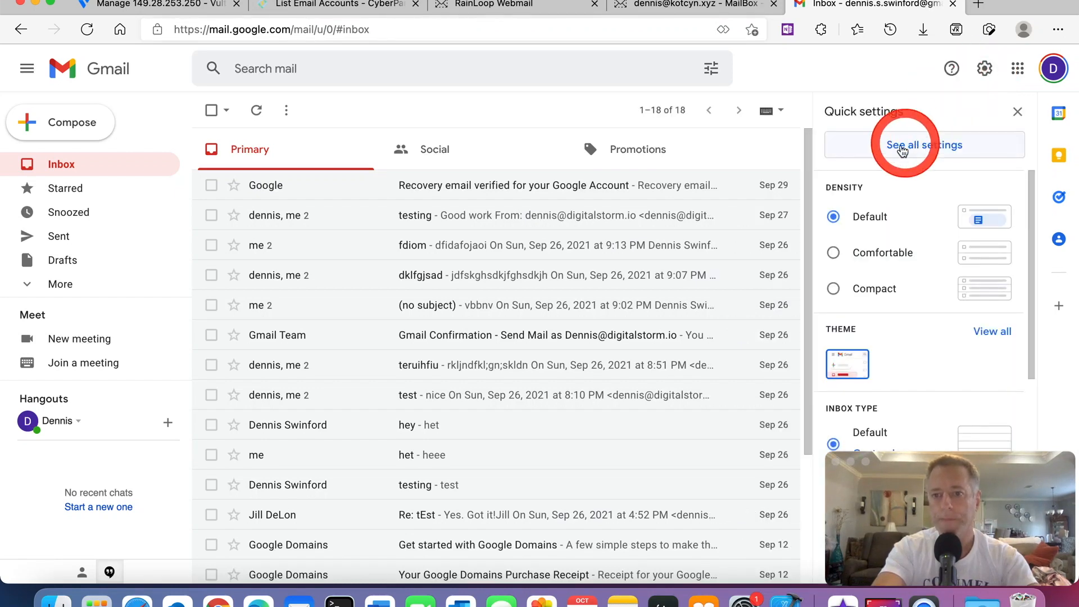
left_click(923, 145)
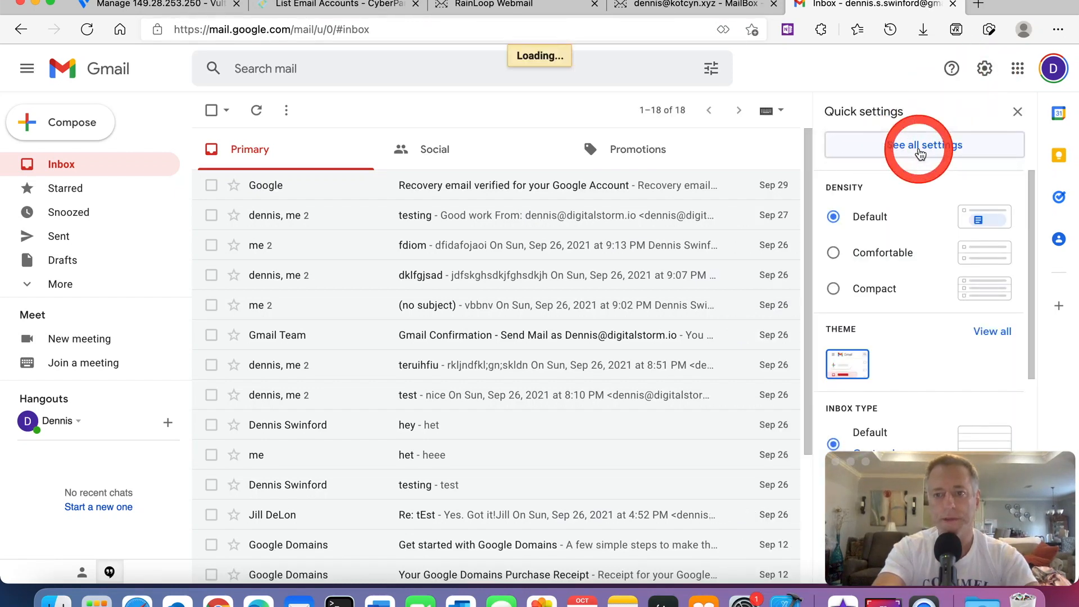
left_click(923, 145)
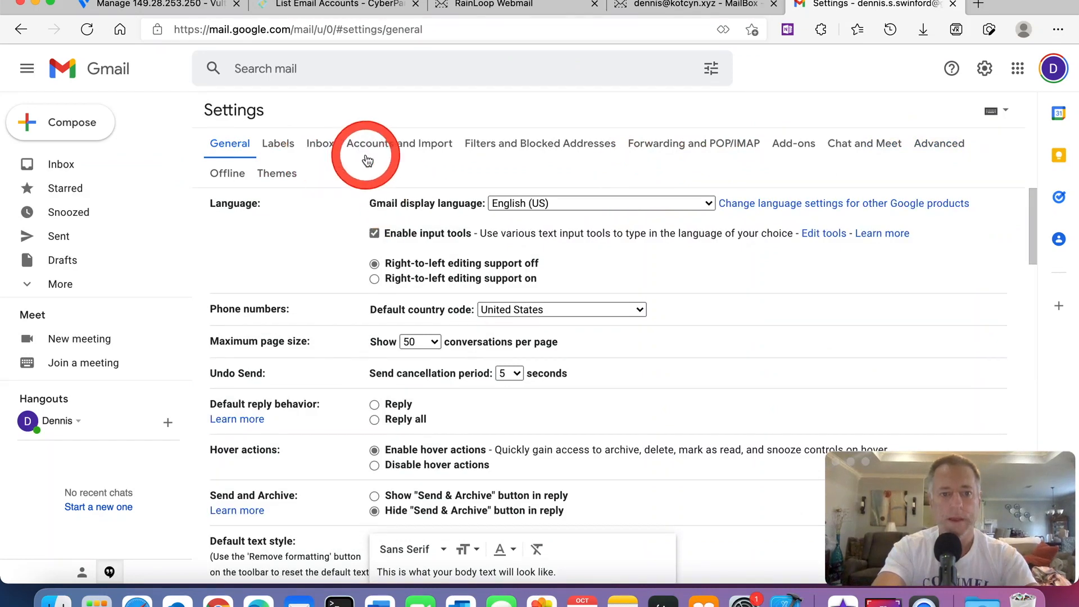
mouse_move(405, 153)
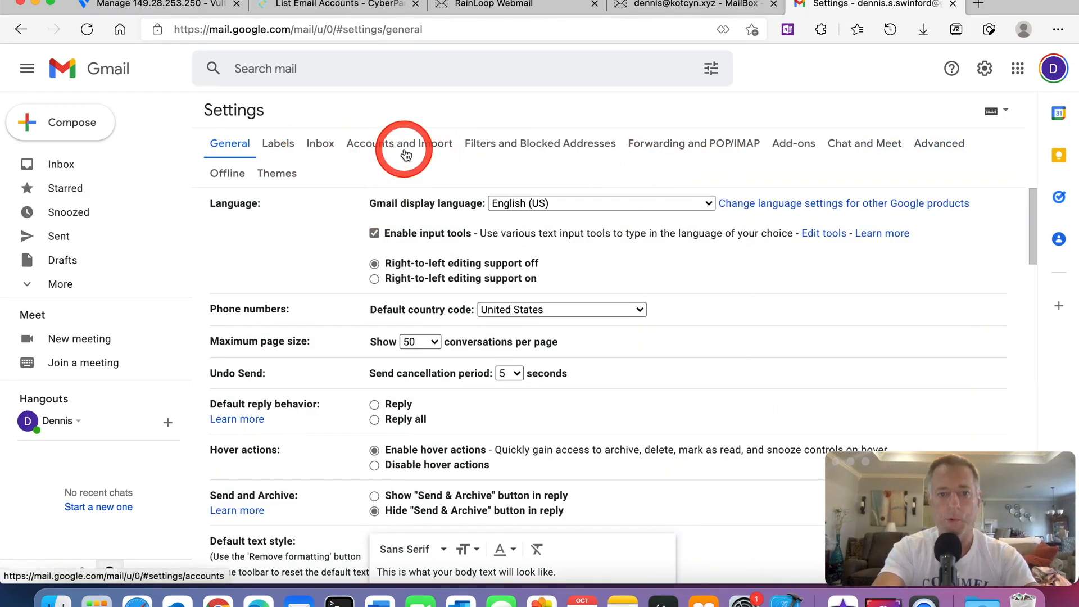
left_click(399, 143)
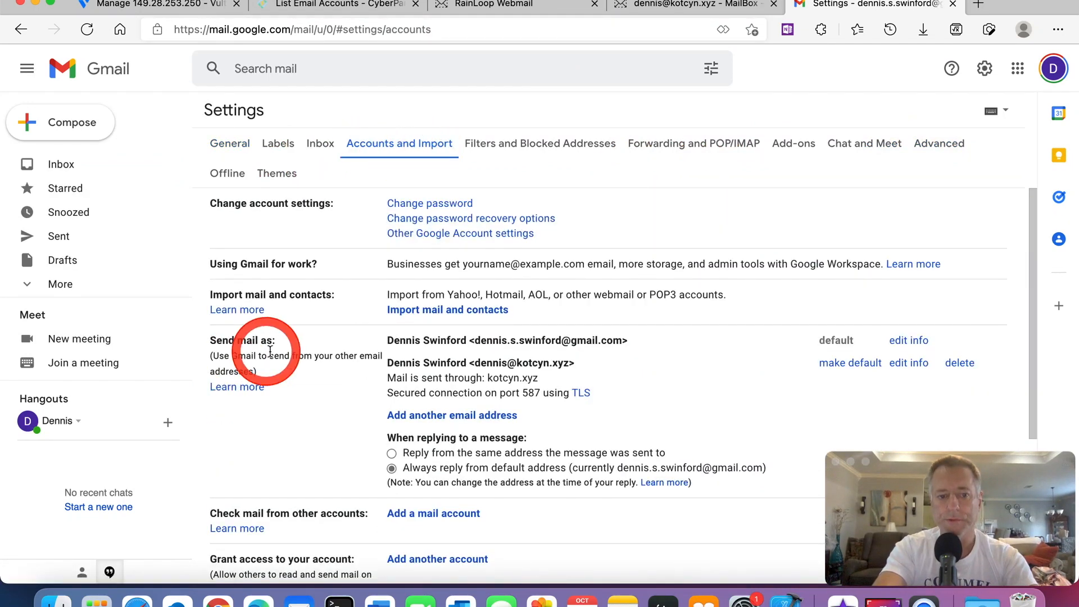
mouse_move(348, 367)
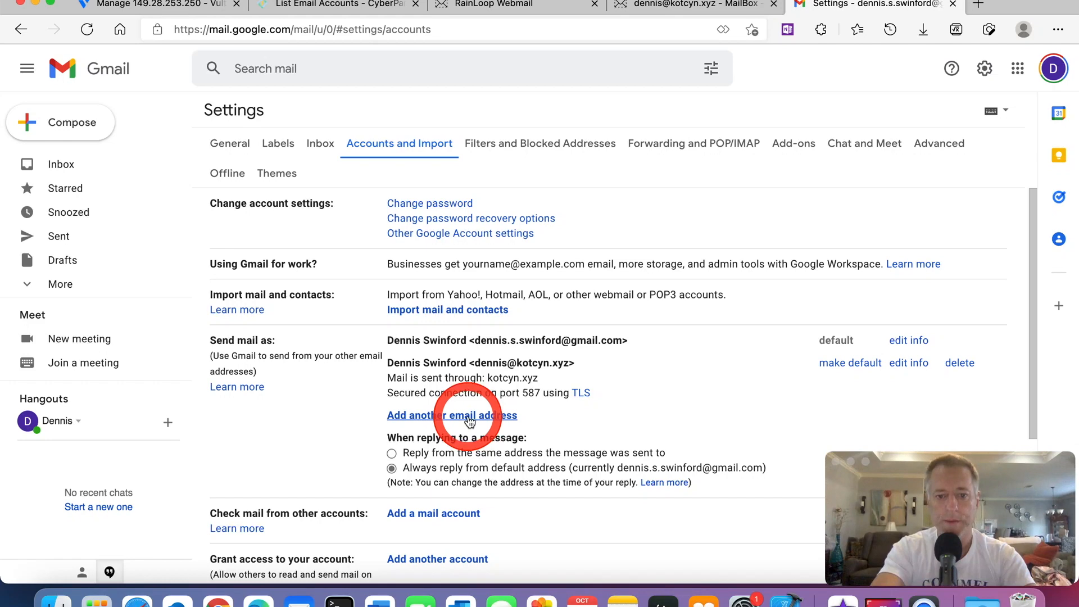
left_click(959, 362)
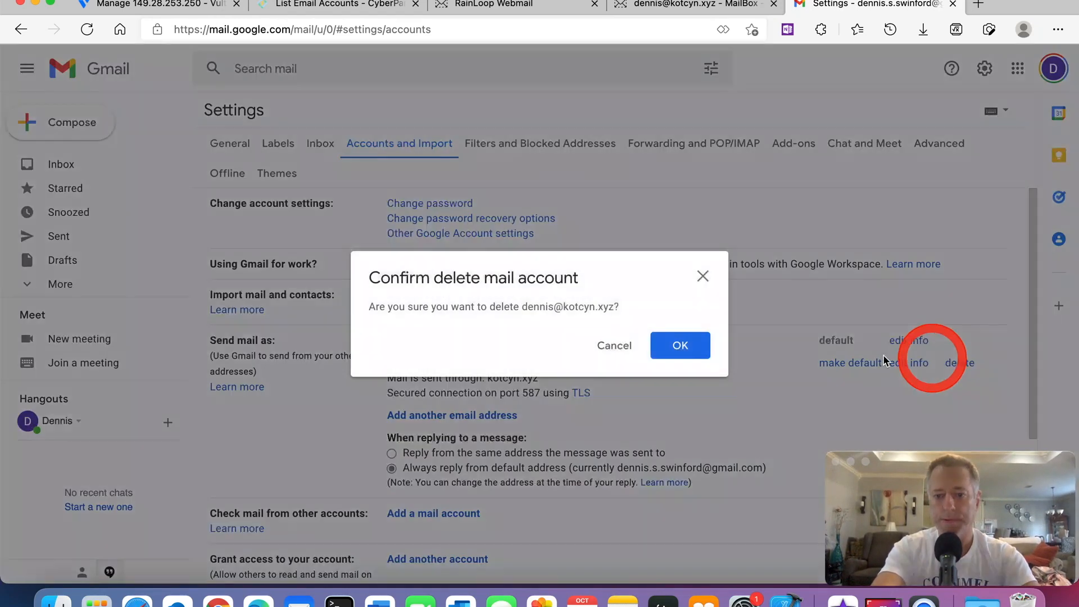
left_click(680, 345)
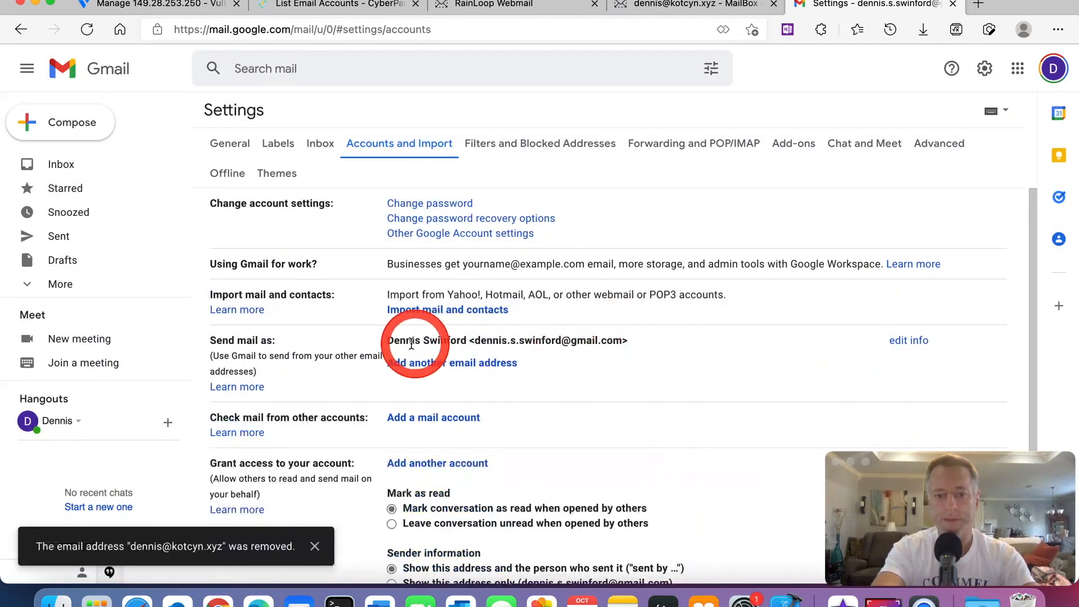
left_click(450, 362)
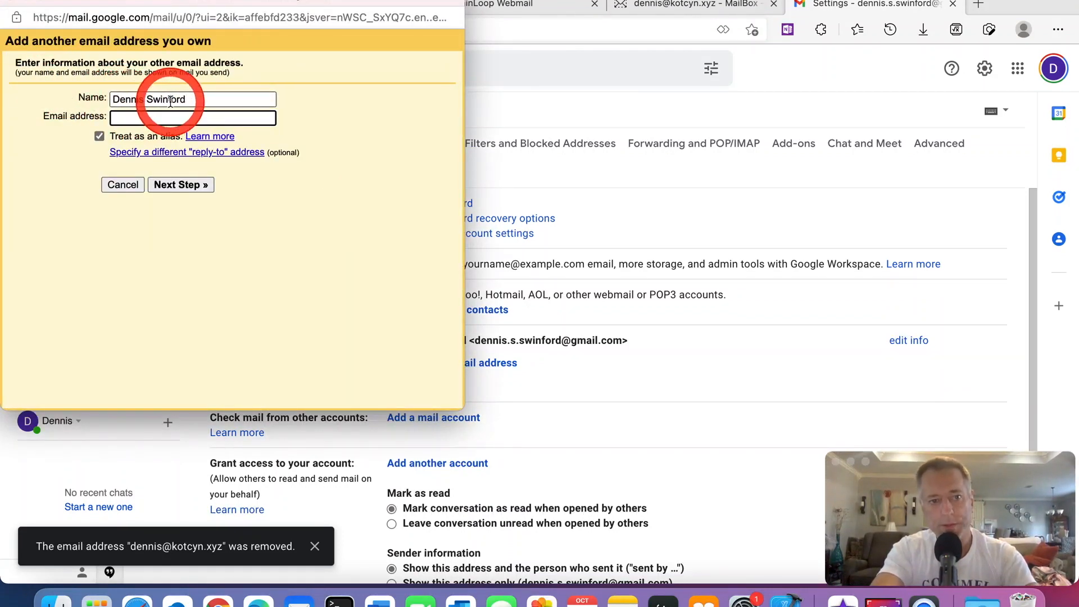
mouse_move(411, 116)
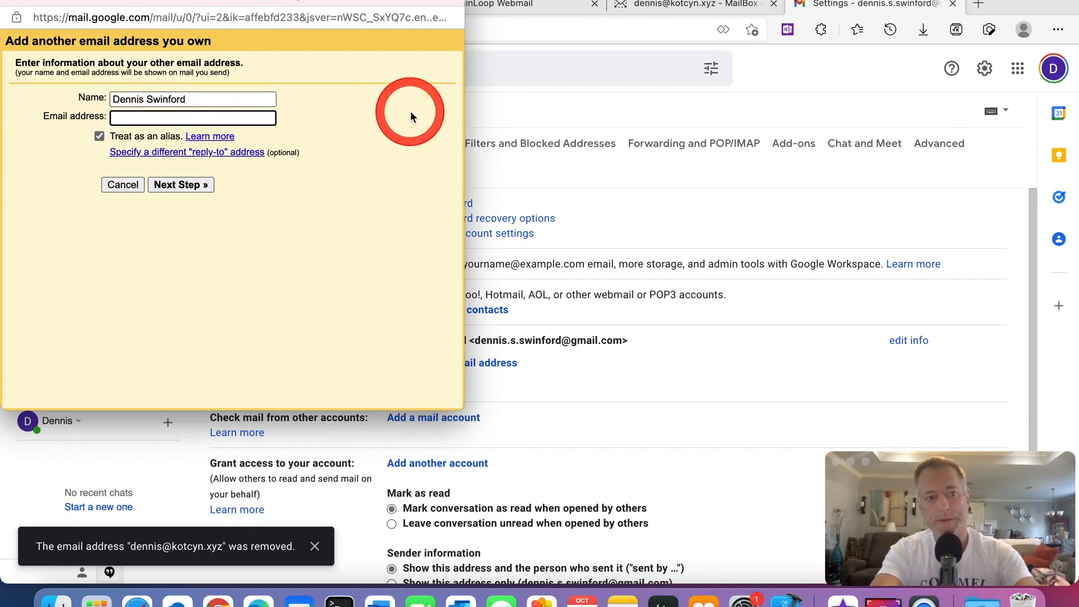
type("d")
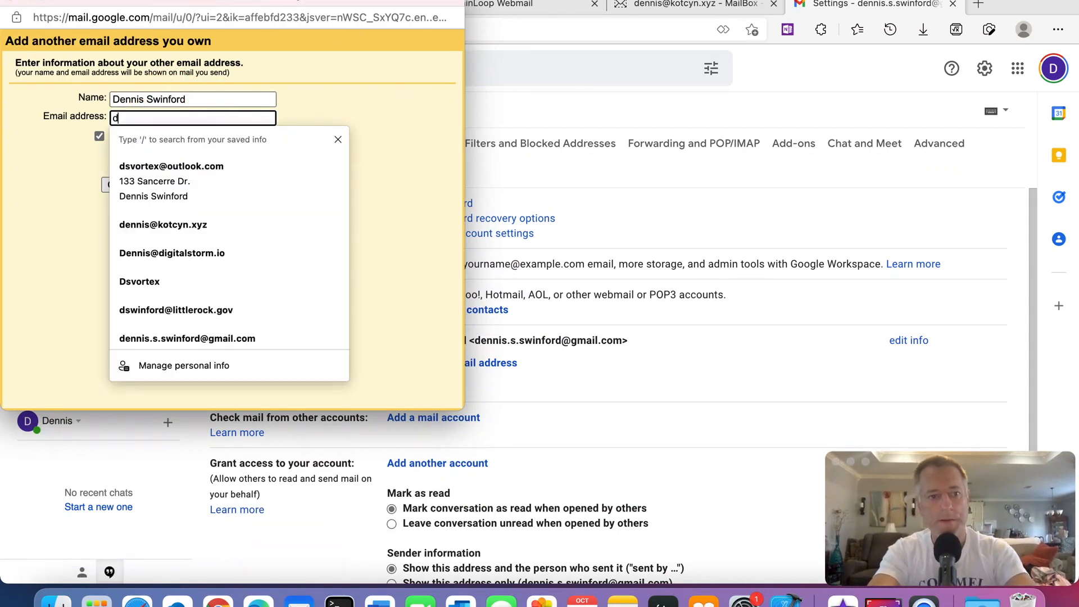
left_click(163, 224)
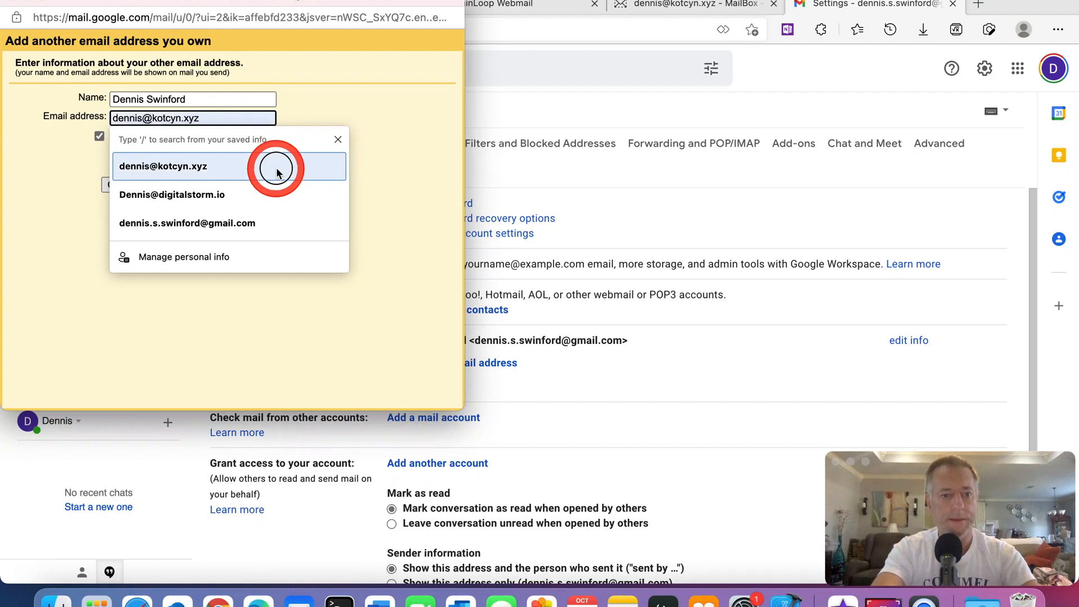
left_click(163, 166)
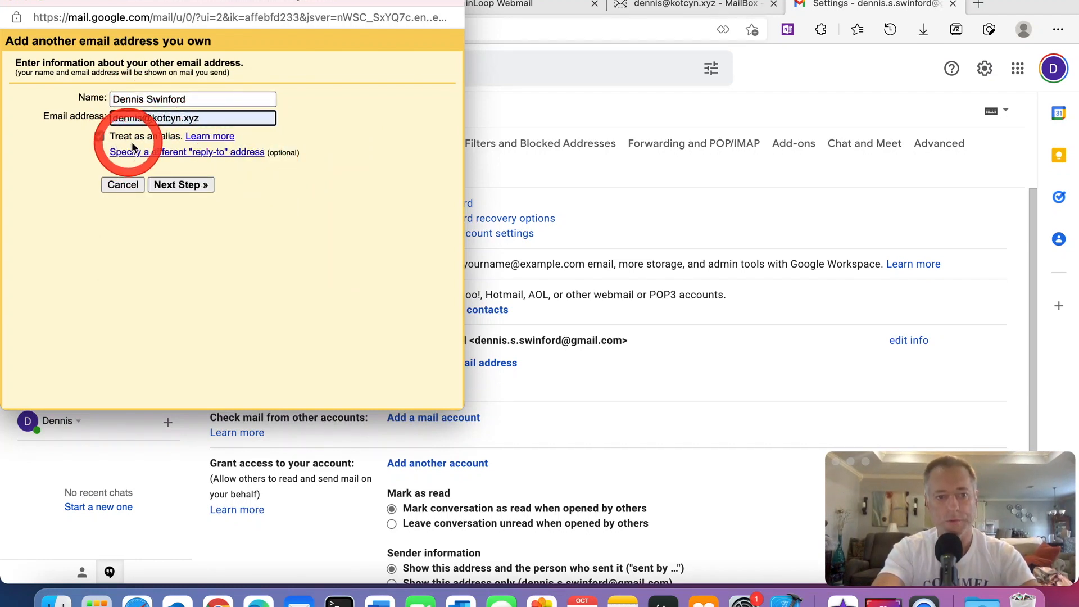
left_click(99, 136)
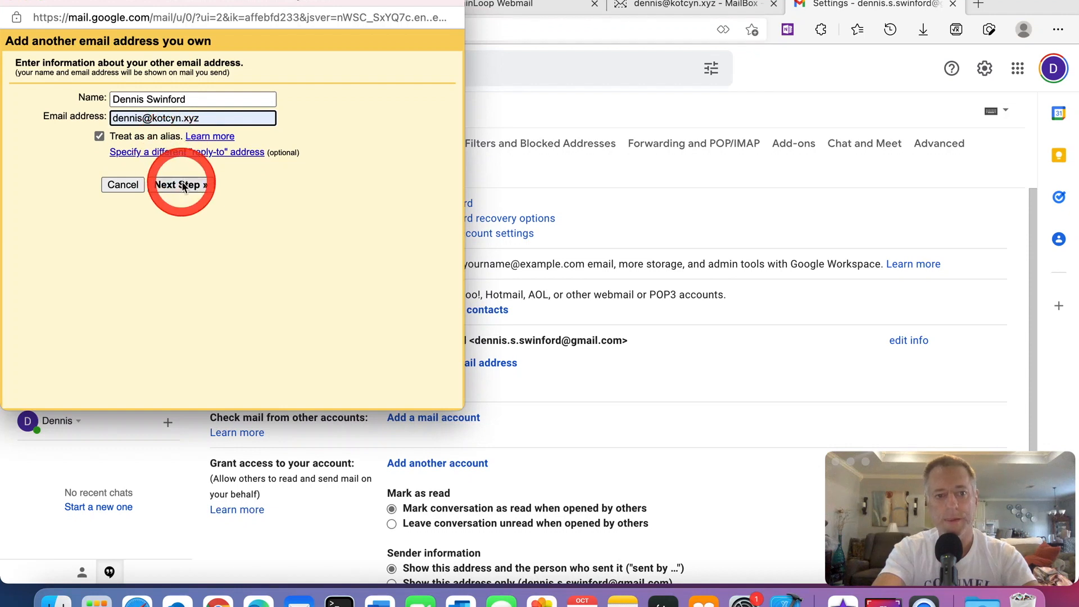
left_click(181, 185)
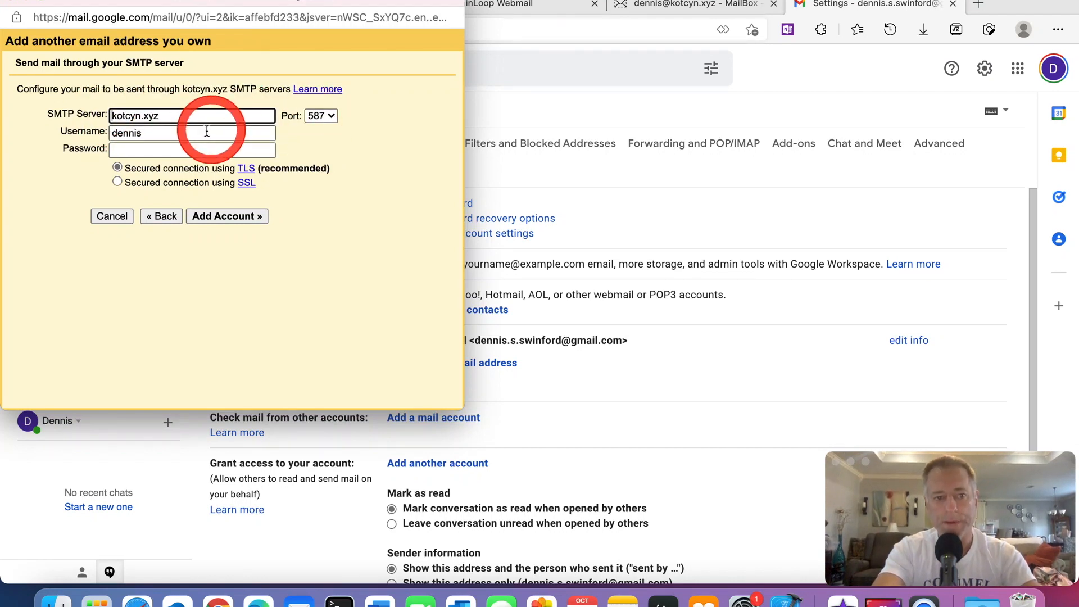
type("@kotcyn.xyz")
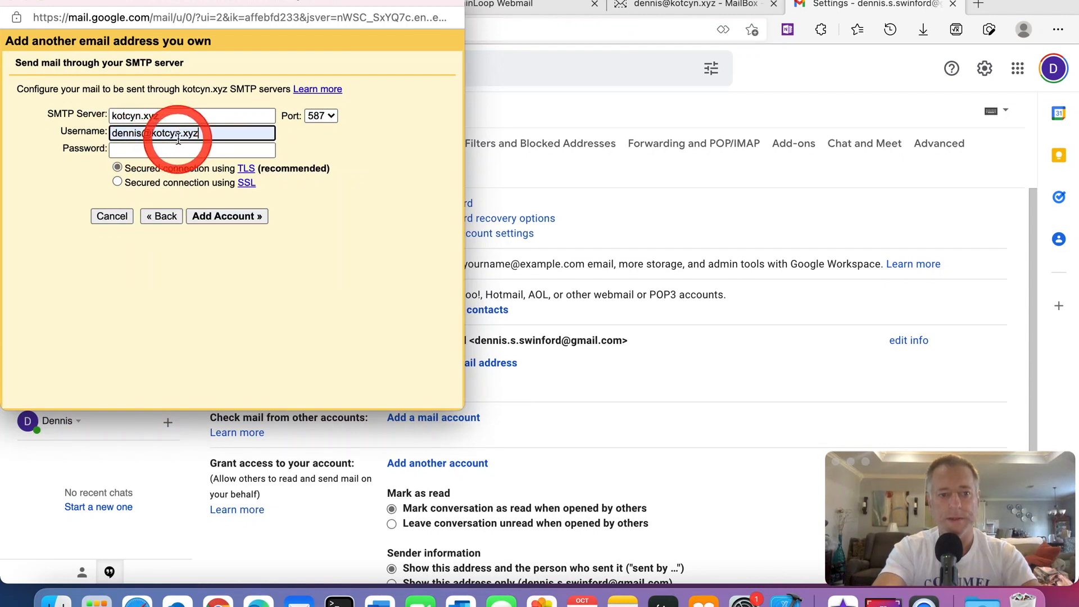
left_click(191, 150)
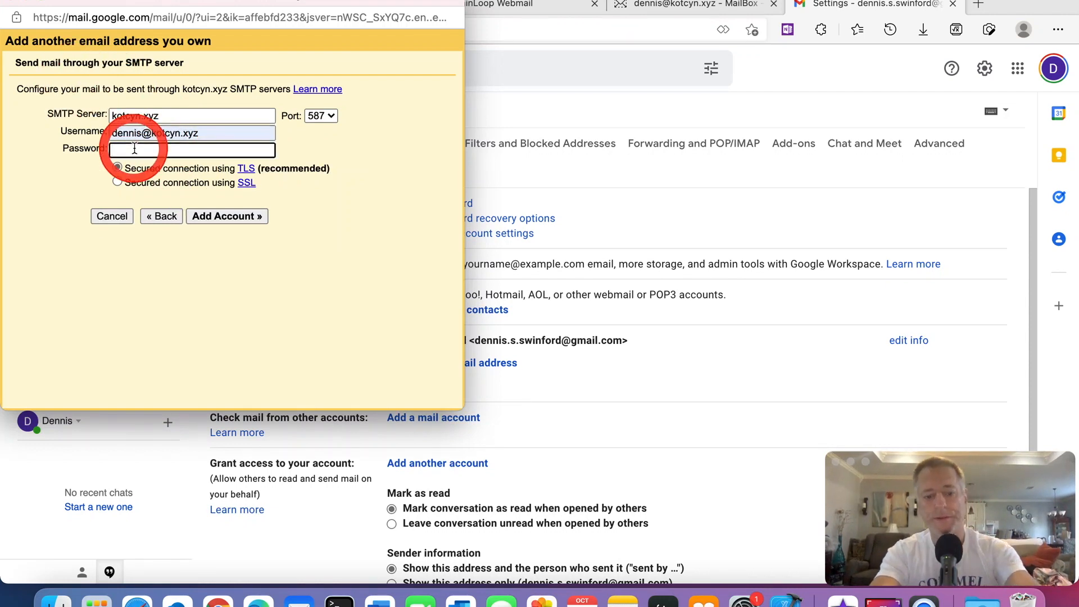
type("password")
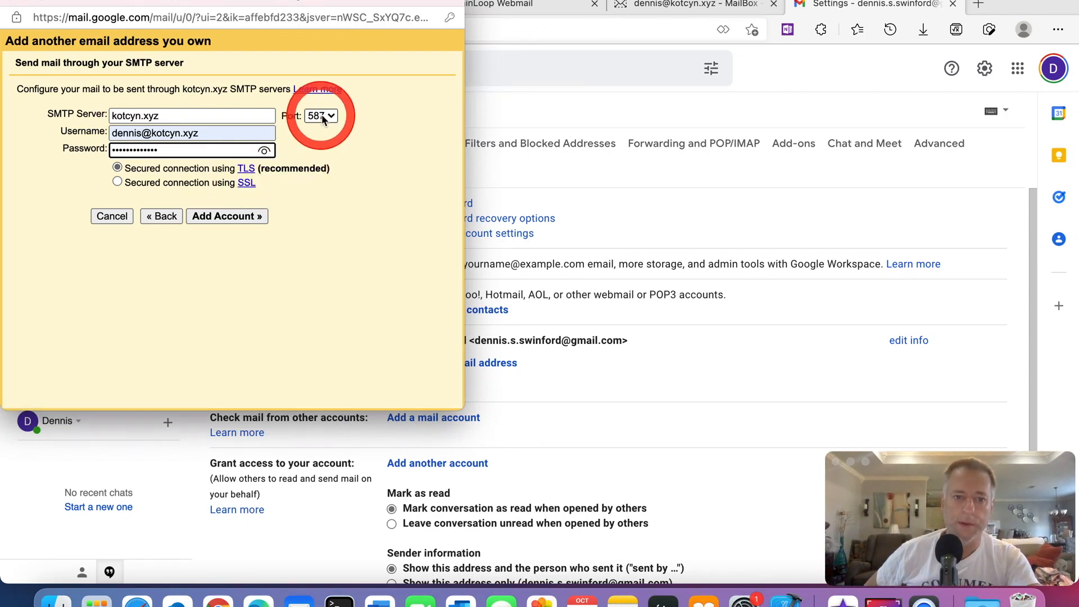
Step: Try port 465, return to port 587 with TLS, and submit the account
left_click(320, 115)
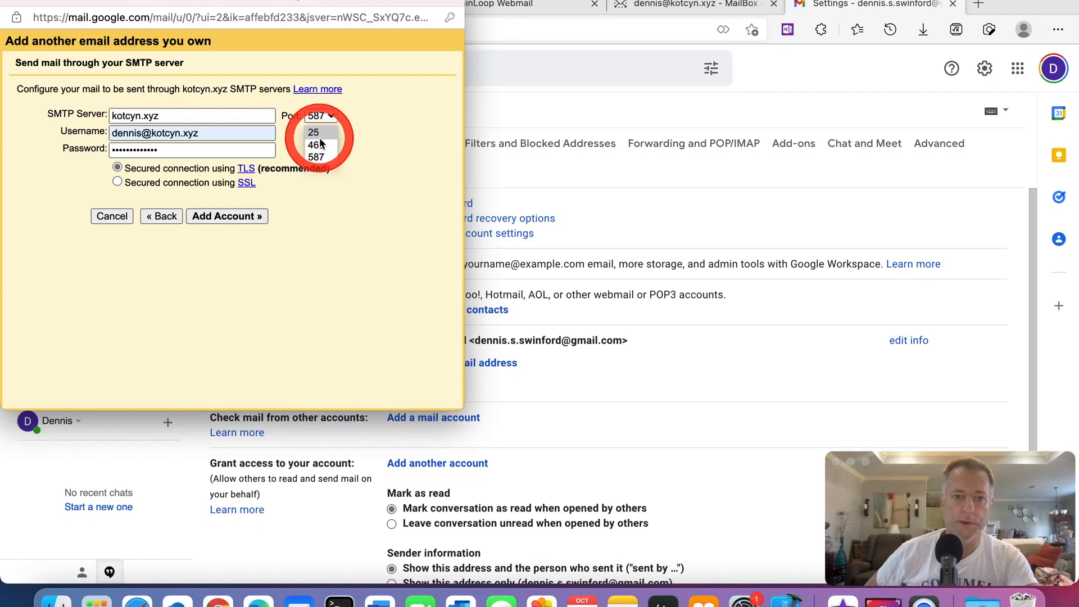
left_click(316, 144)
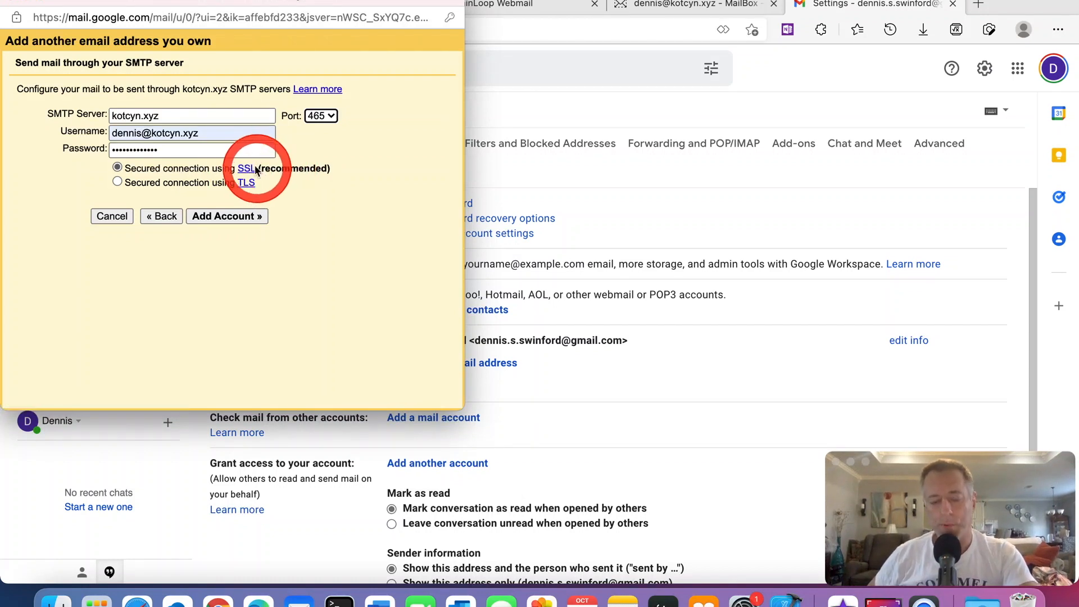
mouse_move(245, 182)
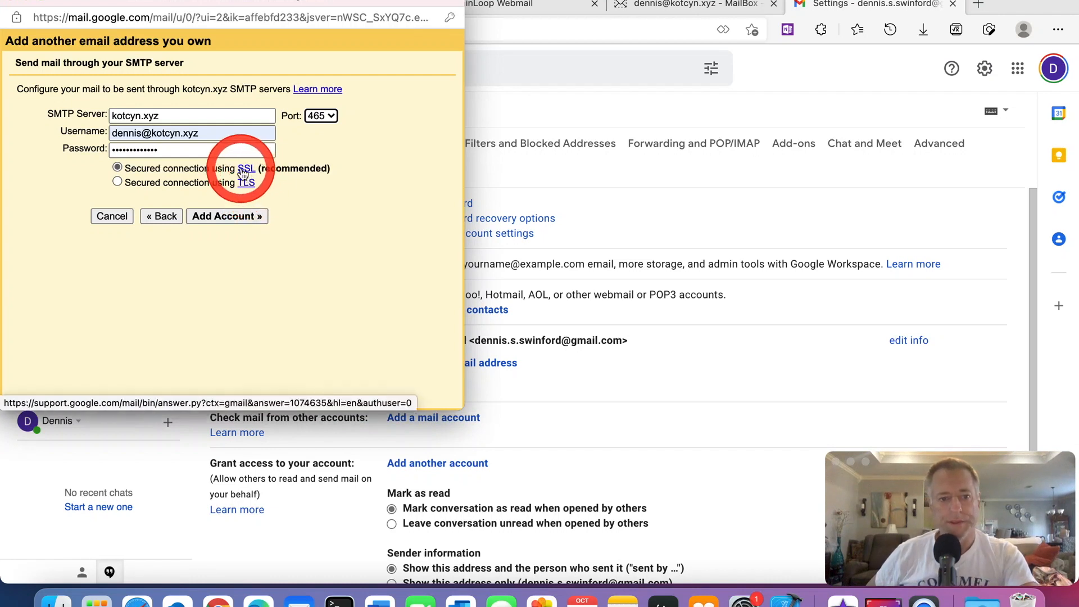
mouse_move(327, 116)
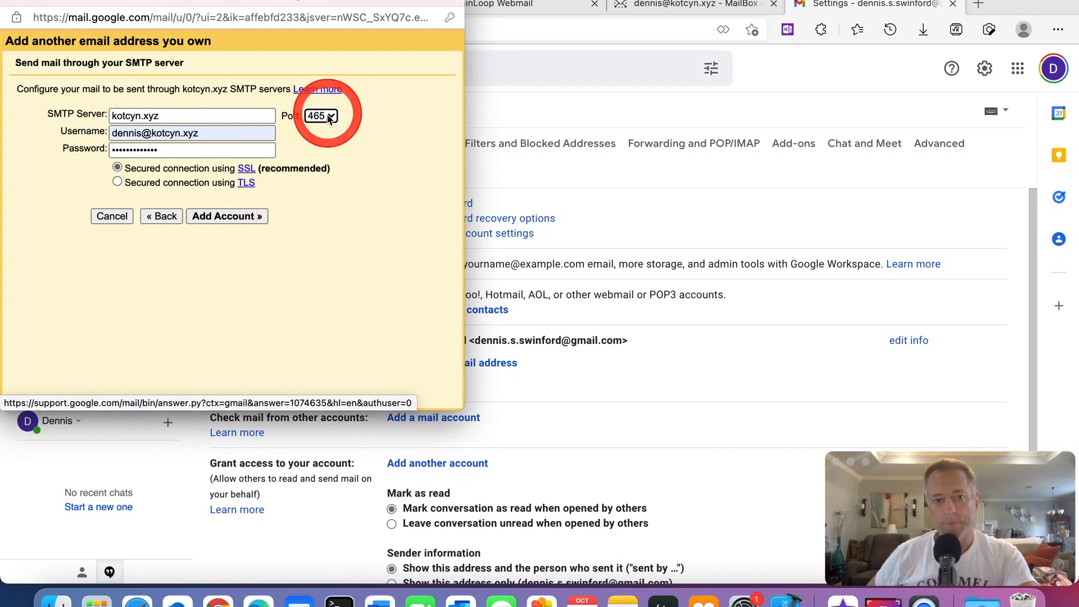
left_click(321, 115)
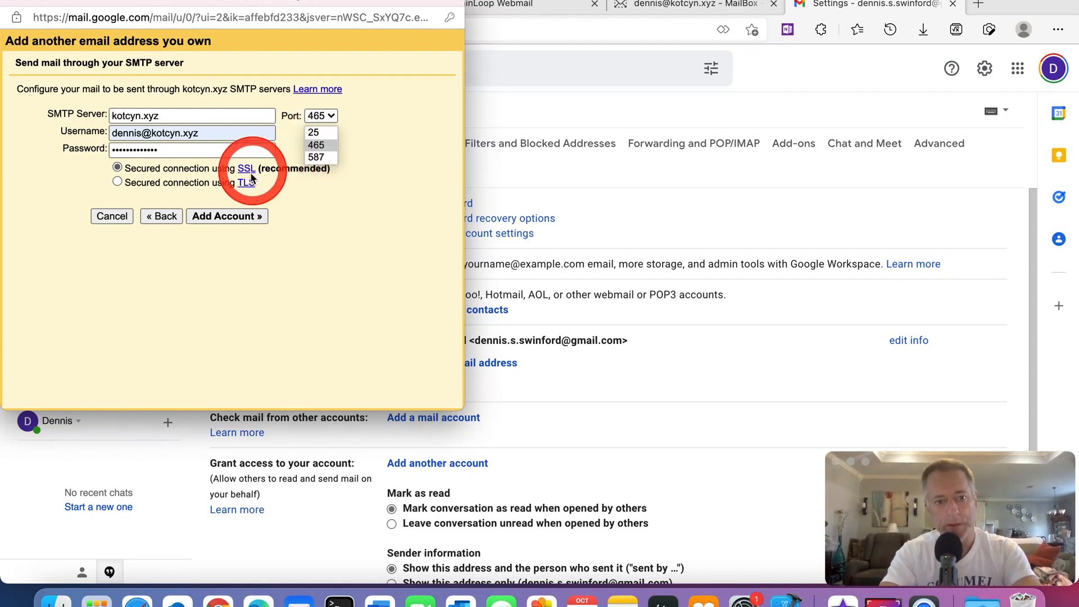
mouse_move(246, 182)
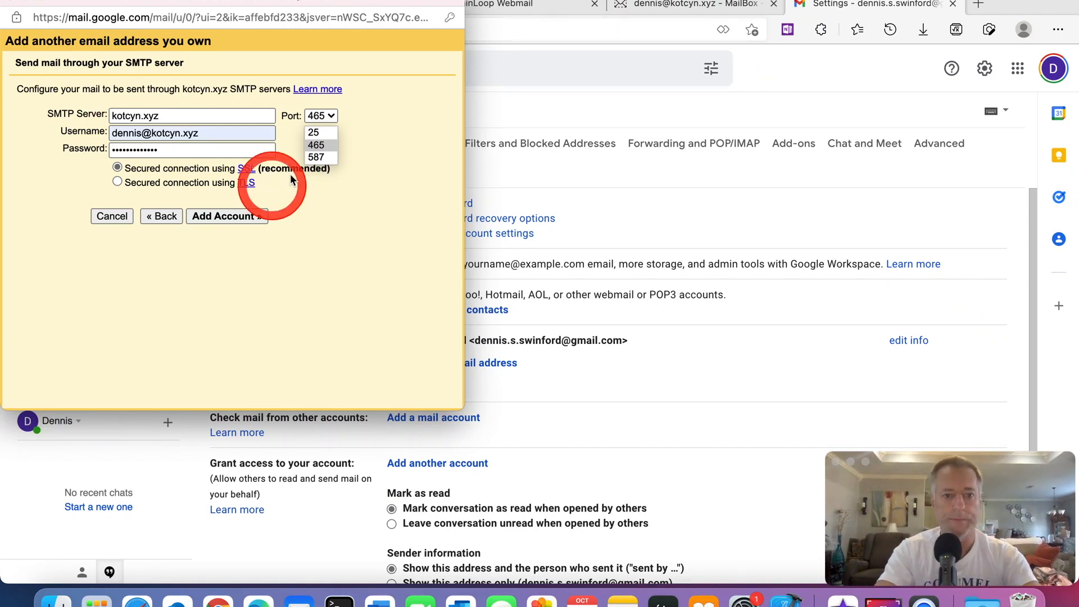
left_click(316, 157)
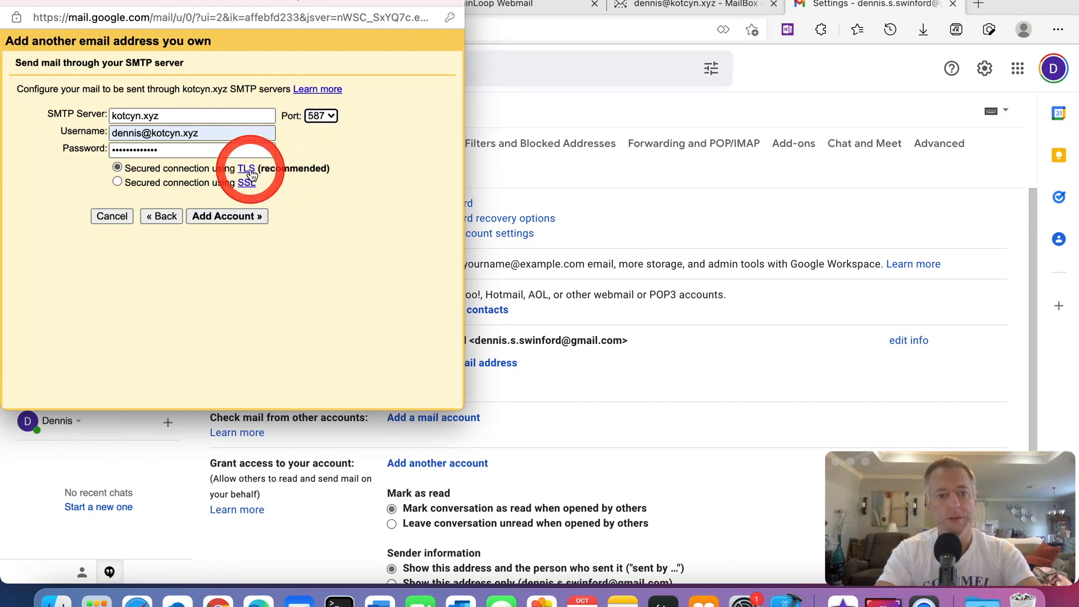
left_click(226, 216)
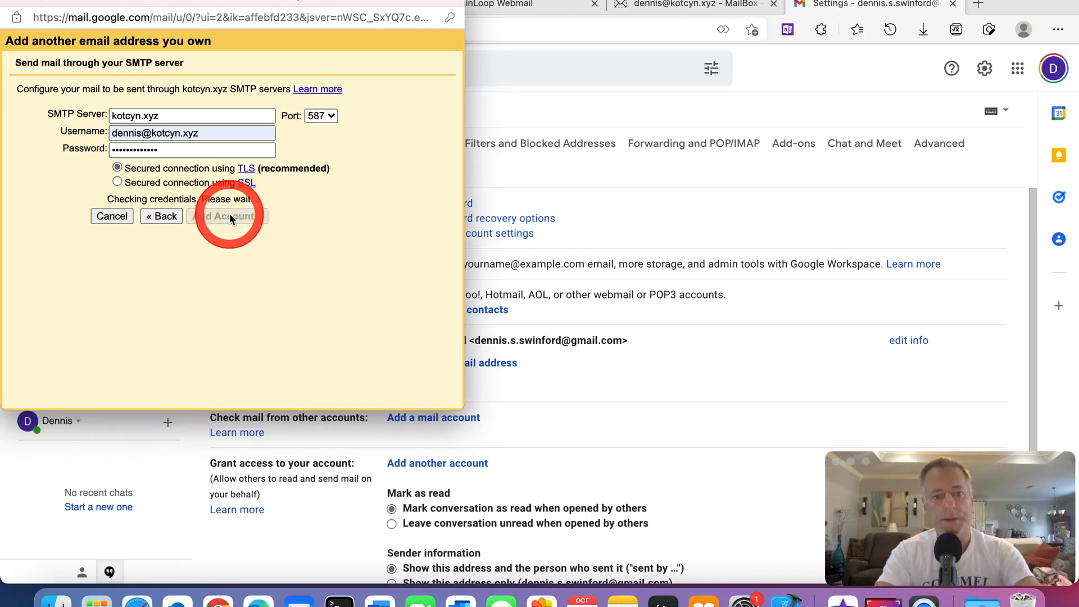
left_click(229, 216)
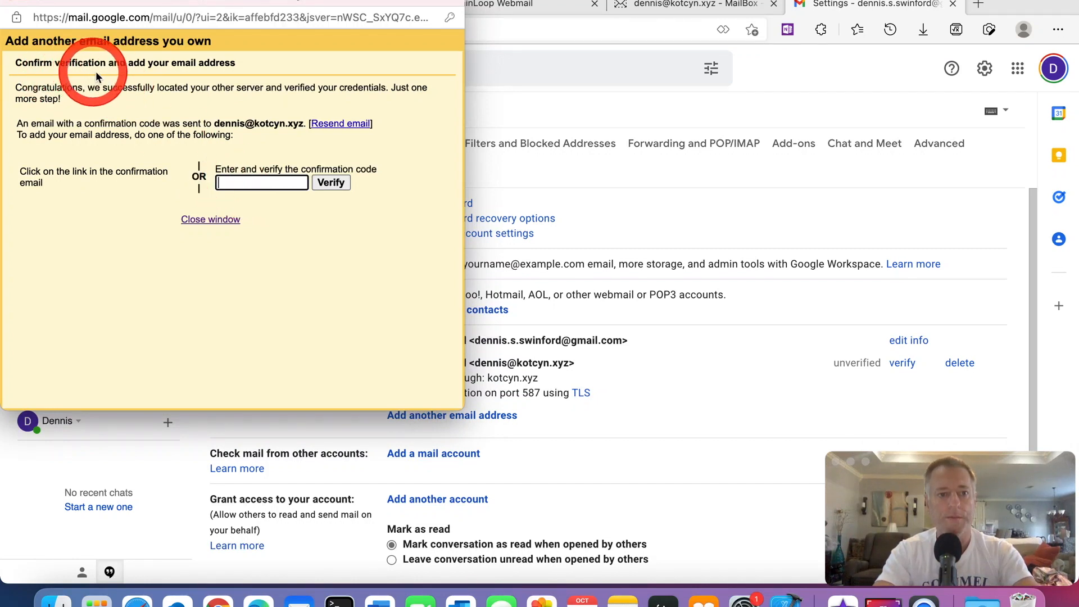
mouse_move(119, 181)
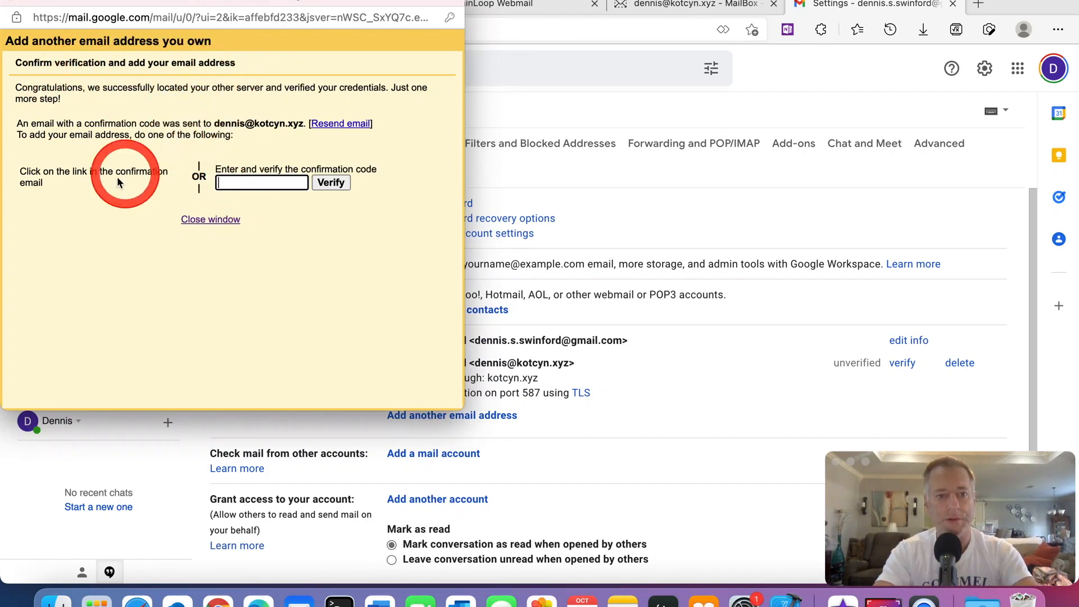
mouse_move(526, 14)
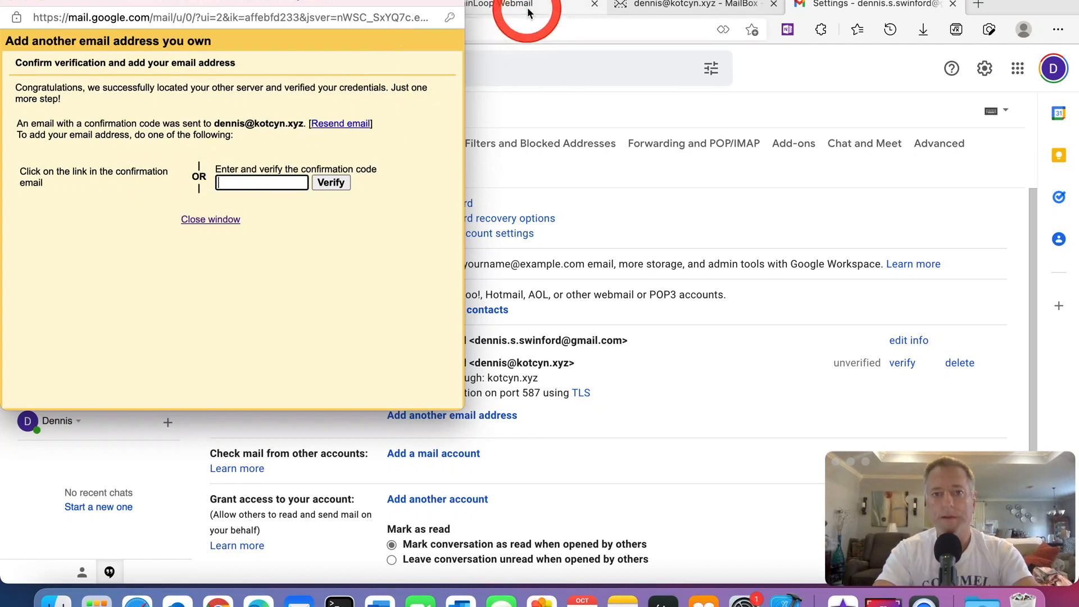
Step: Reload the RainLoop inbox and open Gmail's confirmation email
left_click(515, 5)
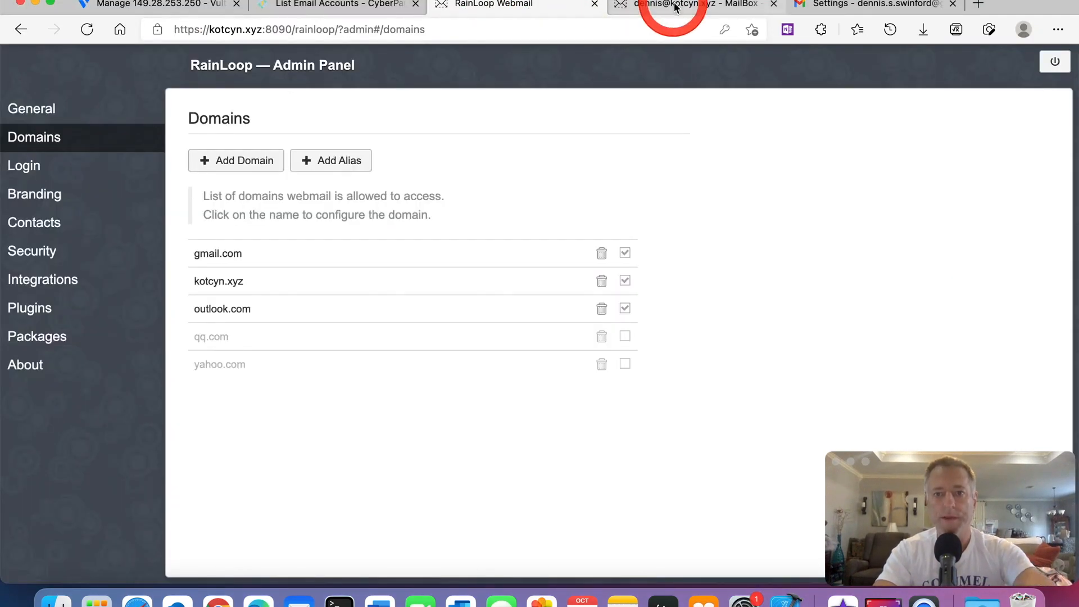
left_click(688, 5)
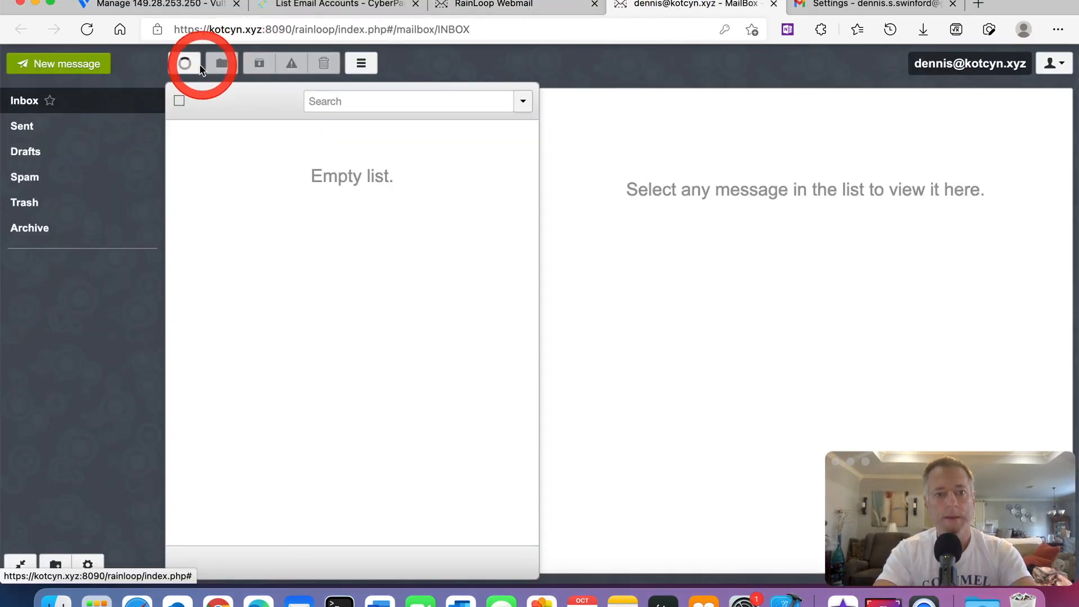
mouse_move(184, 64)
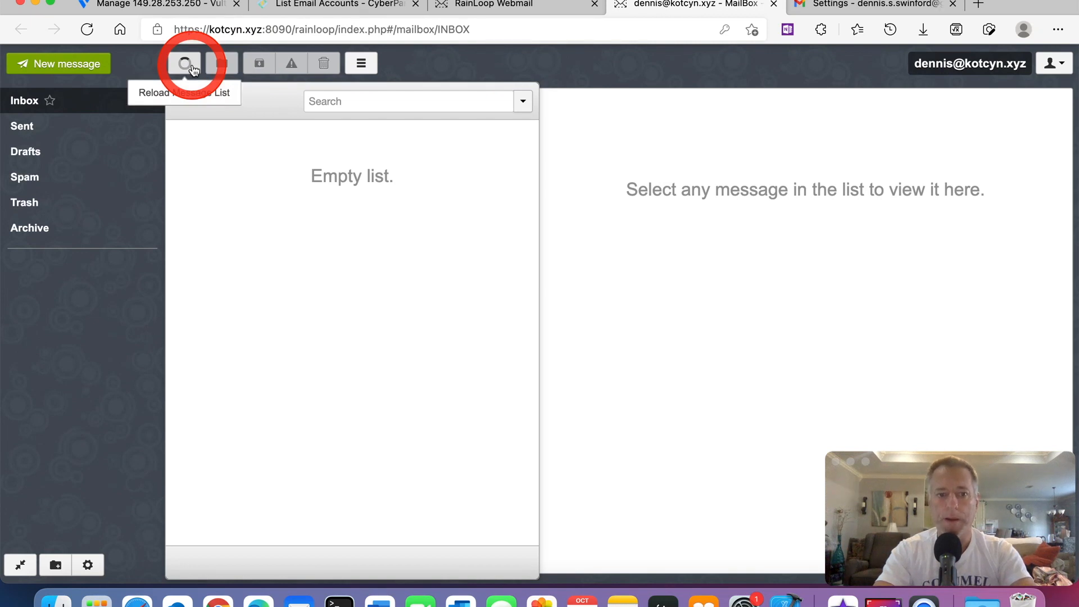
left_click(184, 63)
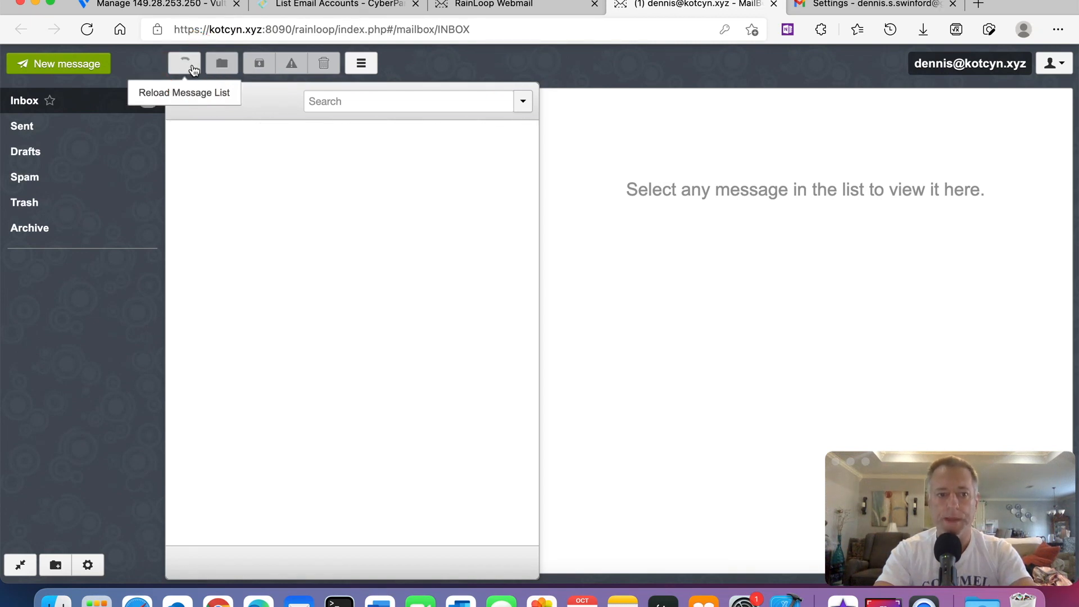
left_click(183, 63)
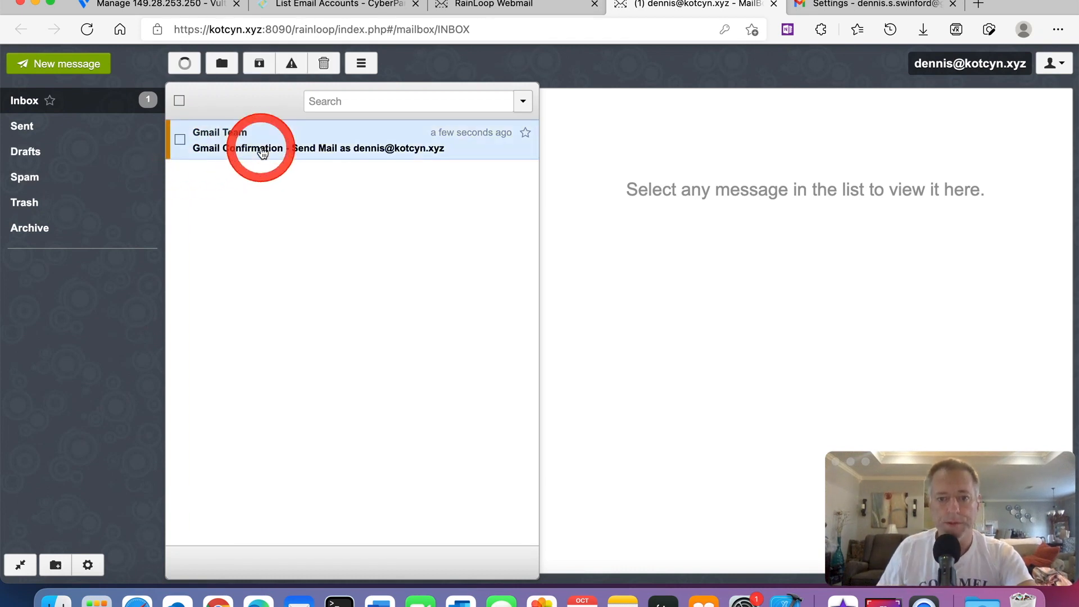
left_click(309, 140)
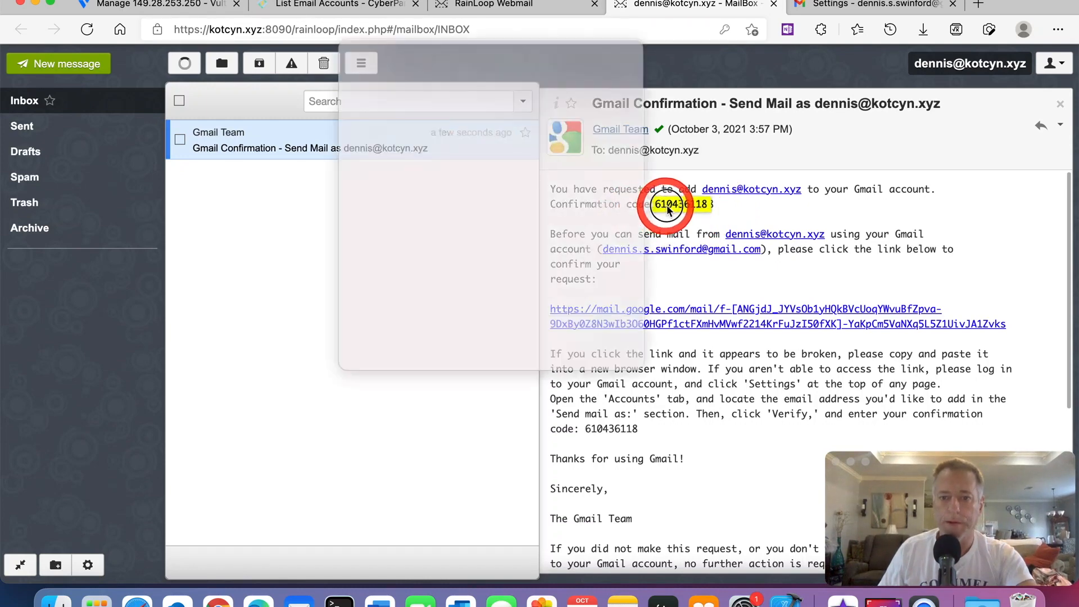
right_click(678, 205)
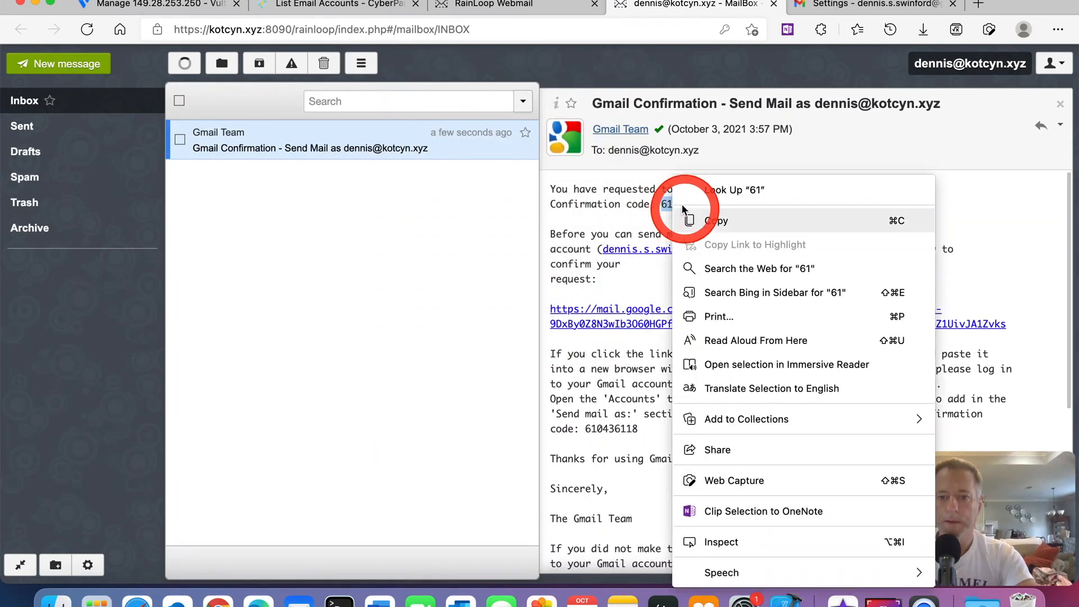
left_click(716, 220)
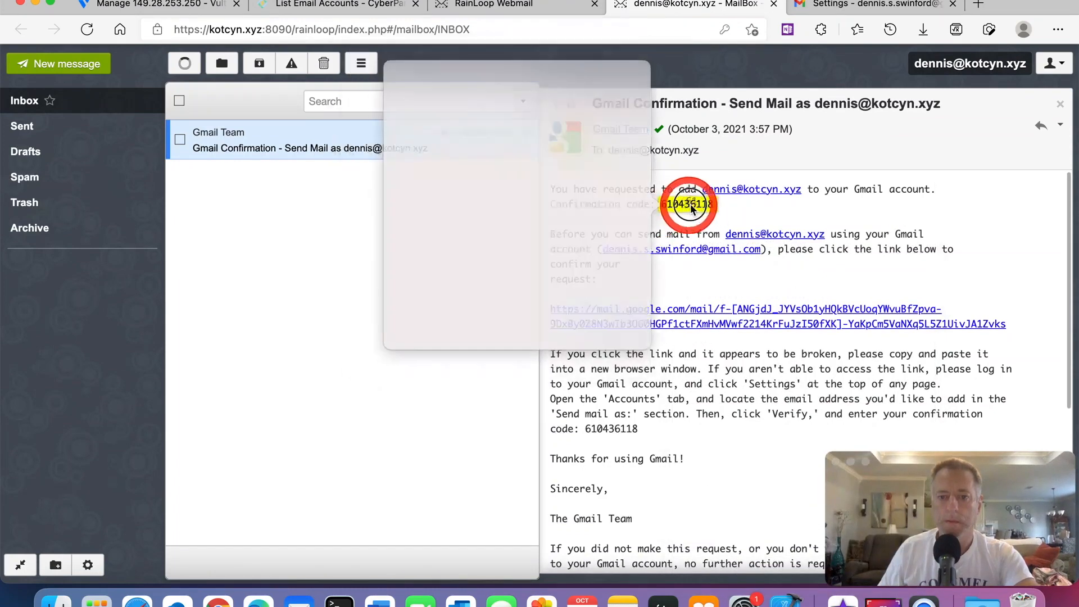
right_click(688, 205)
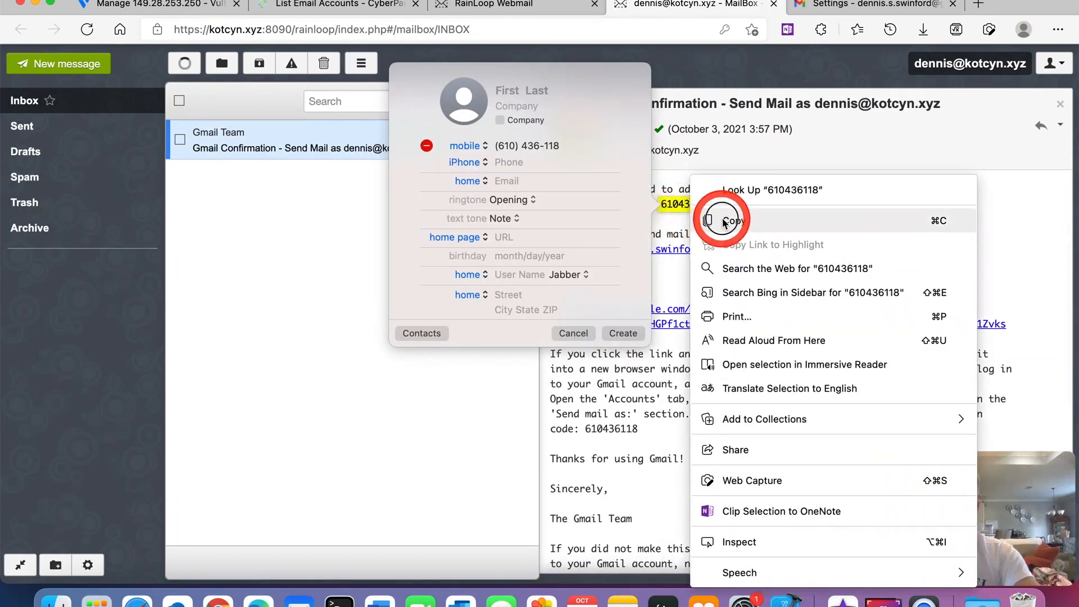
left_click(733, 220)
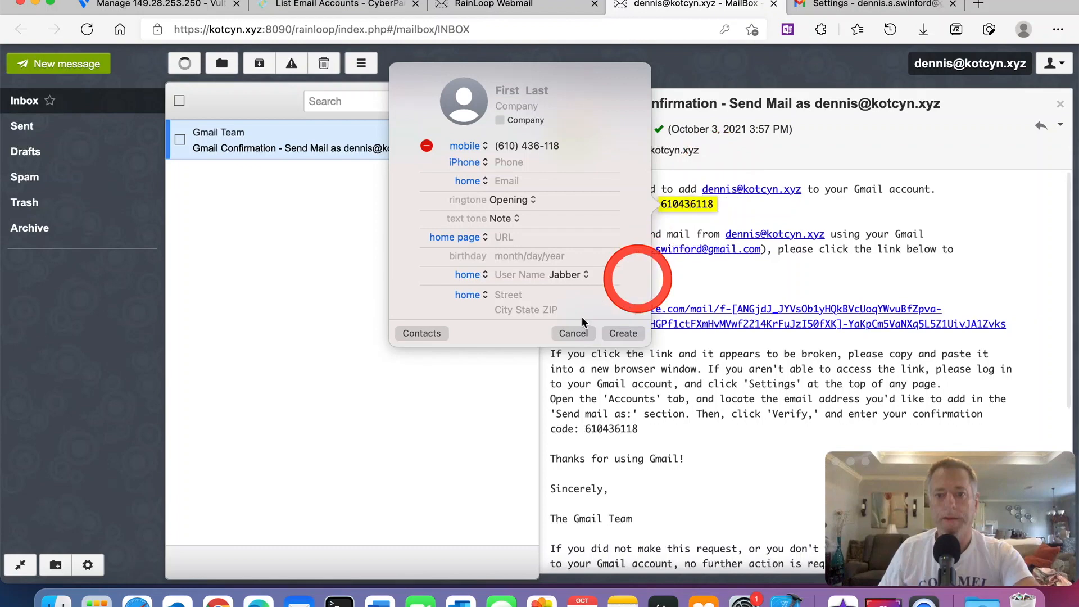
left_click(860, 6)
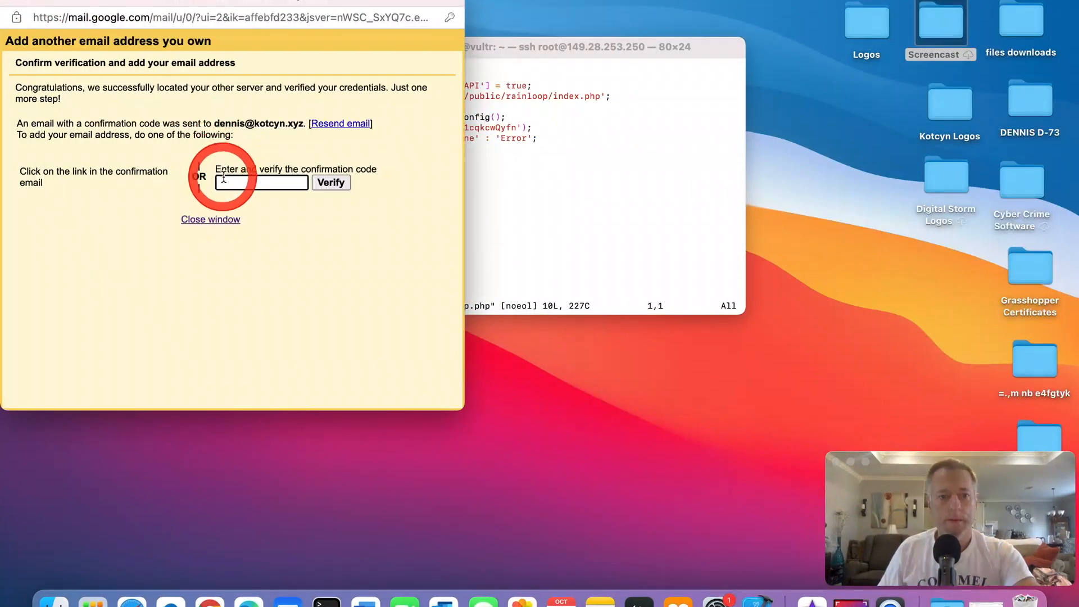
Step: Close the Terminal window and the Gmail verification popup
right_click(260, 182)
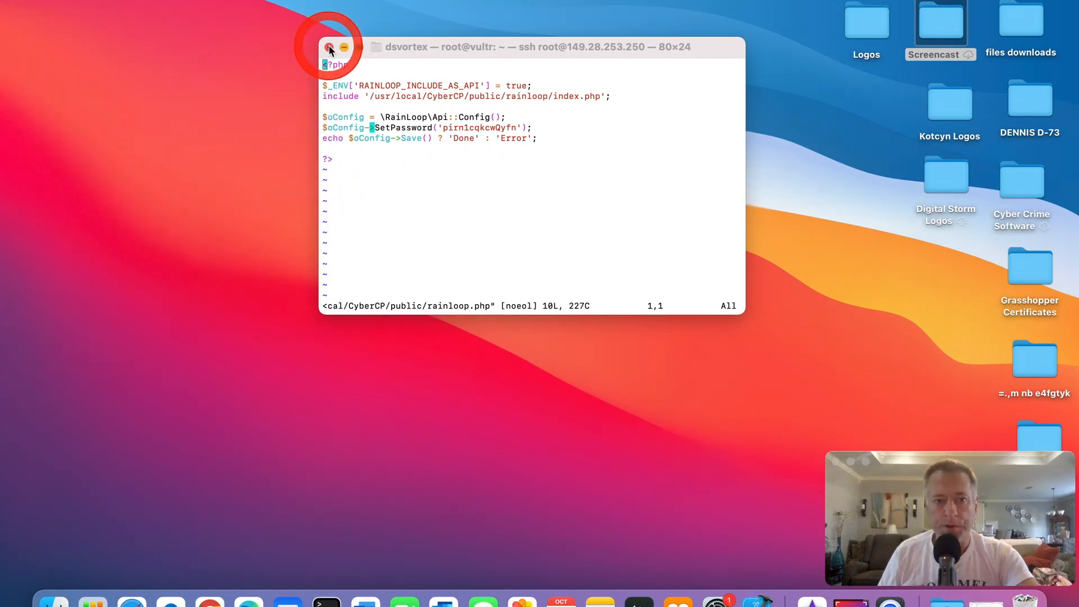
left_click(330, 47)
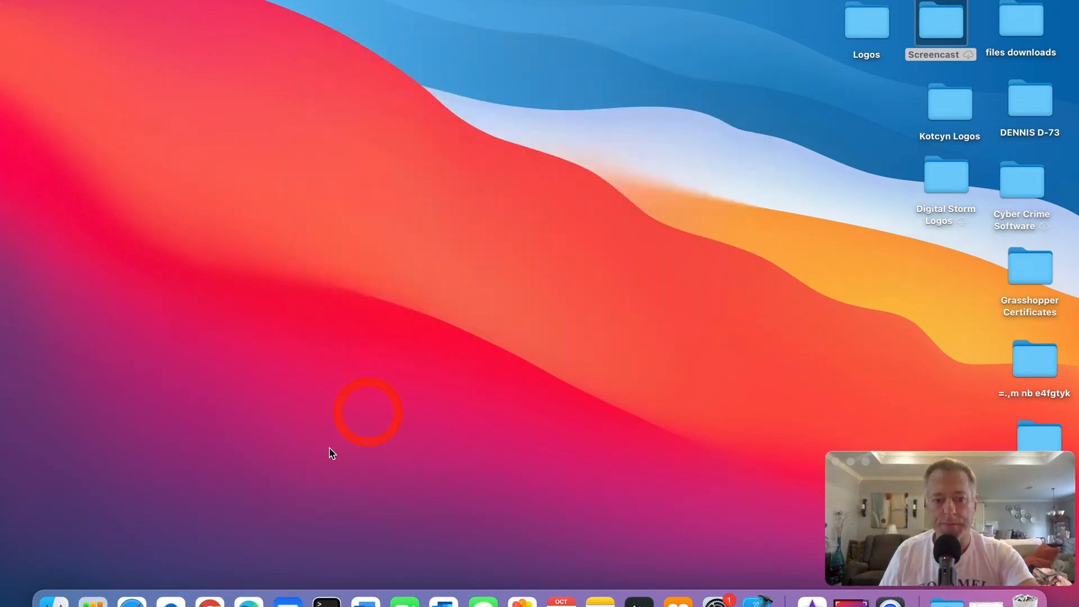
mouse_move(650, 171)
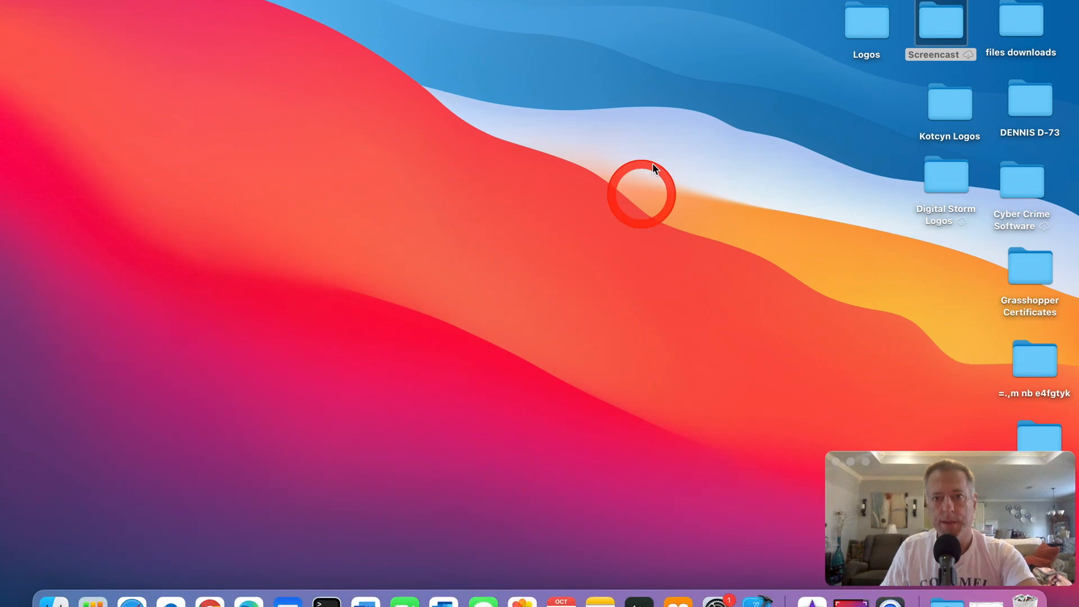
left_click(640, 193)
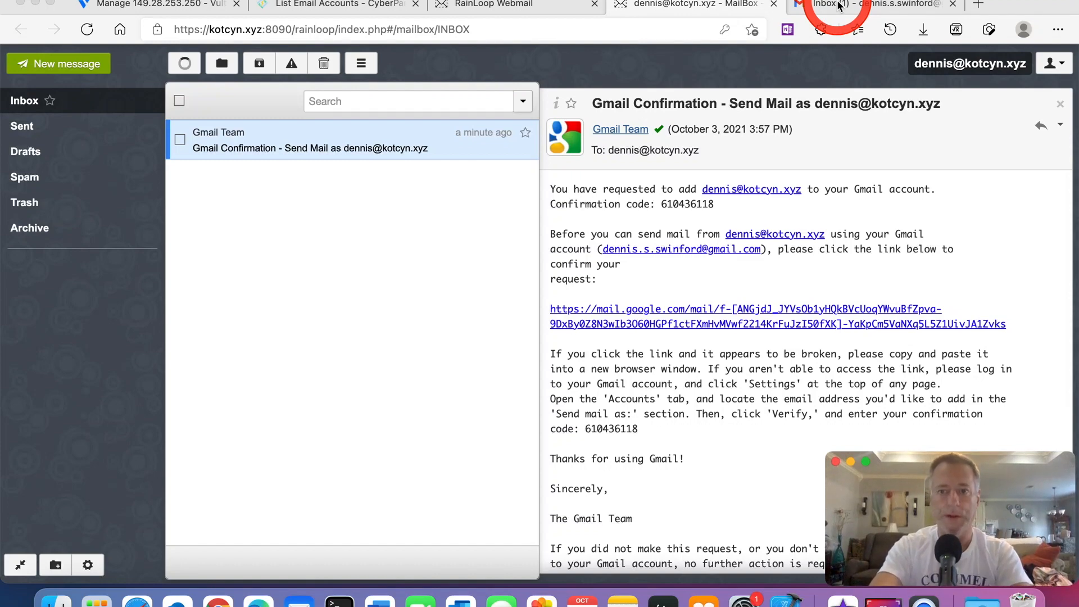
left_click(871, 5)
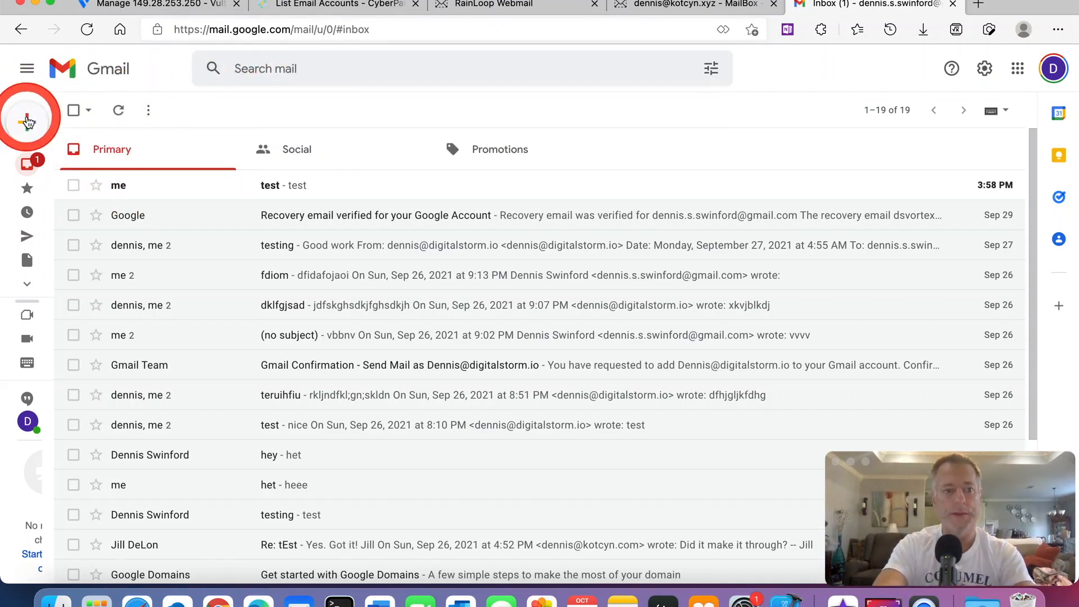
left_click(28, 117)
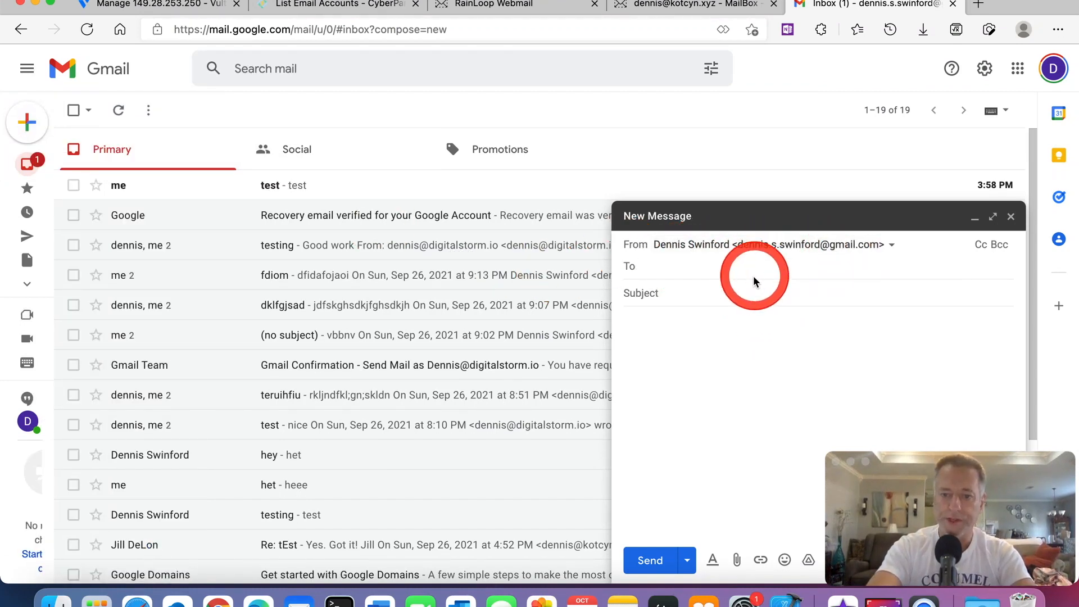
type("dennis")
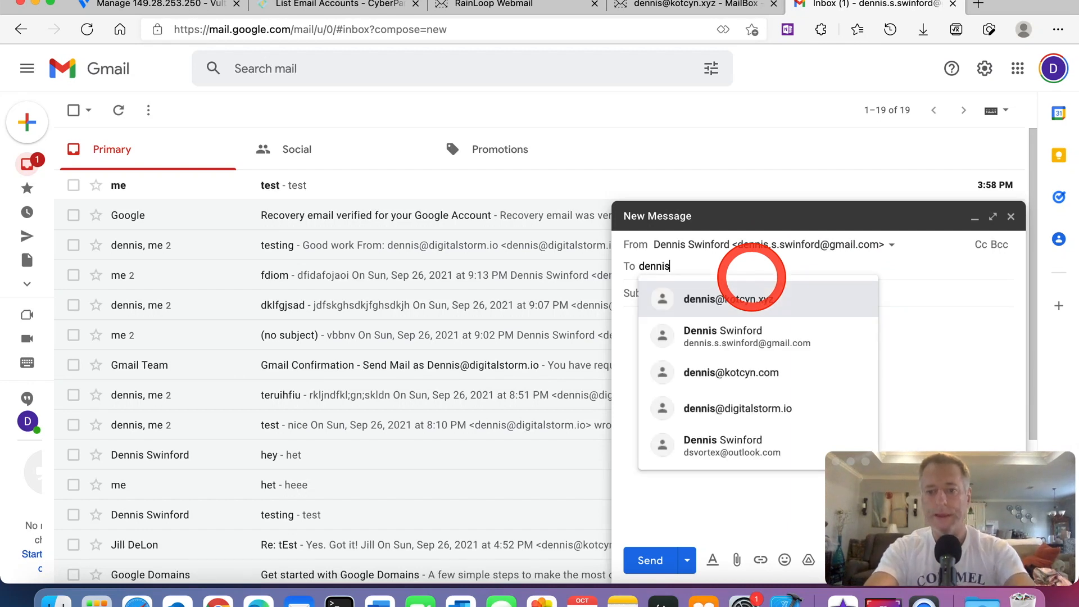
left_click(722, 299)
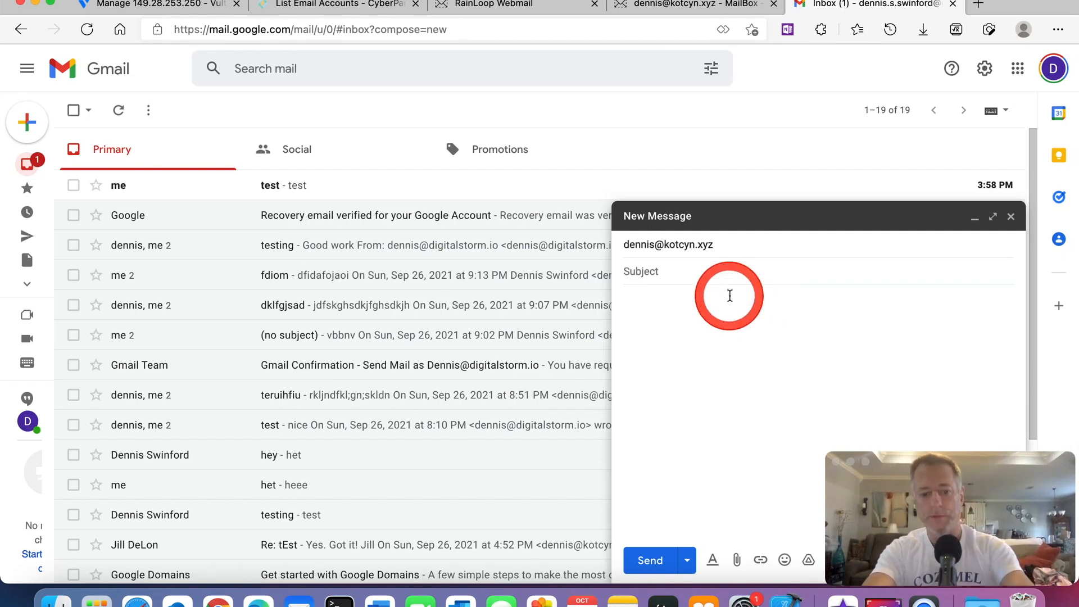
type("Test")
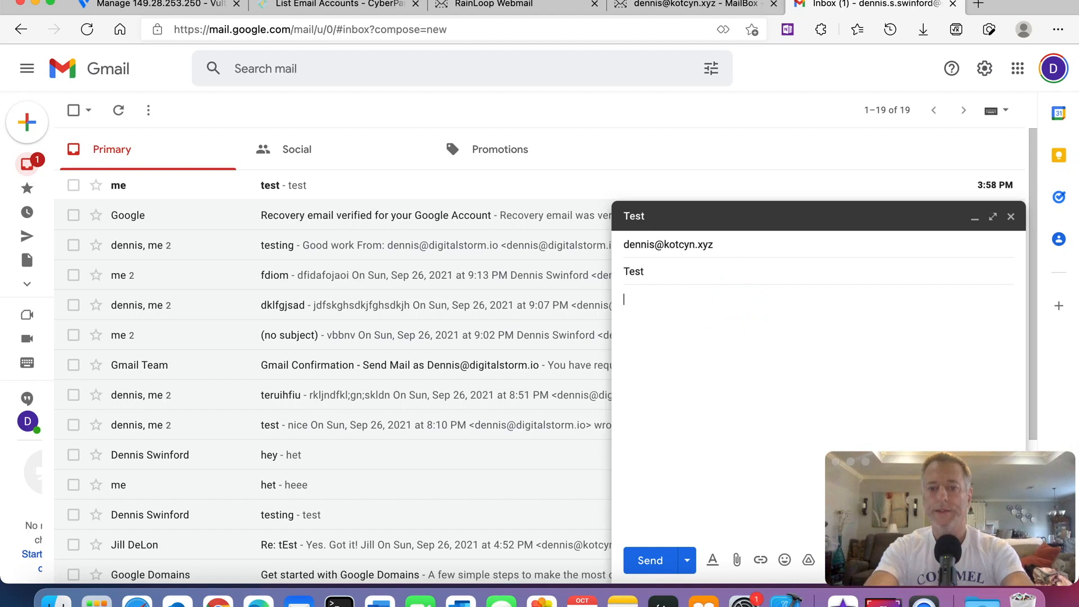
type("Thisi")
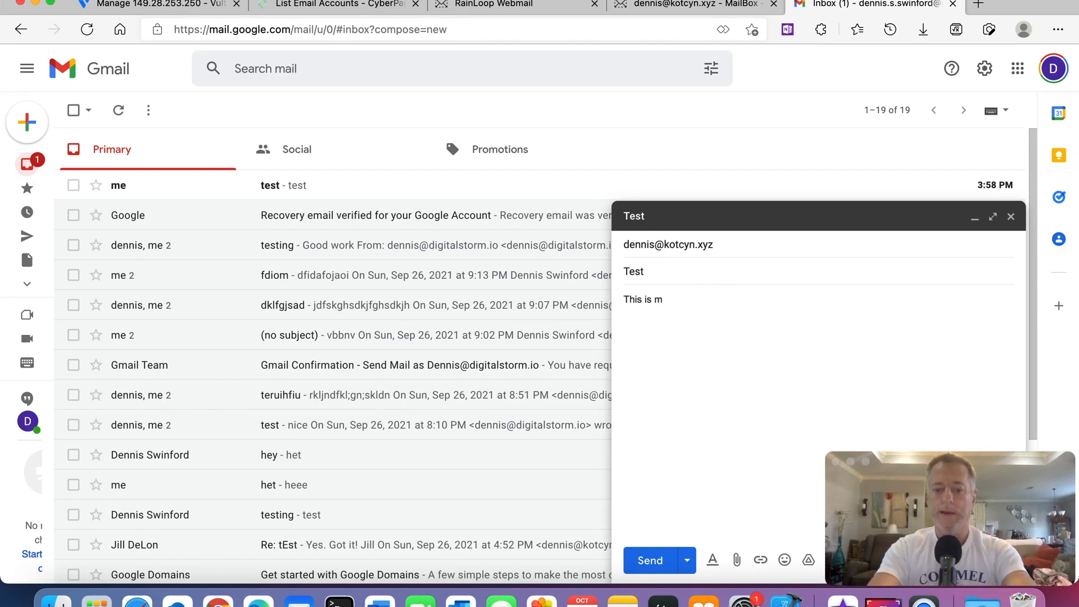
type("y new email address")
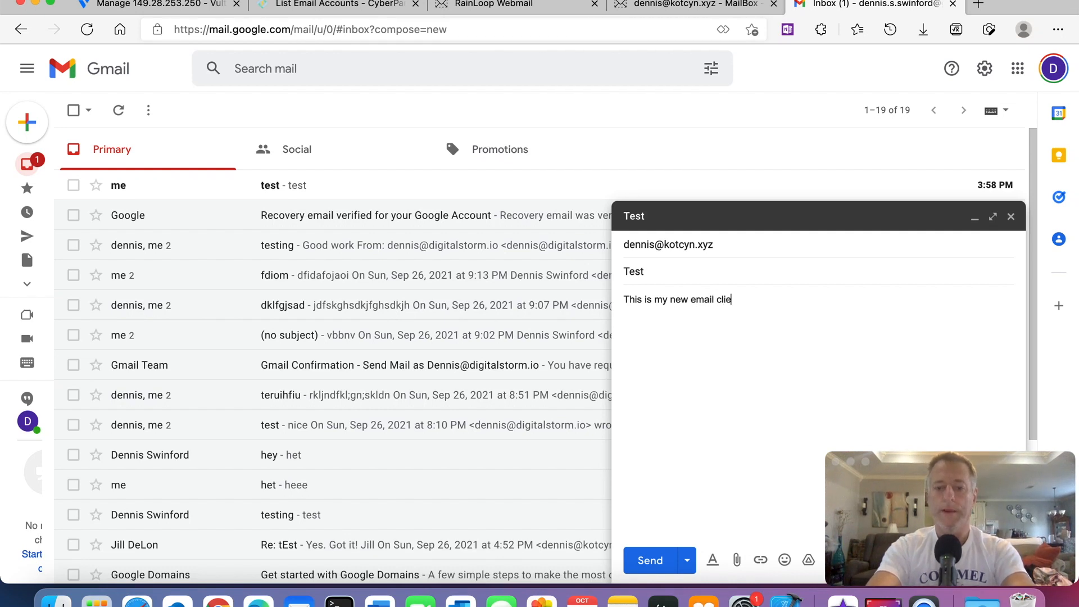
left_click(649, 561)
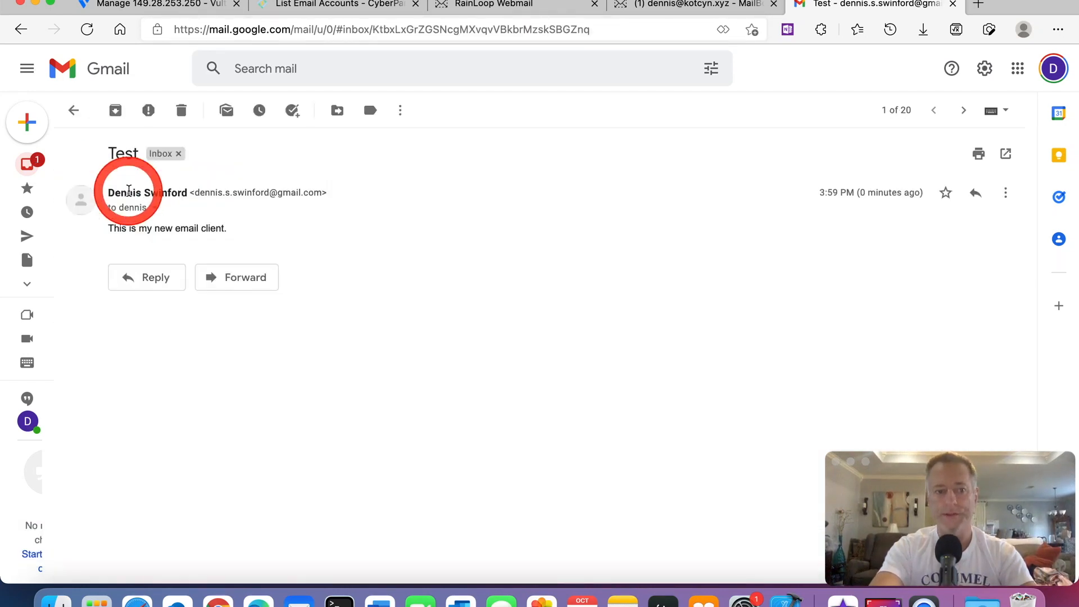
Step: Answer the Test email with the reply 'looking great!'
left_click(27, 68)
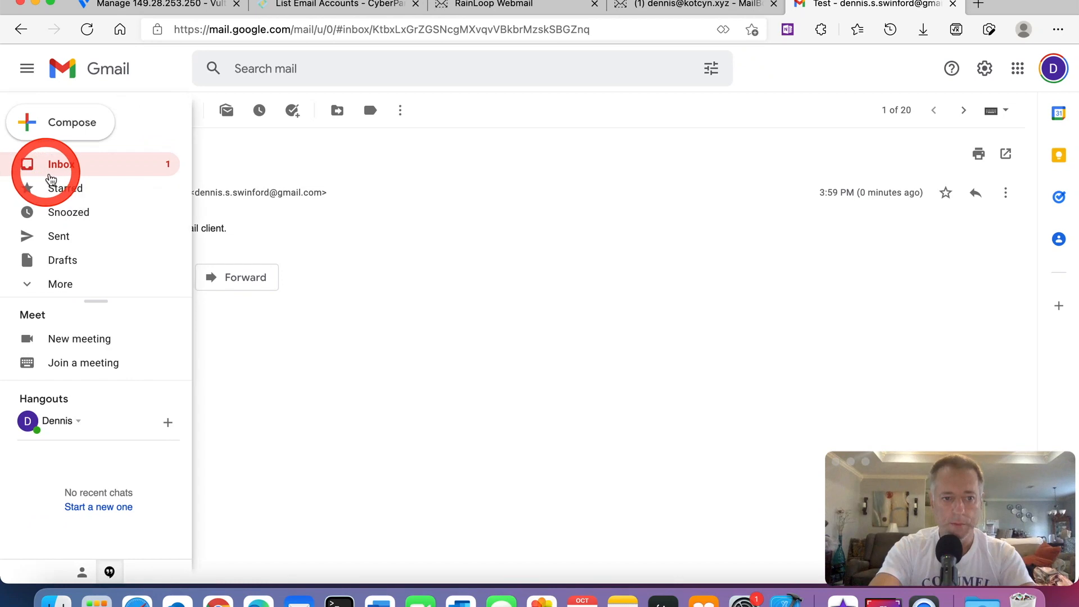
left_click(27, 68)
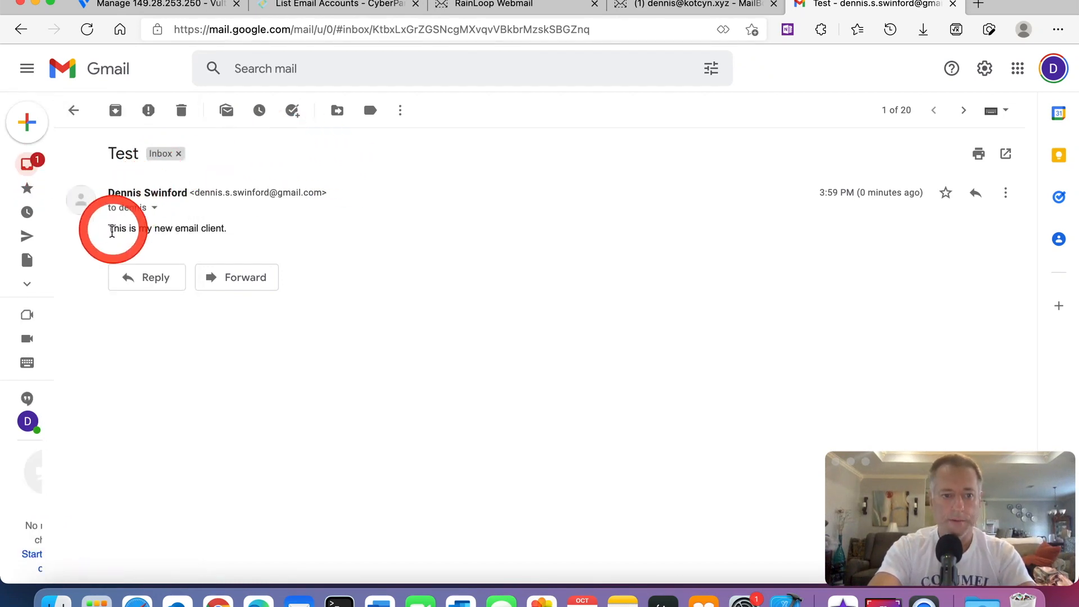
mouse_move(179, 241)
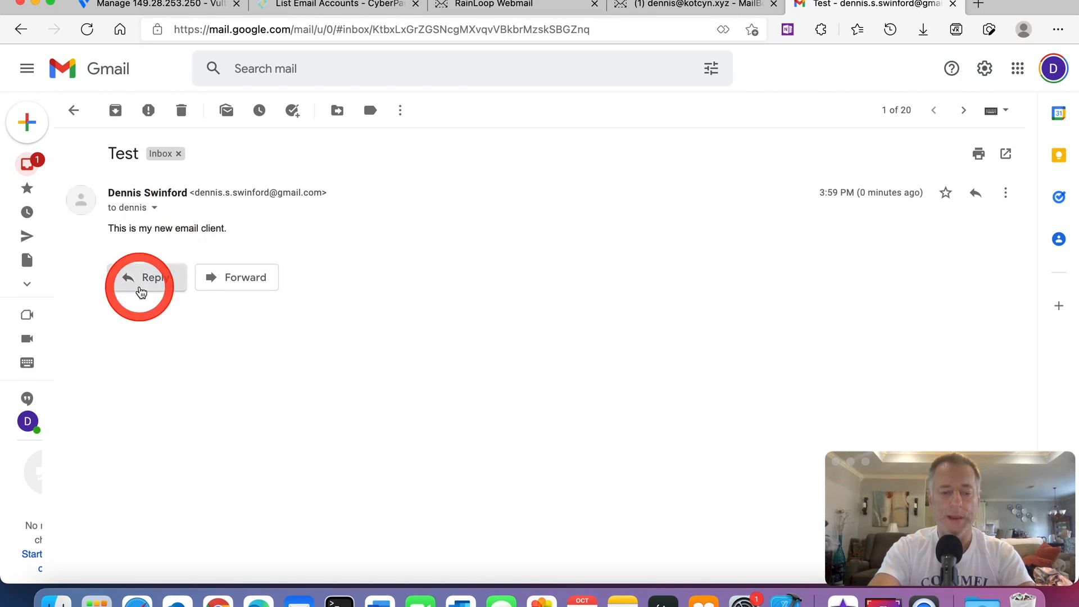
left_click(140, 276)
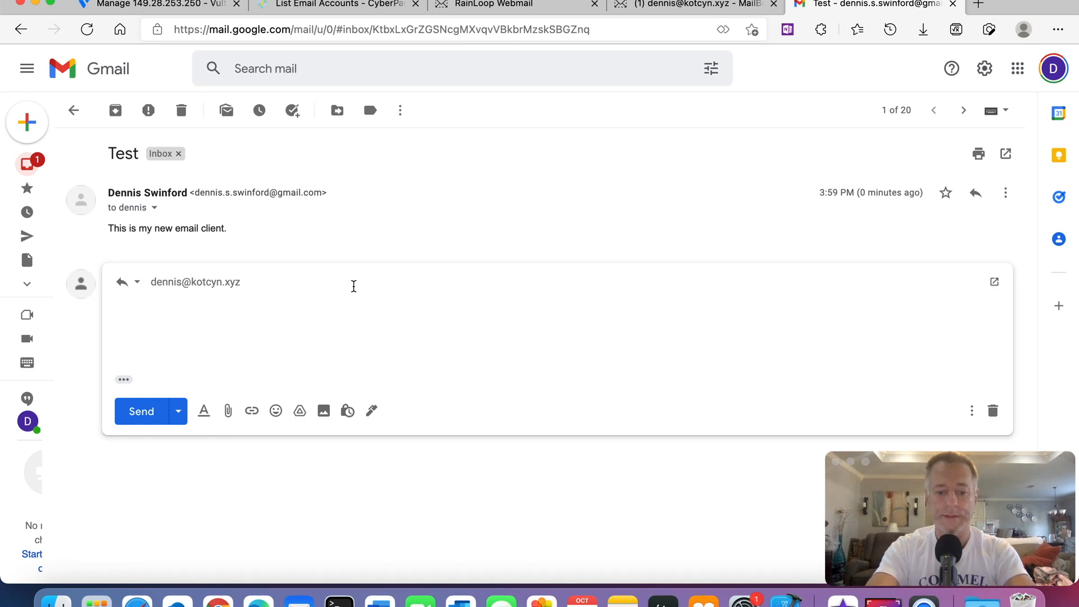
type("lo")
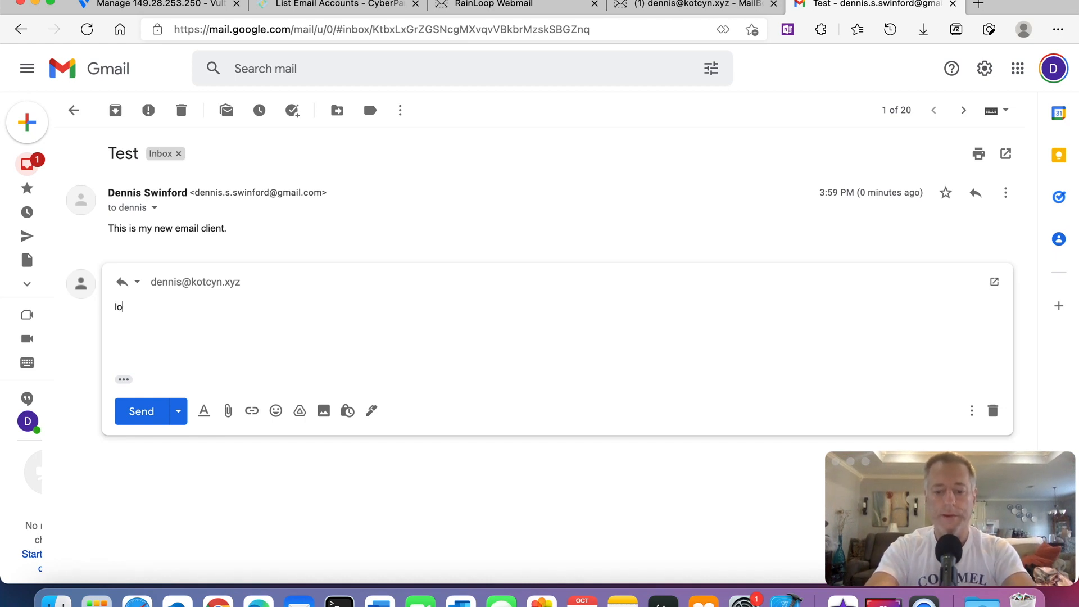
type("oking gr")
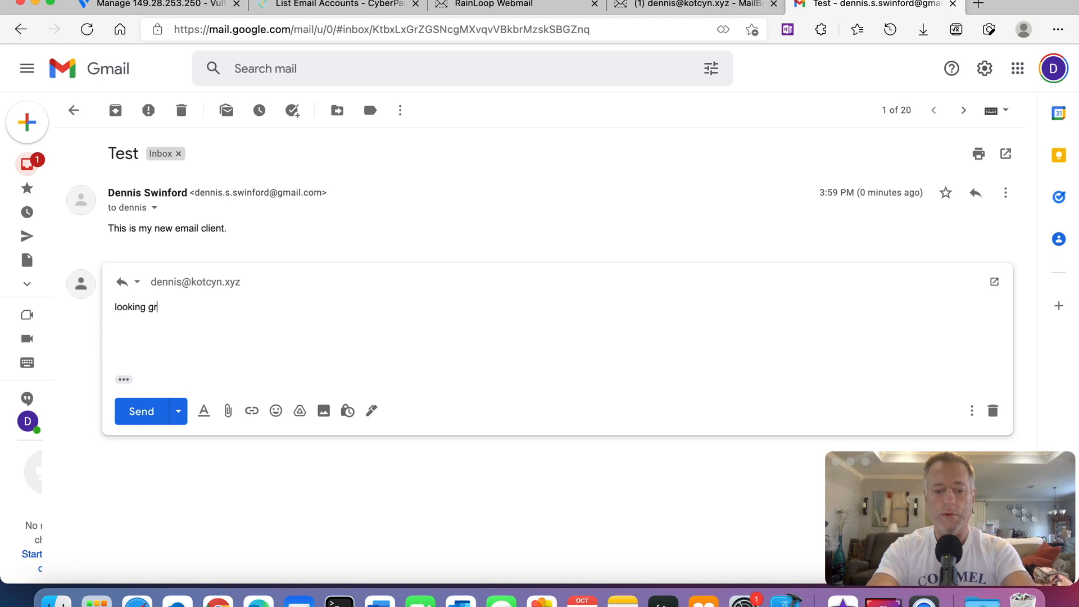
type("eat!")
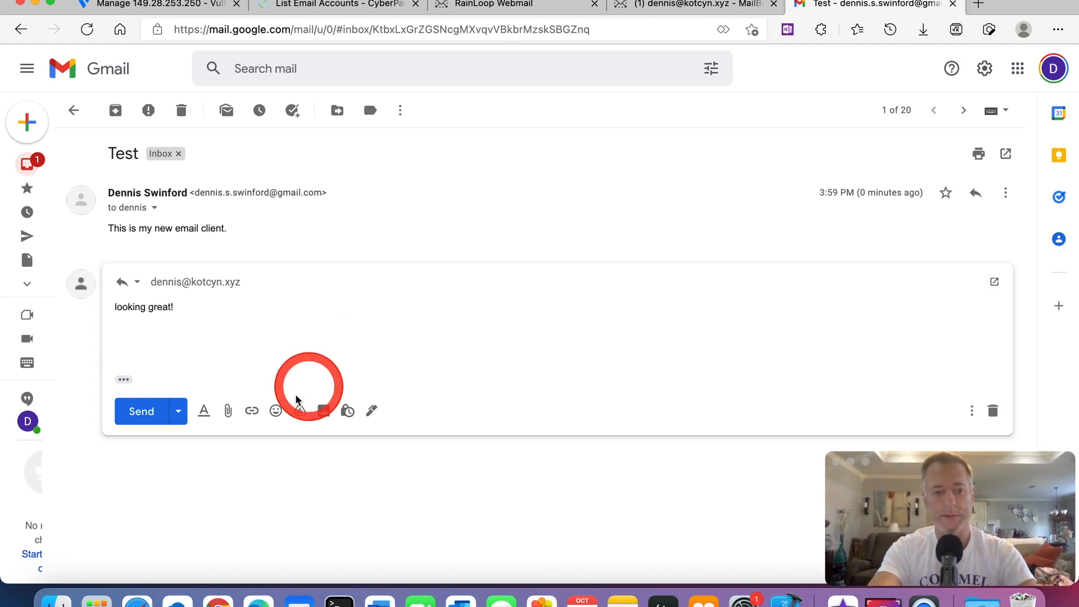
left_click(141, 411)
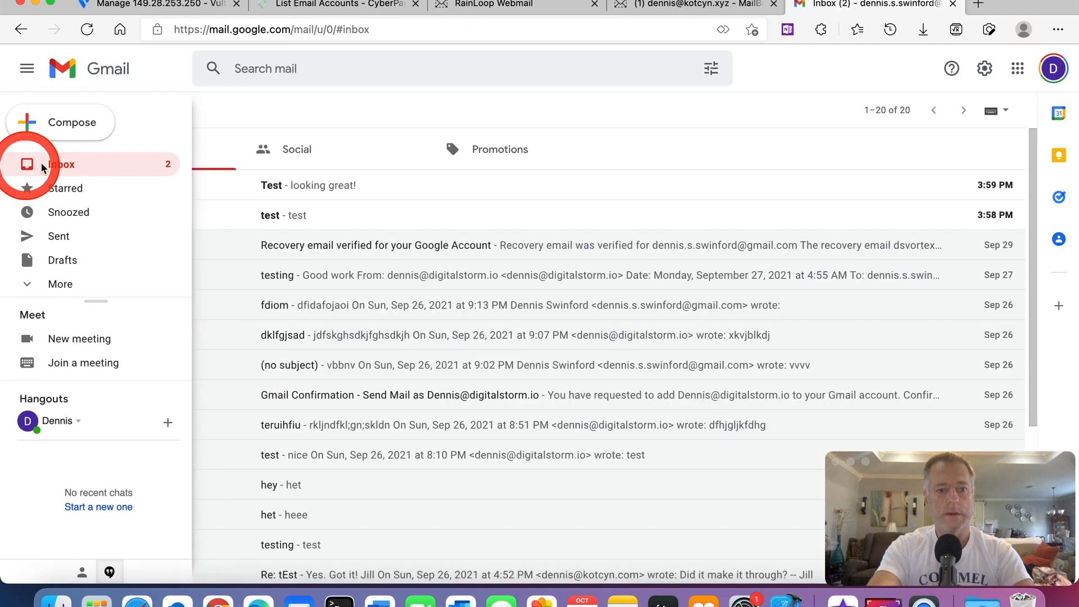
Step: Return to the inbox and open the Test thread showing the 'looking great!' reply
left_click(26, 68)
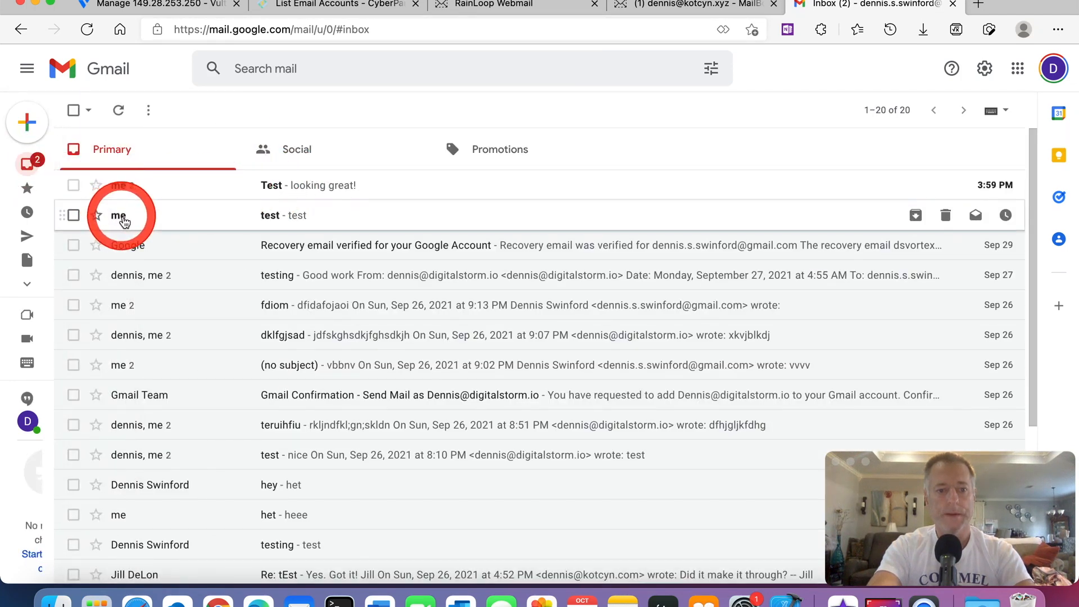
left_click(283, 215)
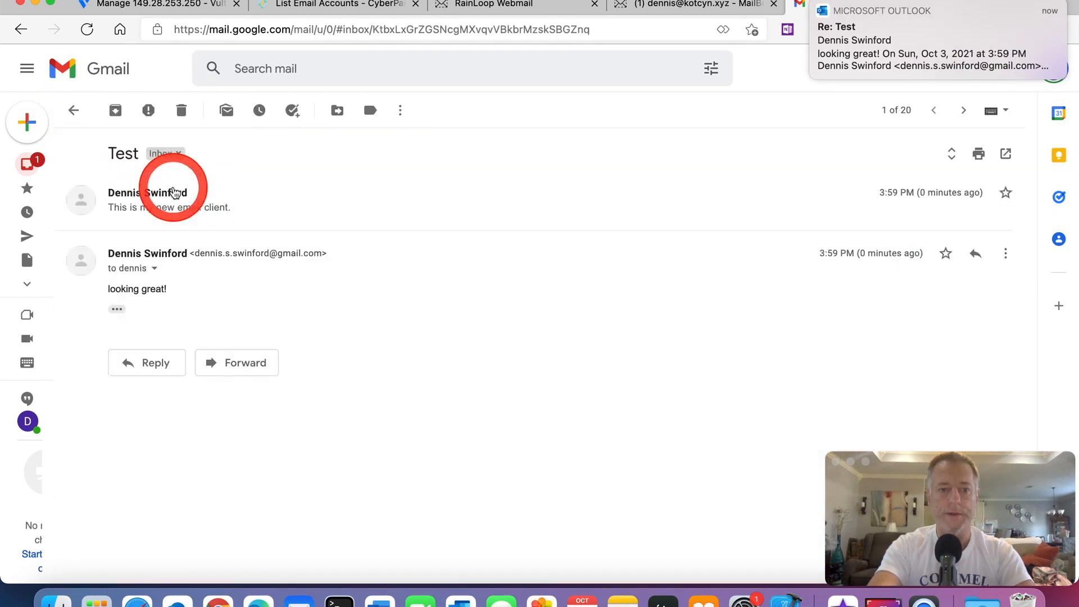
mouse_move(403, 151)
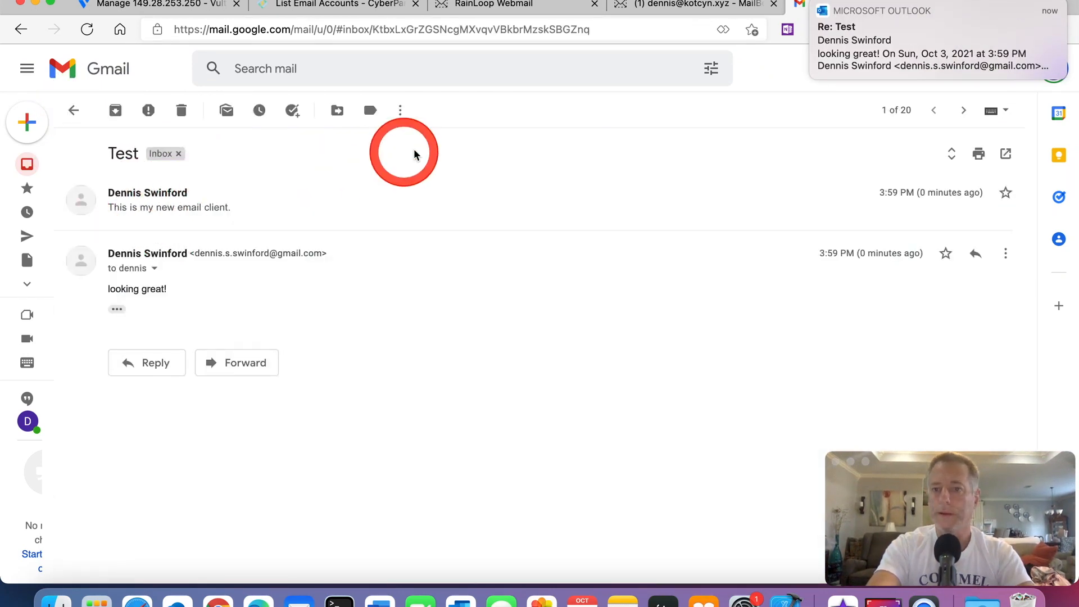
mouse_move(874, 21)
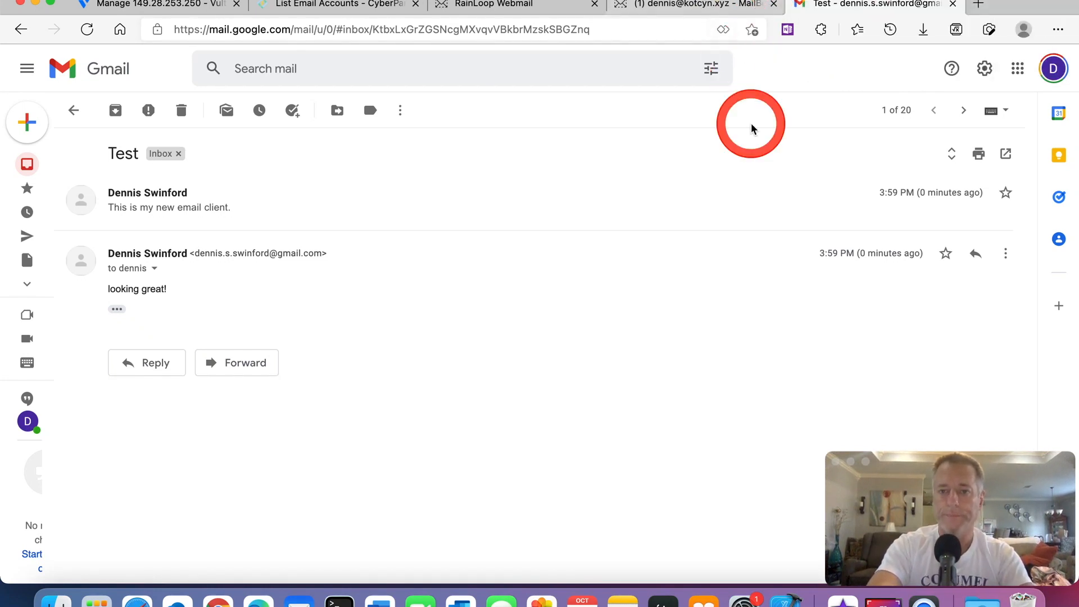
mouse_move(795, 87)
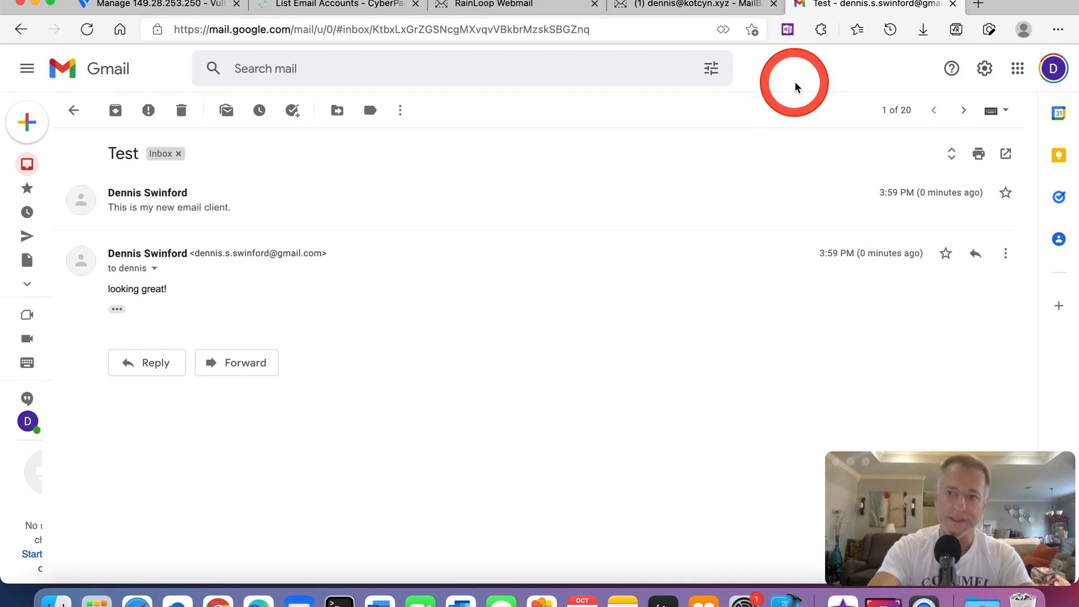
mouse_move(771, 85)
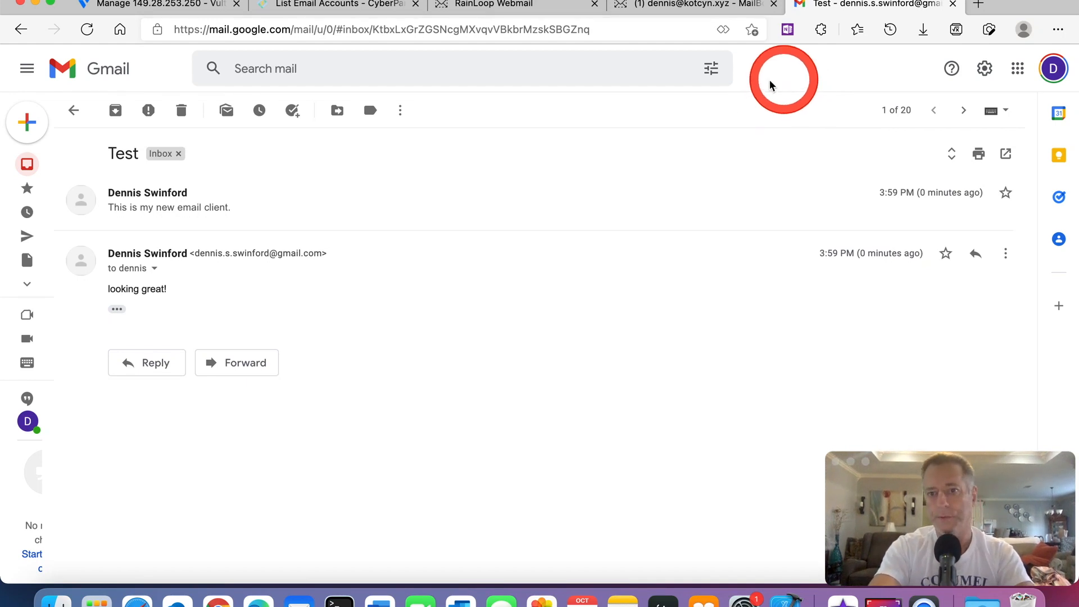
mouse_move(682, 107)
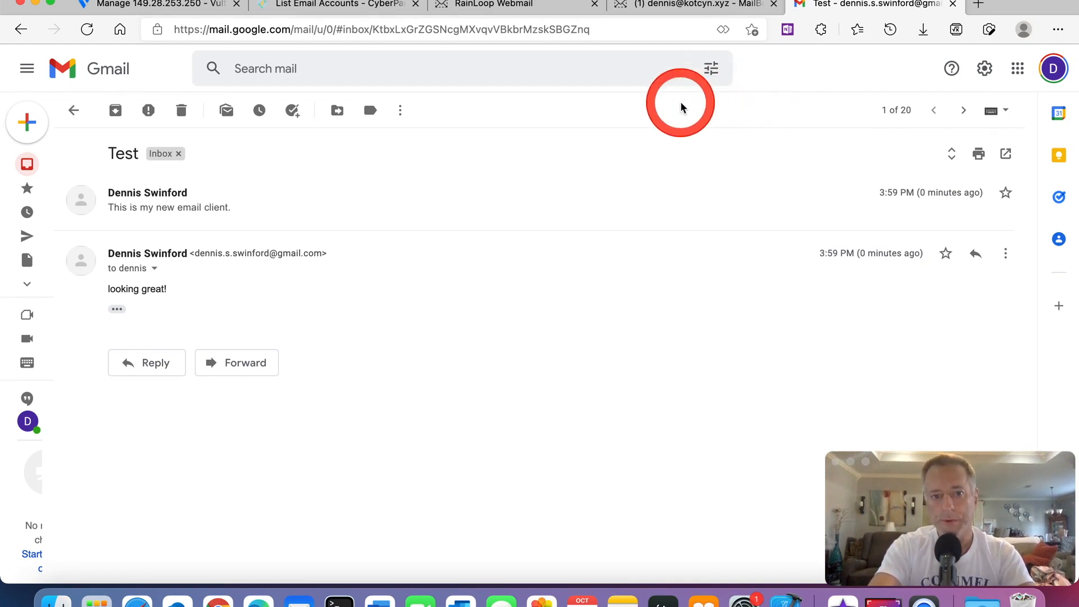
mouse_move(693, 7)
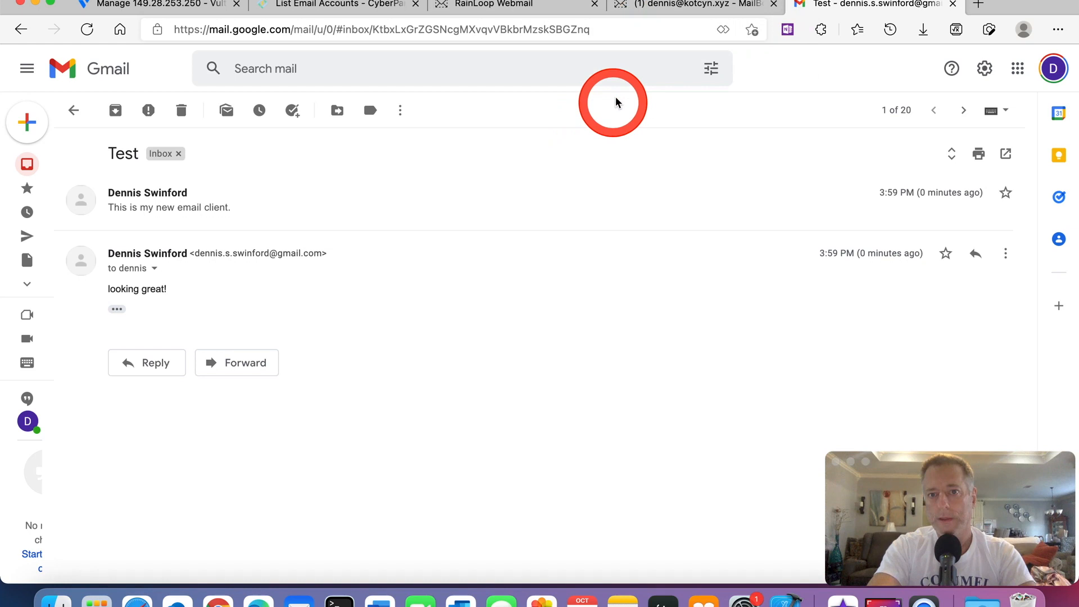
mouse_move(617, 92)
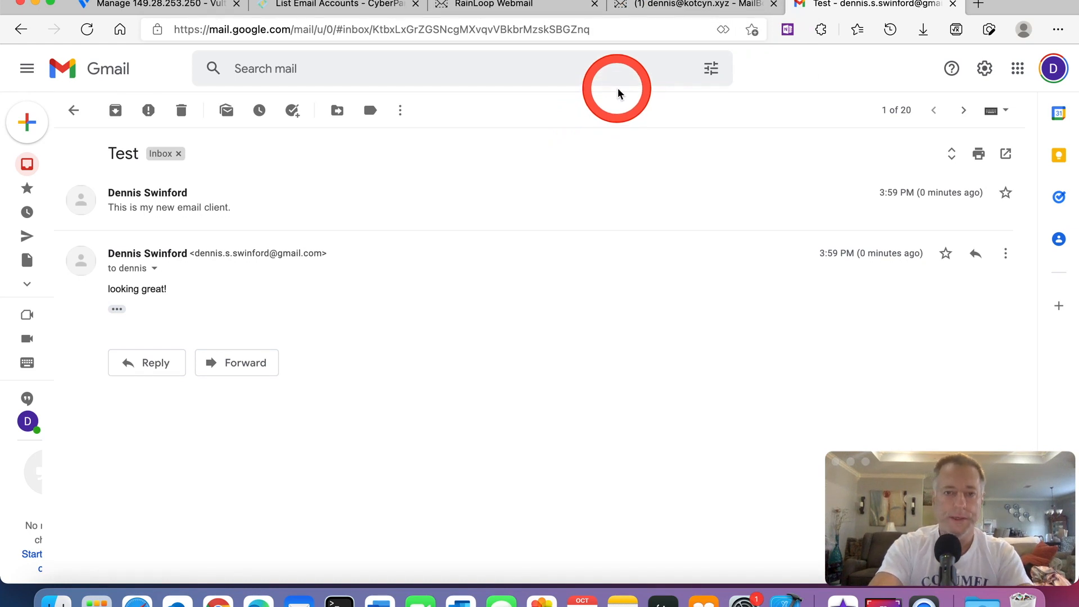